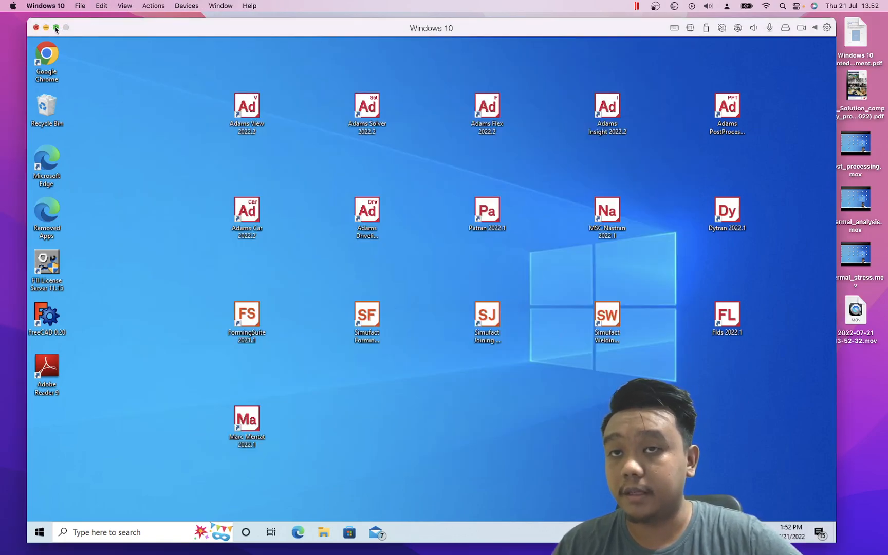
- Expand the Windows 10 session, dismiss the Gmail notifications and select the Patran 2022.1 shortcut
left_click(56, 28)
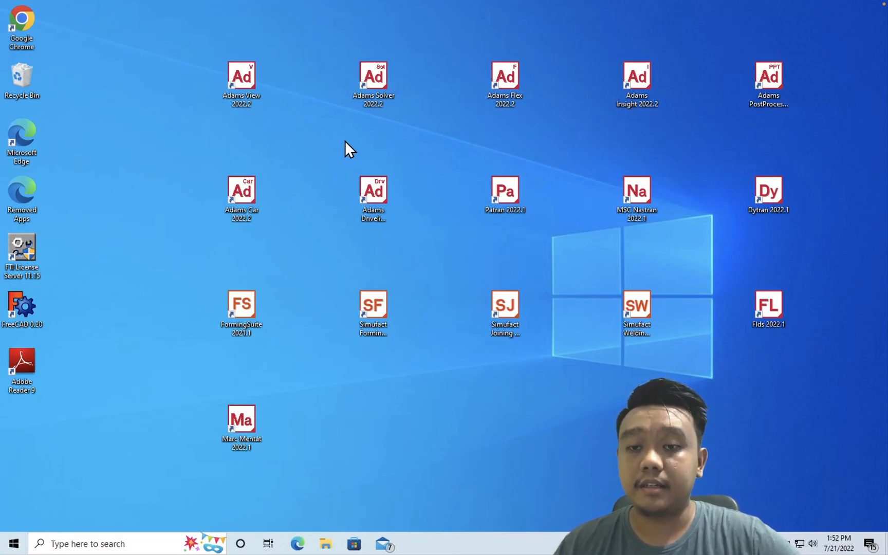
mouse_move(368, 140)
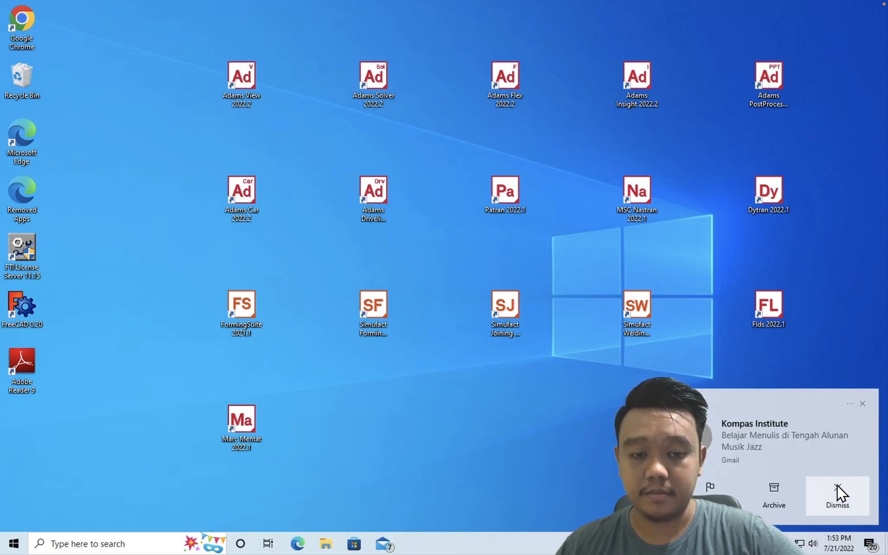
left_click(837, 497)
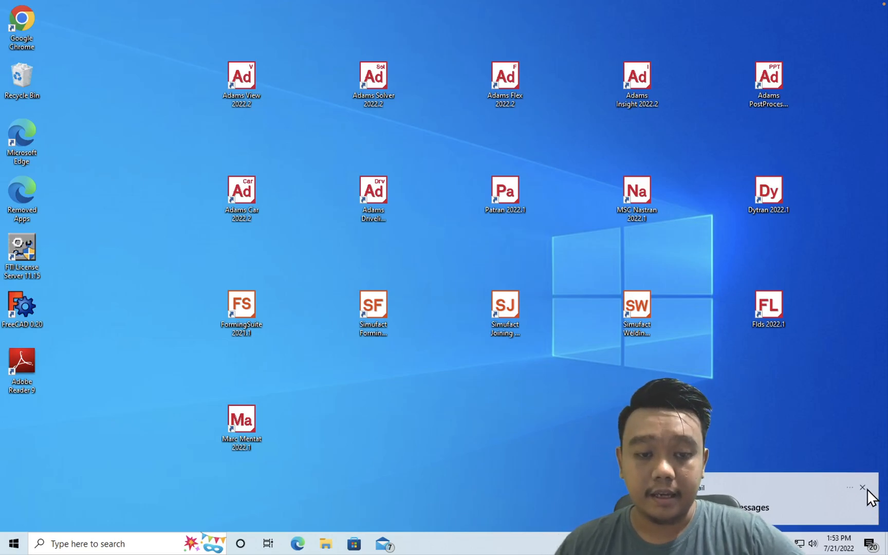
left_click(862, 487)
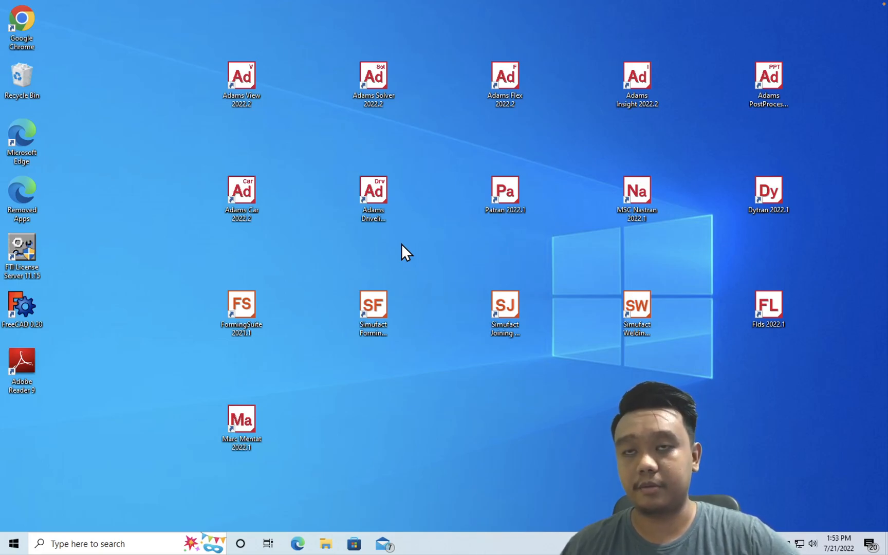
left_click(504, 195)
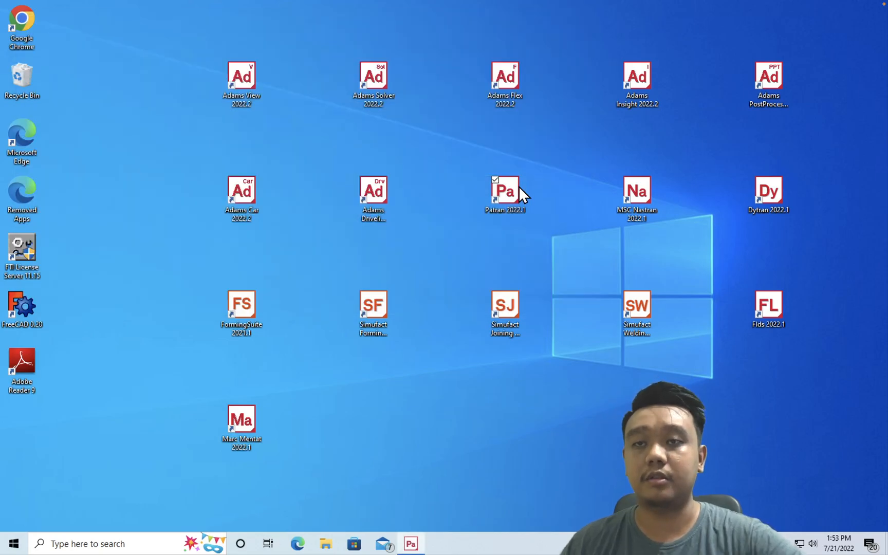
mouse_move(504, 190)
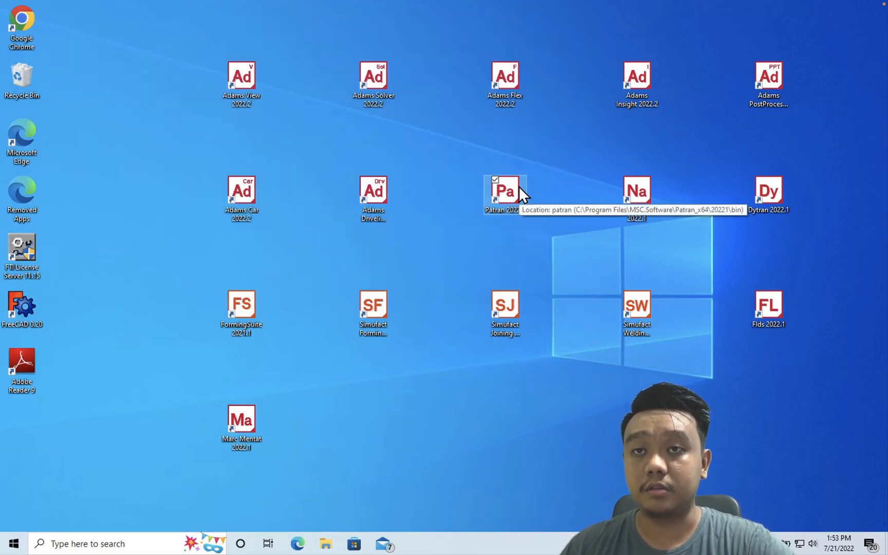
- Launch Patran 2022.1 and acknowledge the 'Error opening file patran' message
double_click(504, 190)
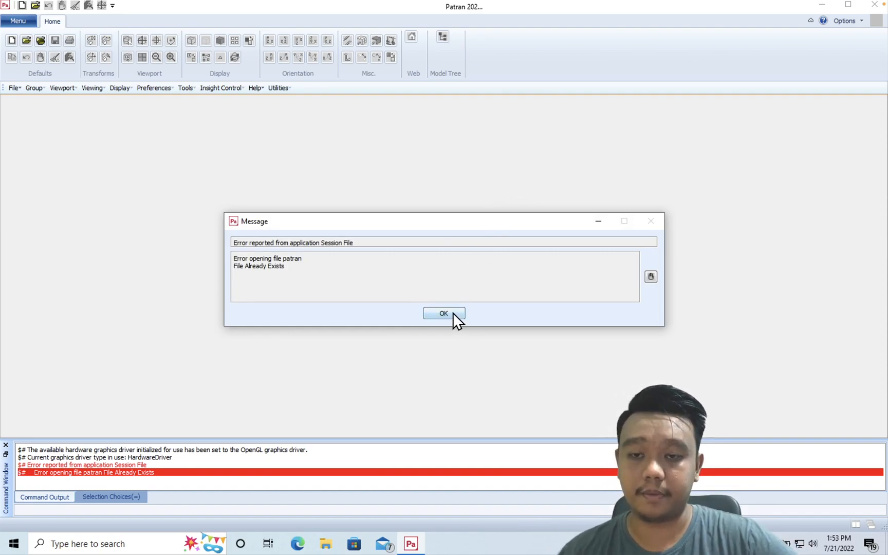
left_click(443, 314)
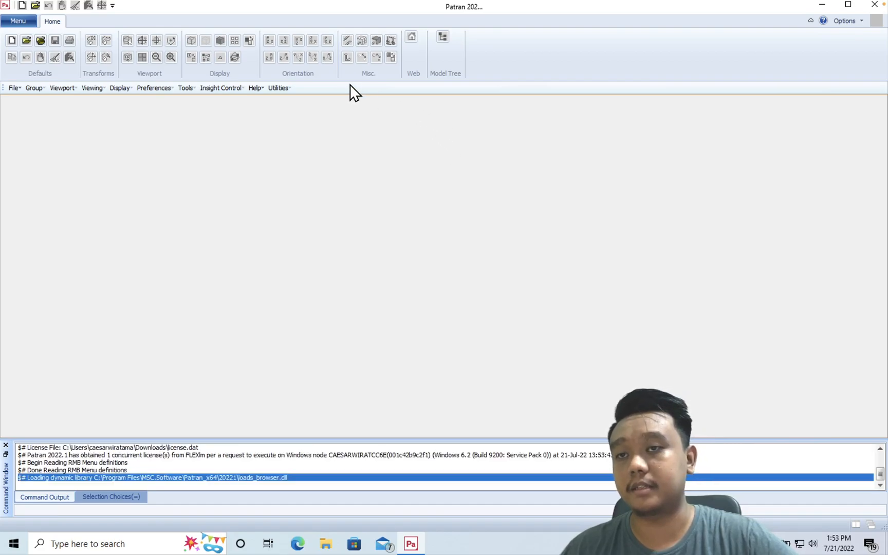
mouse_move(798, 76)
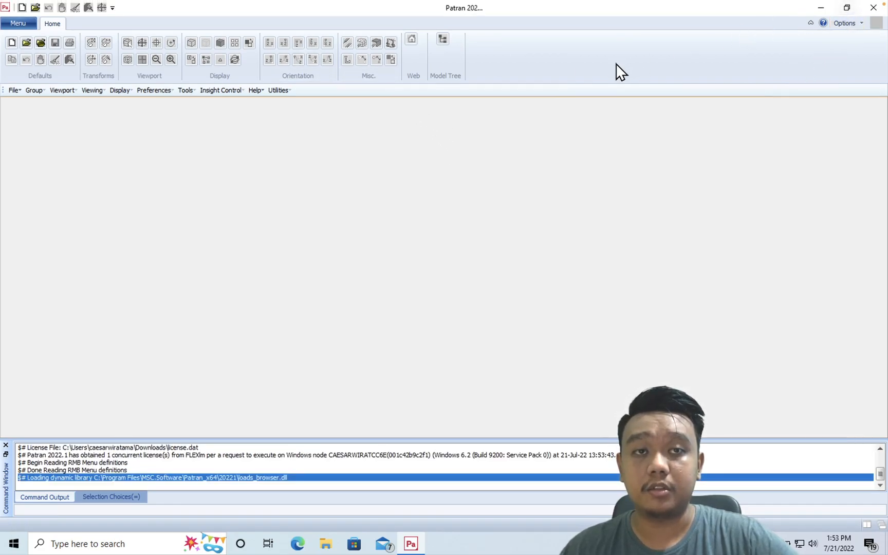
mouse_move(295, 62)
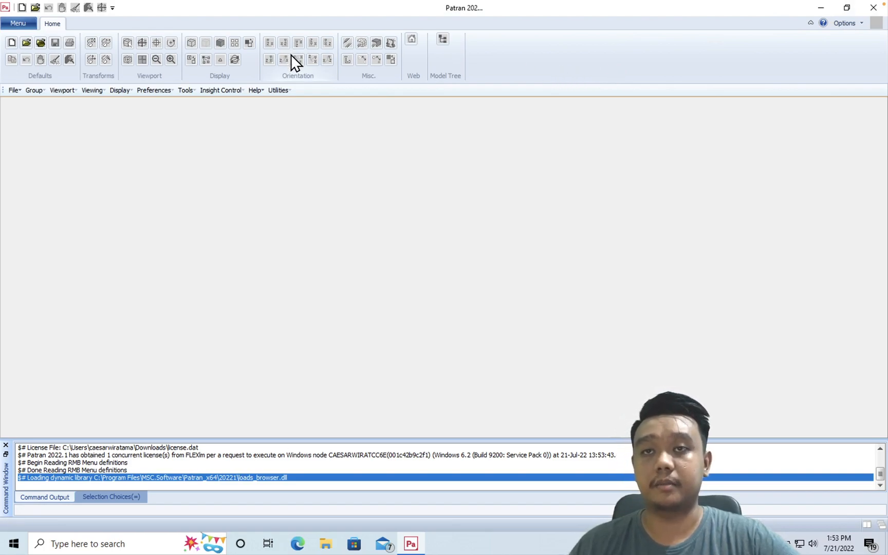
mouse_move(427, 134)
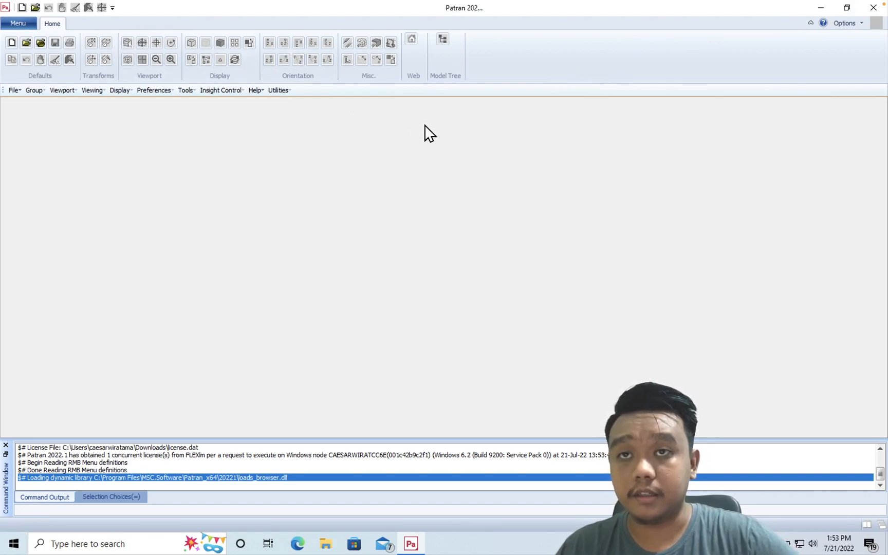
mouse_move(322, 311)
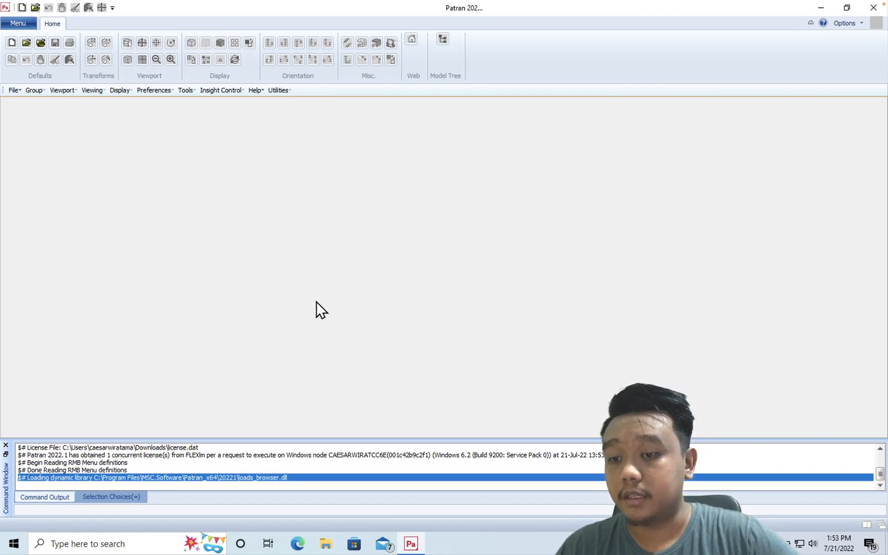
mouse_move(311, 86)
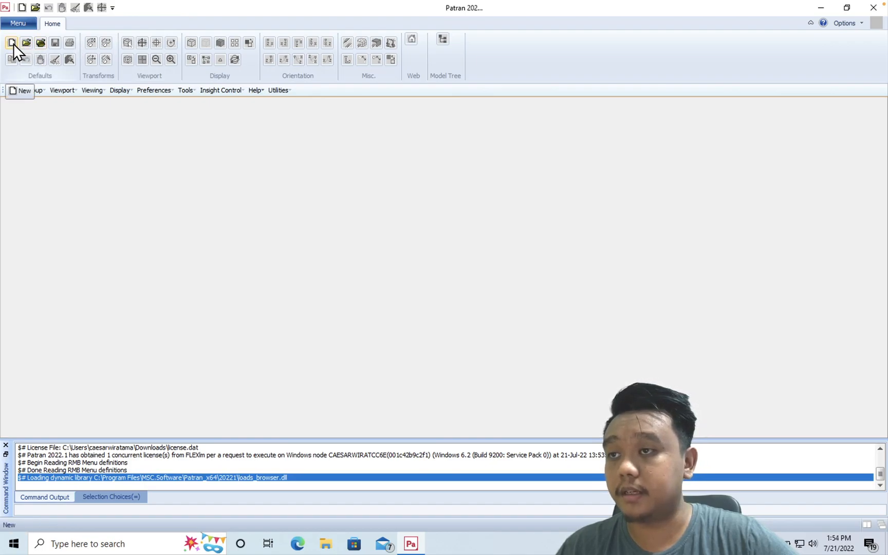
- Create a new database trial_2 in Documents\patran\bracket
left_click(12, 43)
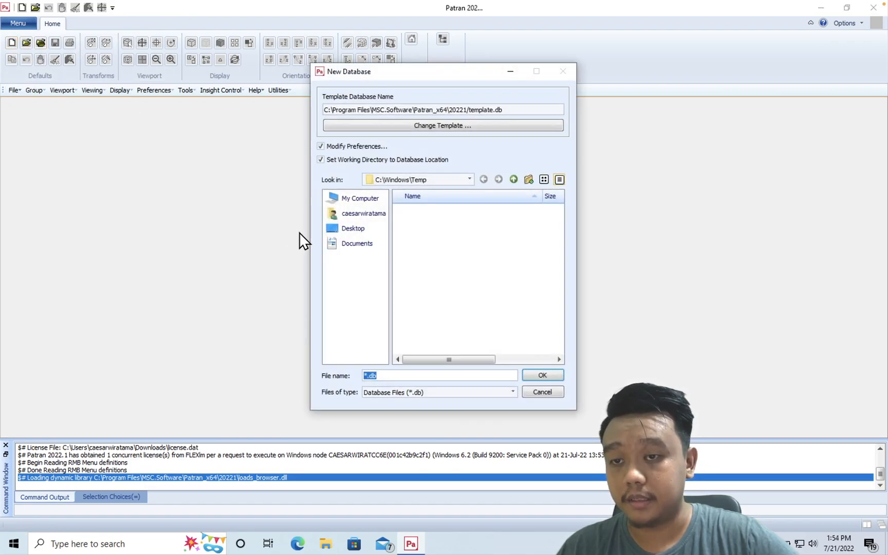
left_click(356, 243)
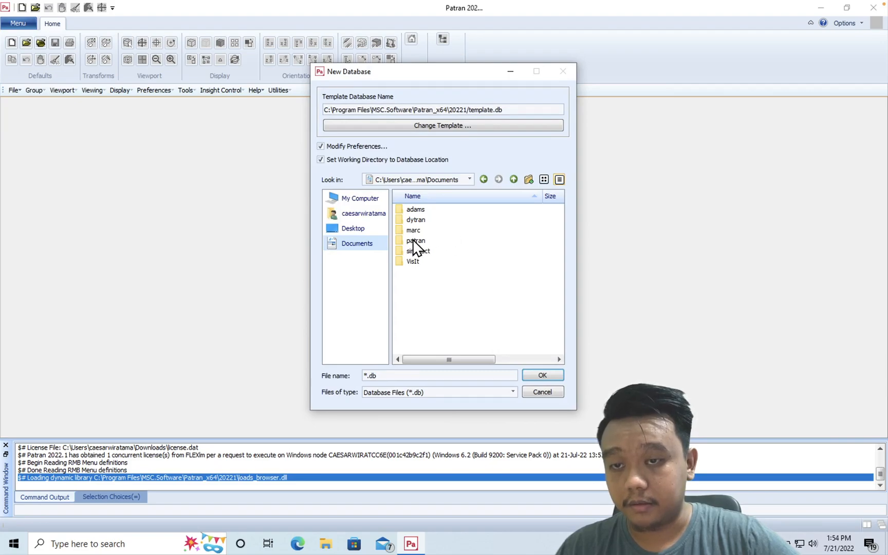
double_click(416, 240)
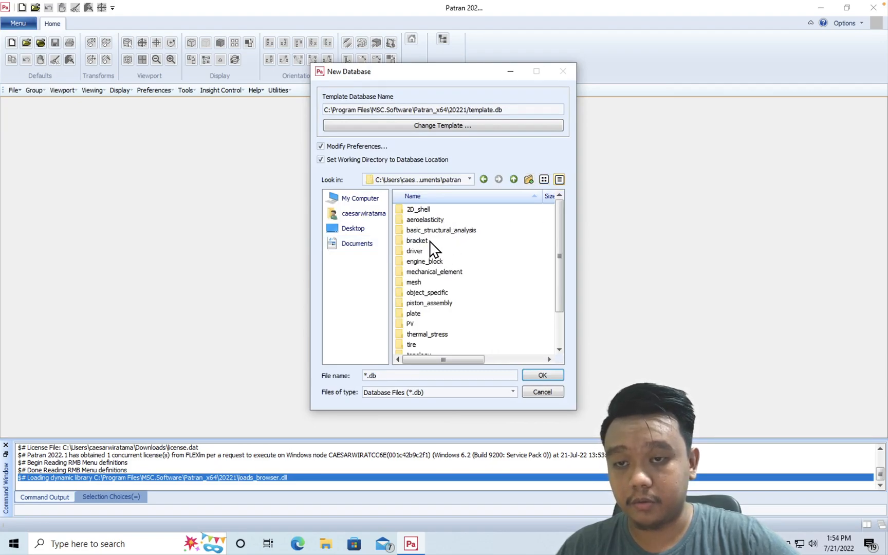
double_click(417, 240)
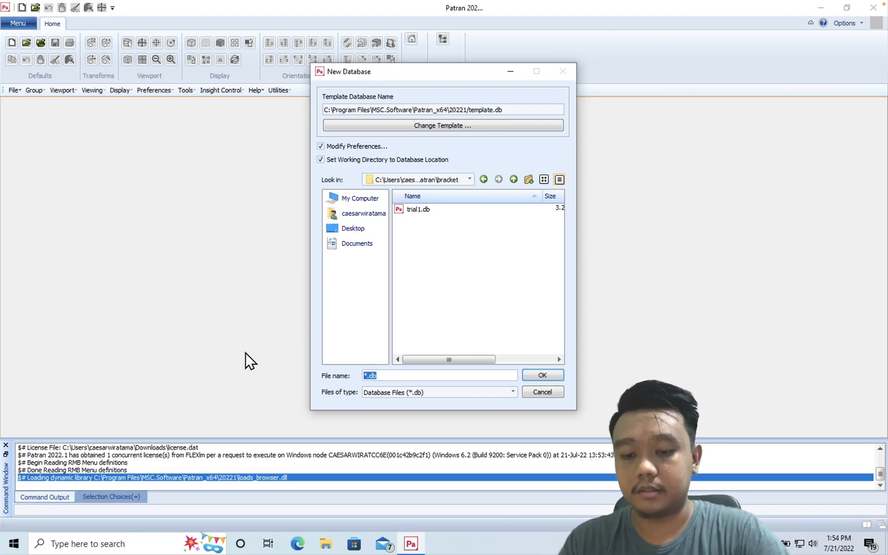
type("t")
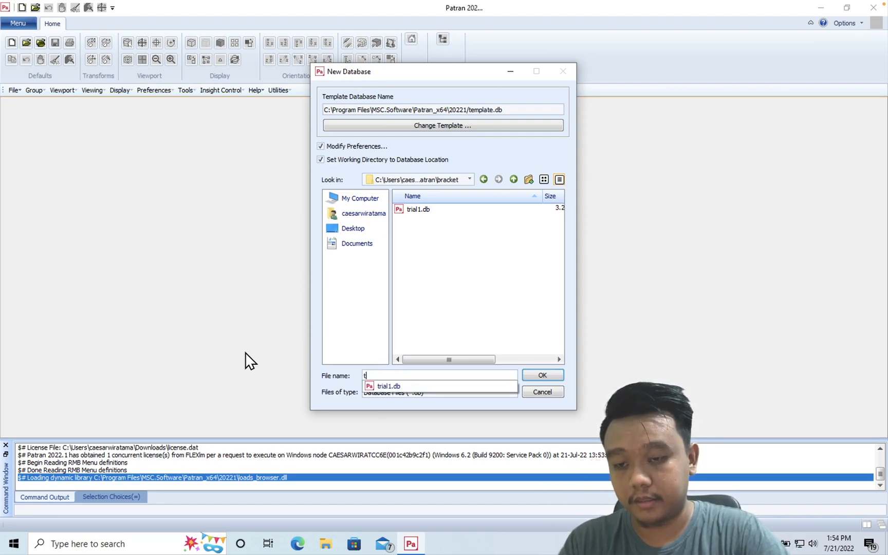
type("rial_2")
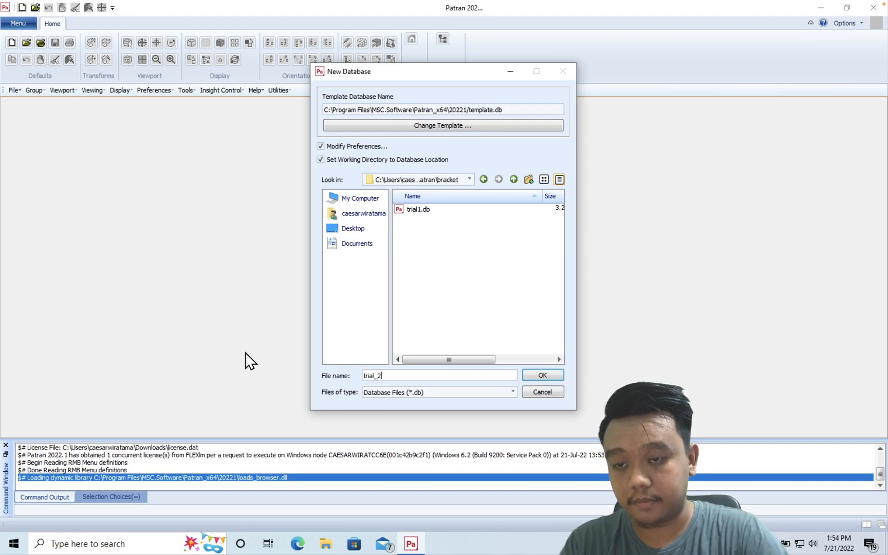
left_click(542, 375)
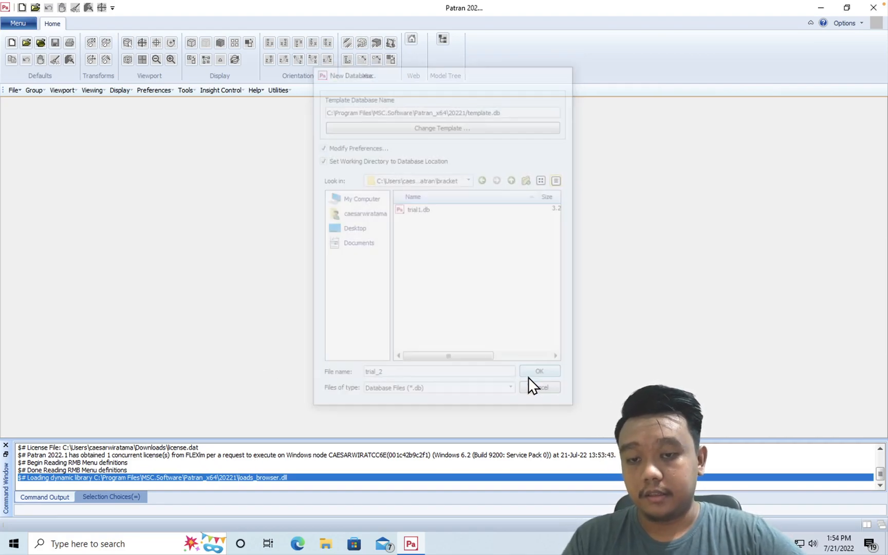
- Keep Analysis Code MSC.Nastran and Analysis Type Structural in New Model Preference and confirm
left_click(539, 371)
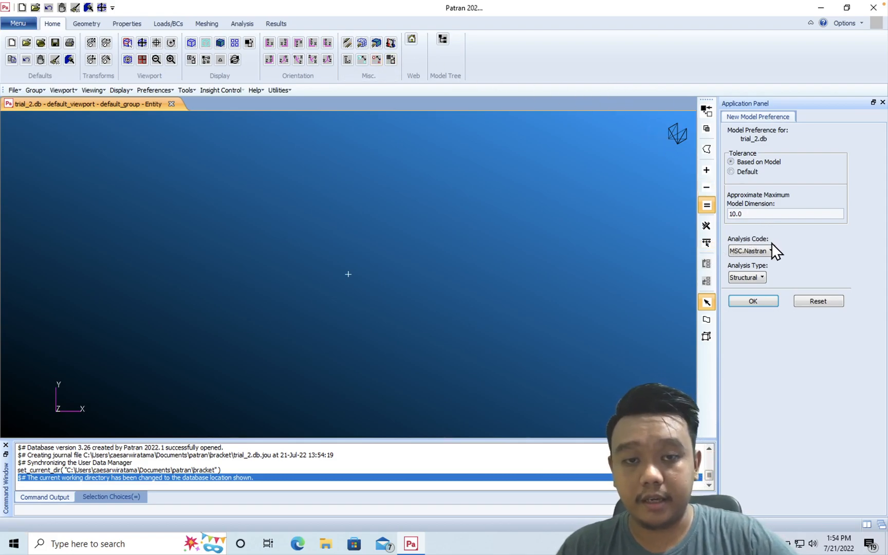
left_click(769, 251)
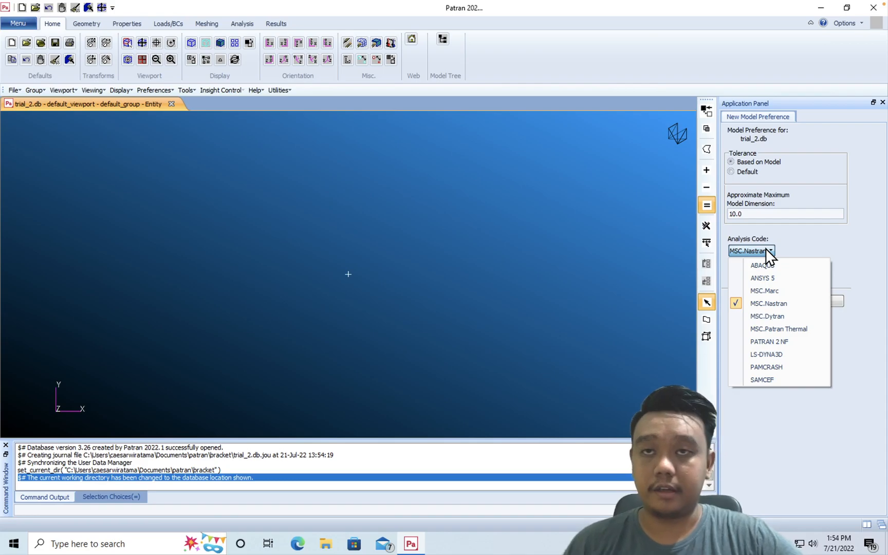
mouse_move(787, 308)
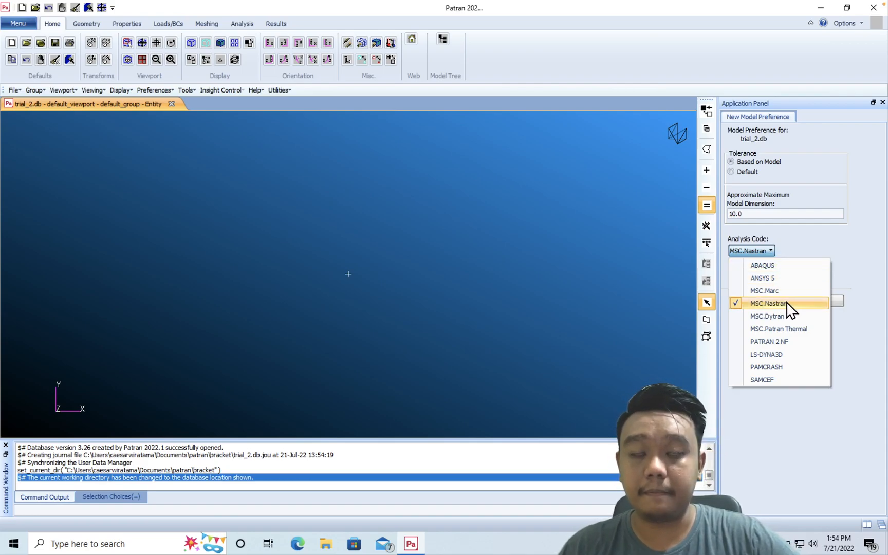
mouse_move(768, 315)
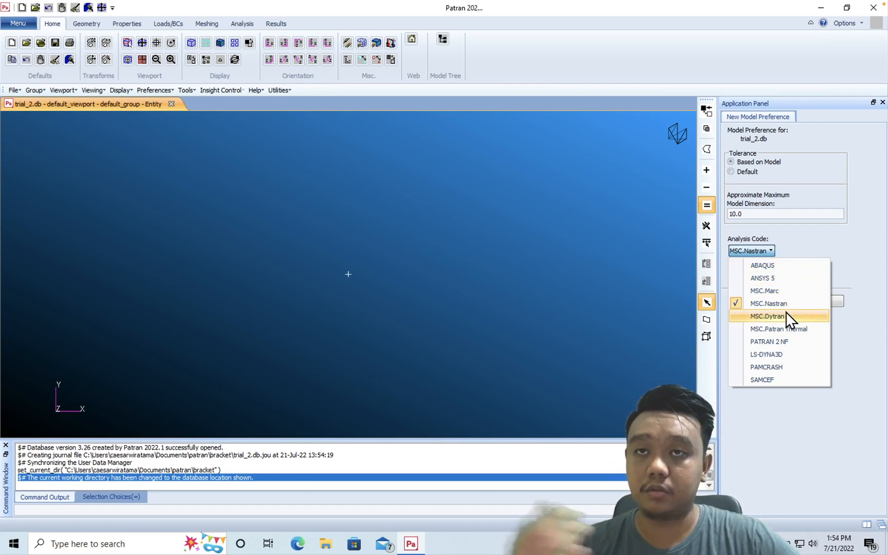
mouse_move(780, 291)
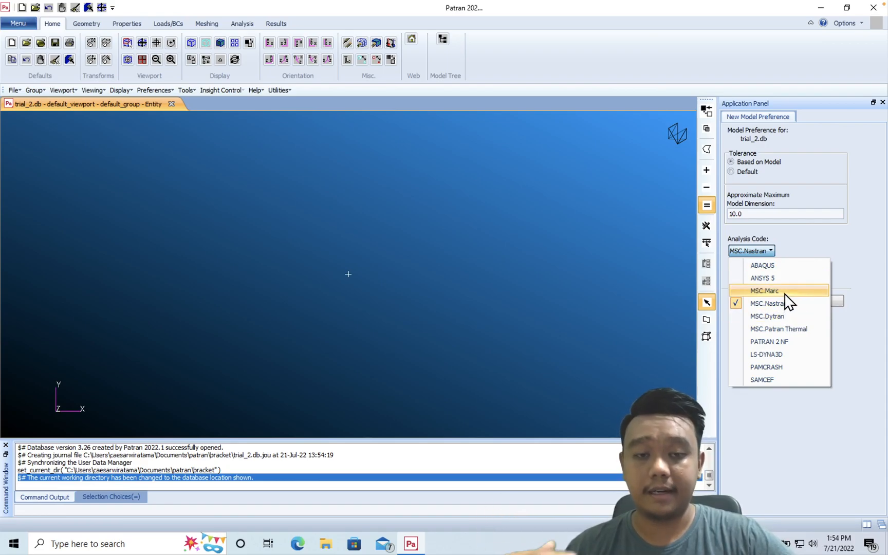
mouse_move(781, 303)
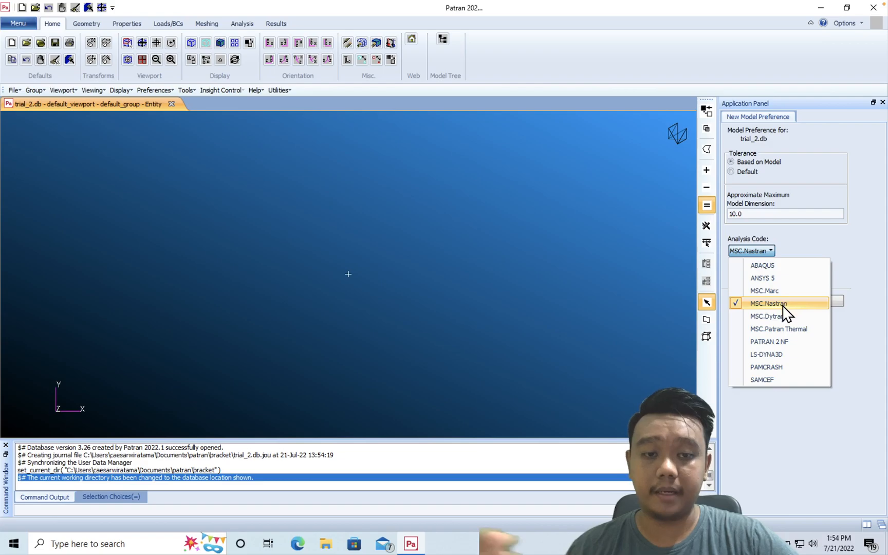
mouse_move(818, 263)
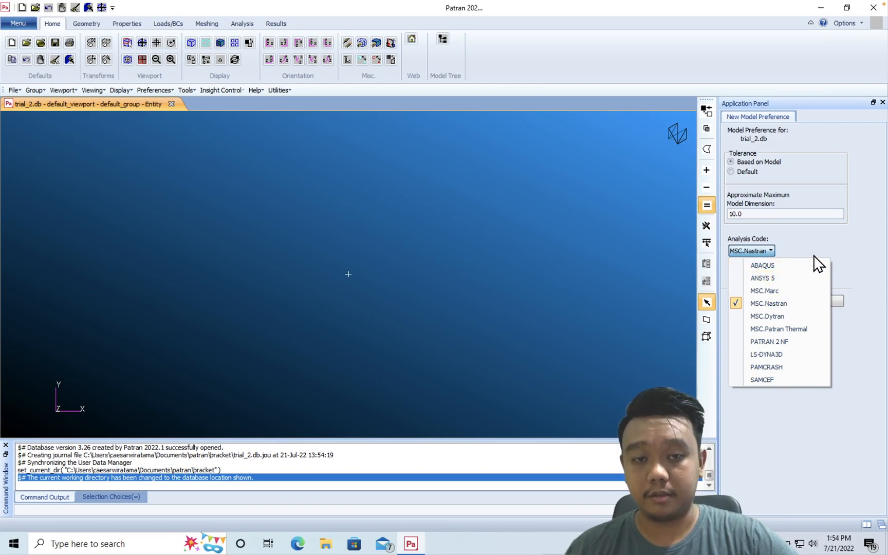
mouse_move(474, 204)
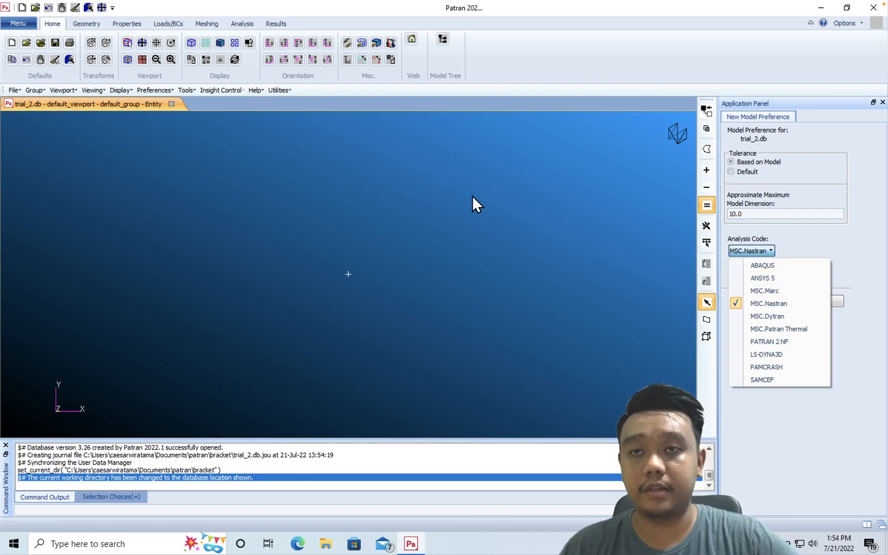
mouse_move(799, 244)
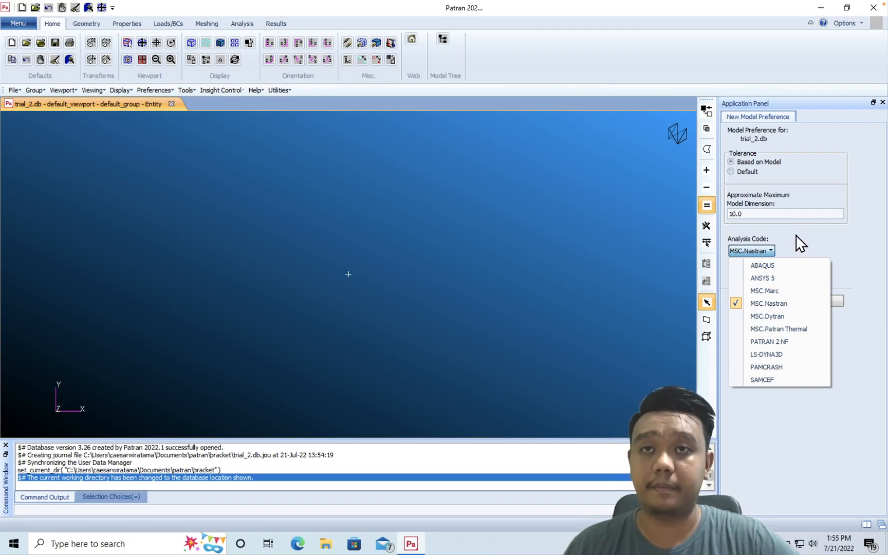
left_click(768, 303)
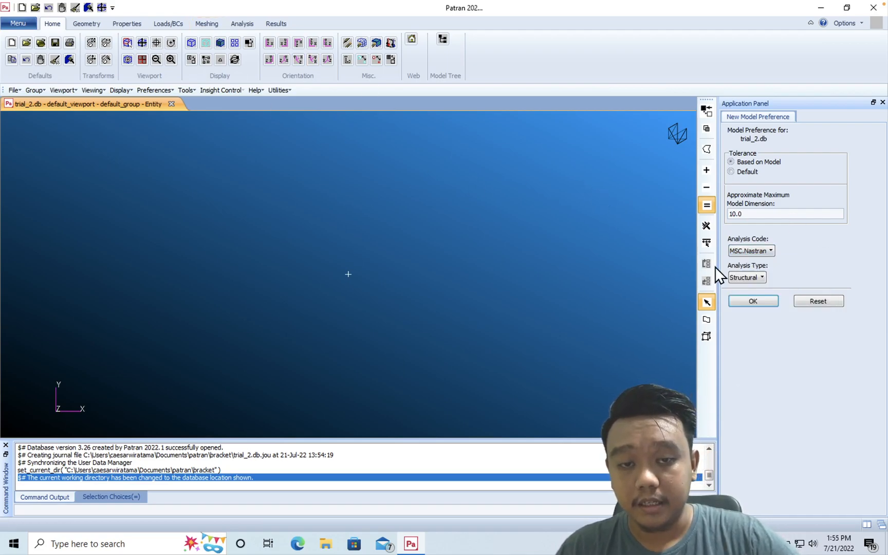
left_click(746, 276)
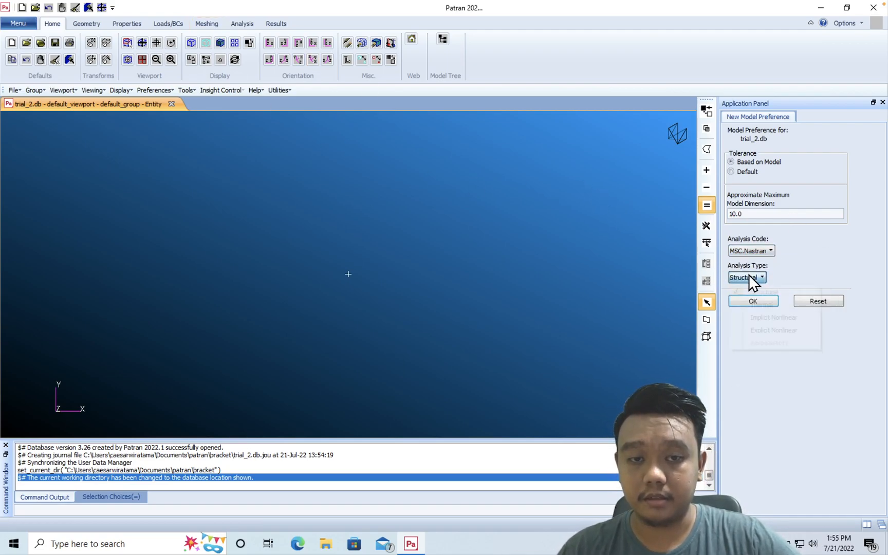
left_click(762, 278)
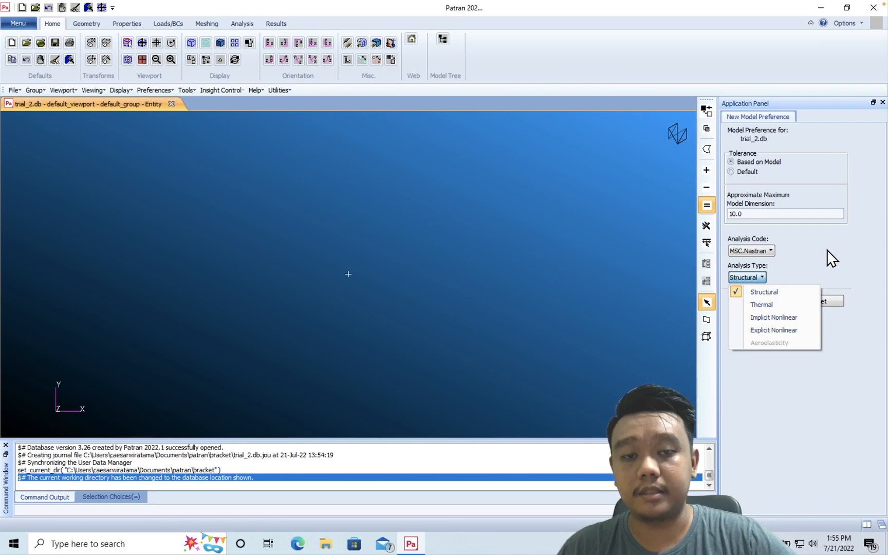
left_click(763, 292)
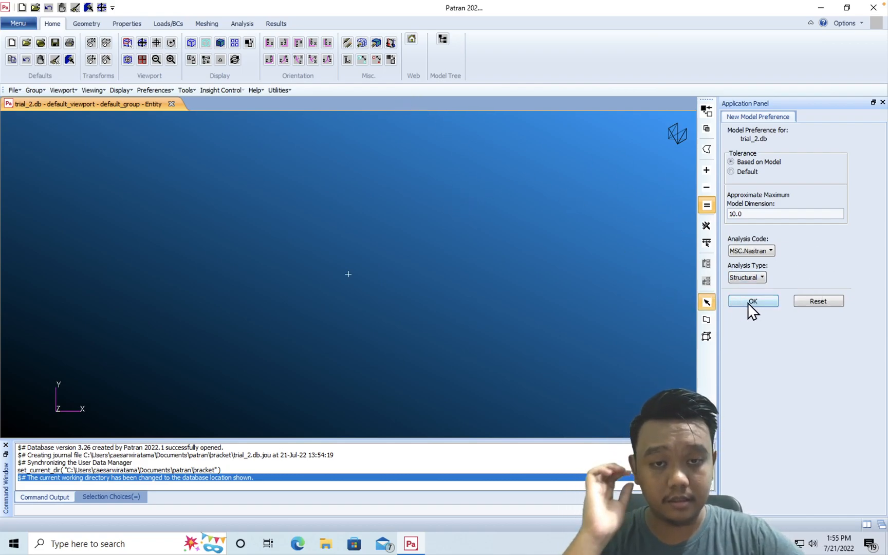
left_click(752, 301)
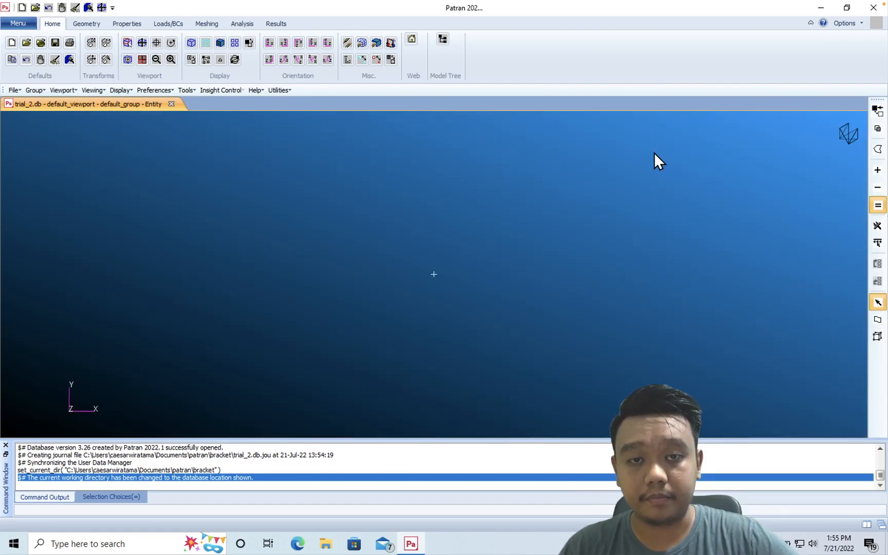
- Start a geometry import with IGES as source and model units overridden to 1.0 (Meters)
left_click(14, 90)
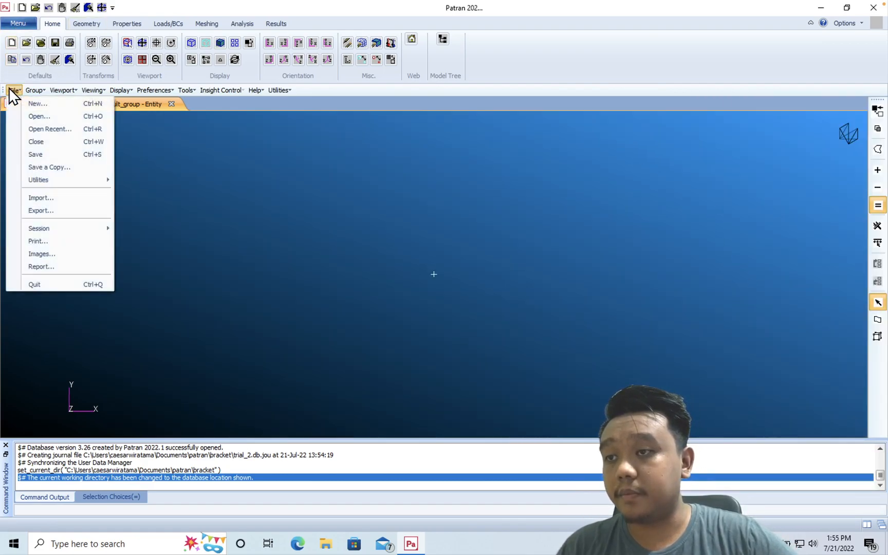
left_click(41, 198)
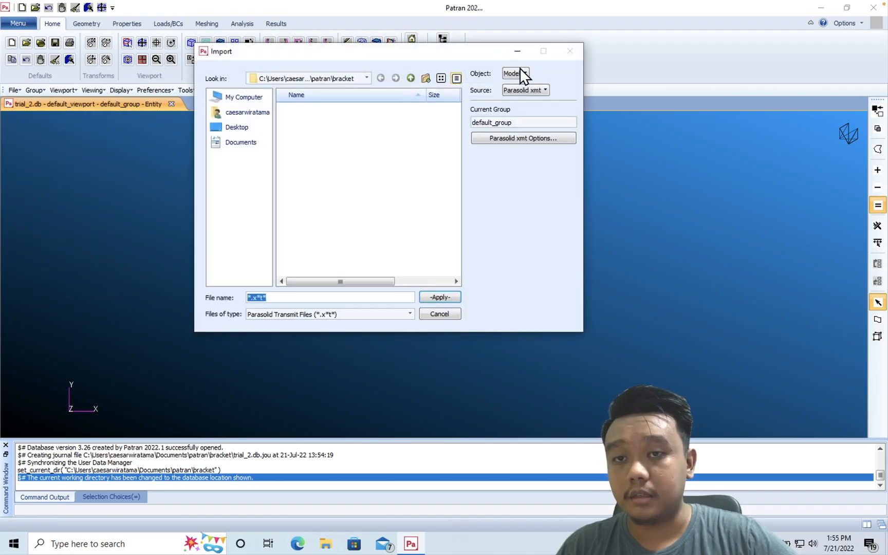
left_click(524, 90)
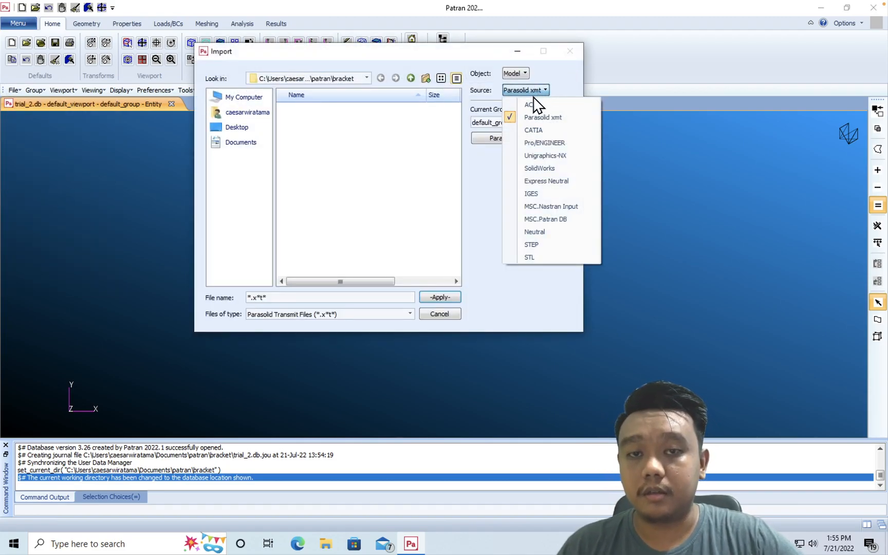
mouse_move(579, 135)
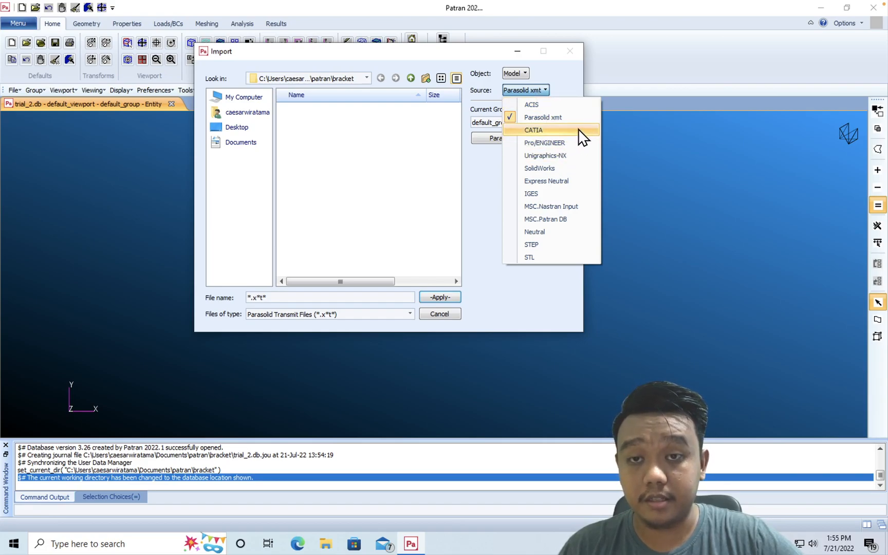
mouse_move(554, 243)
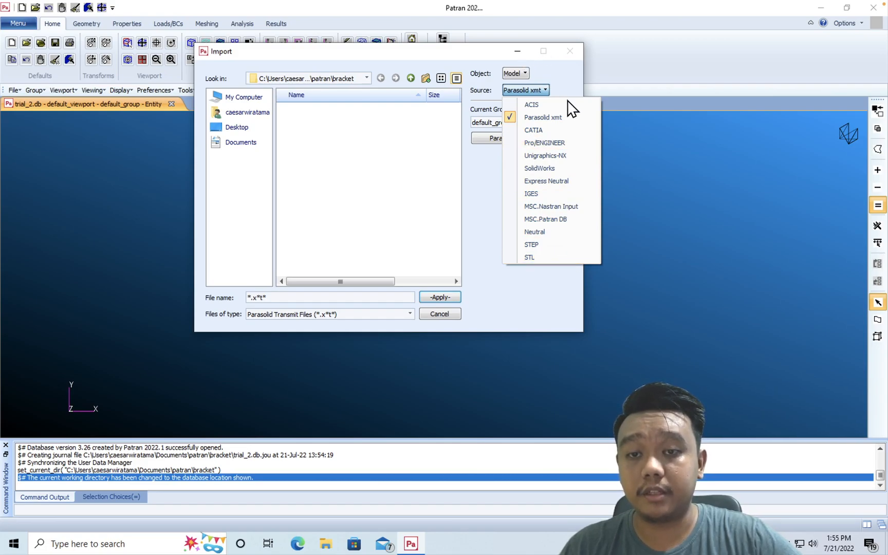
left_click(531, 194)
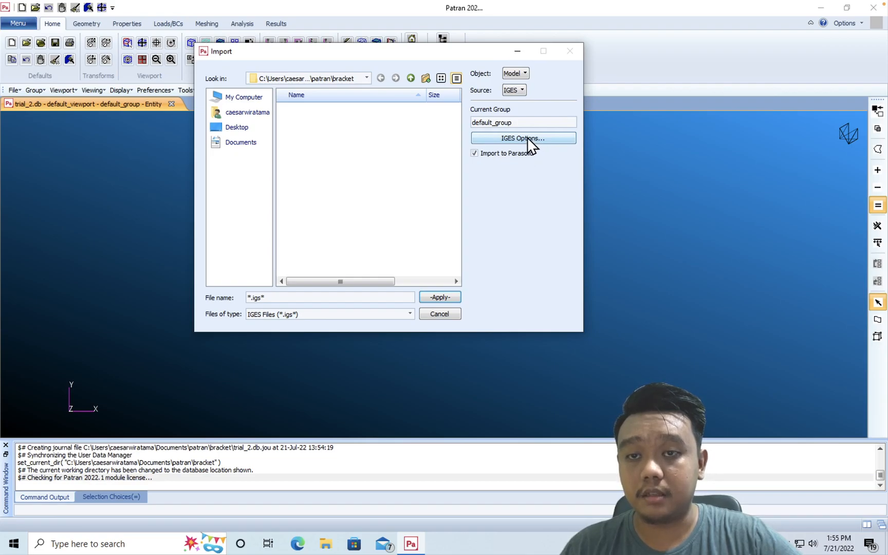
left_click(523, 137)
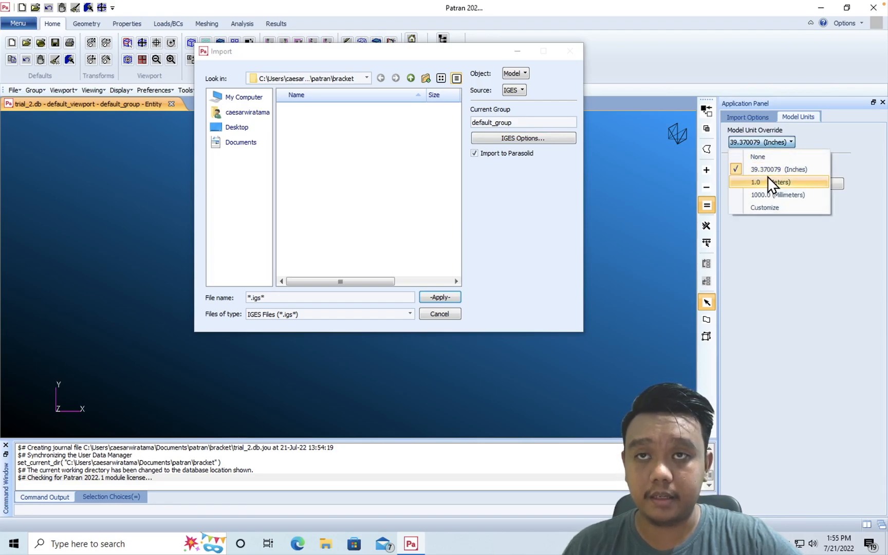
left_click(755, 182)
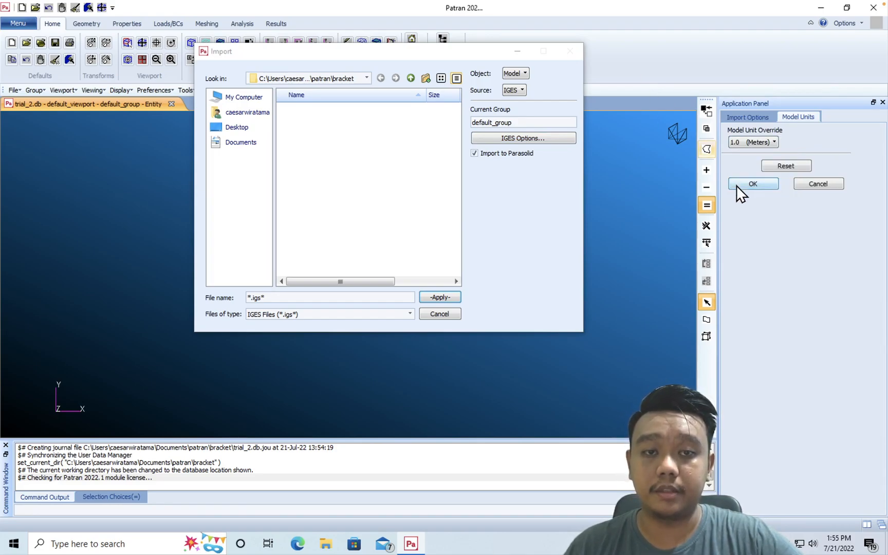
left_click(752, 184)
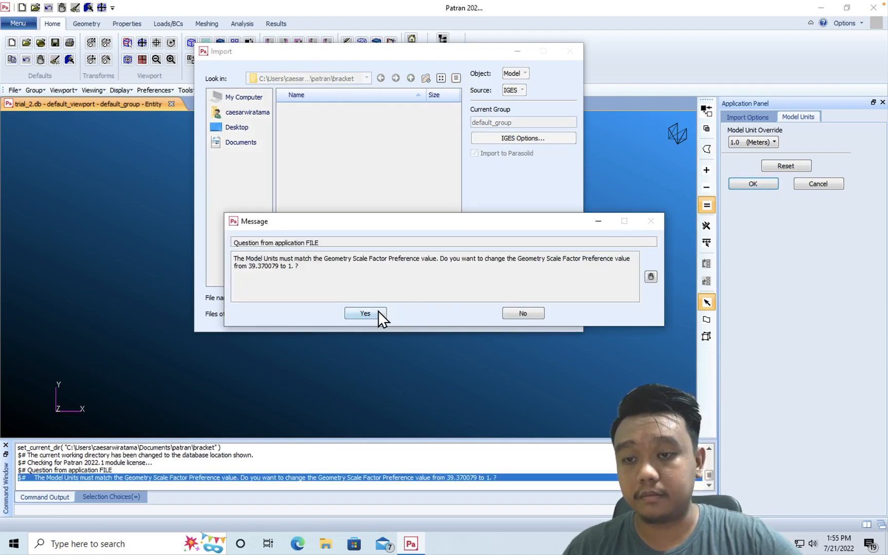
left_click(364, 313)
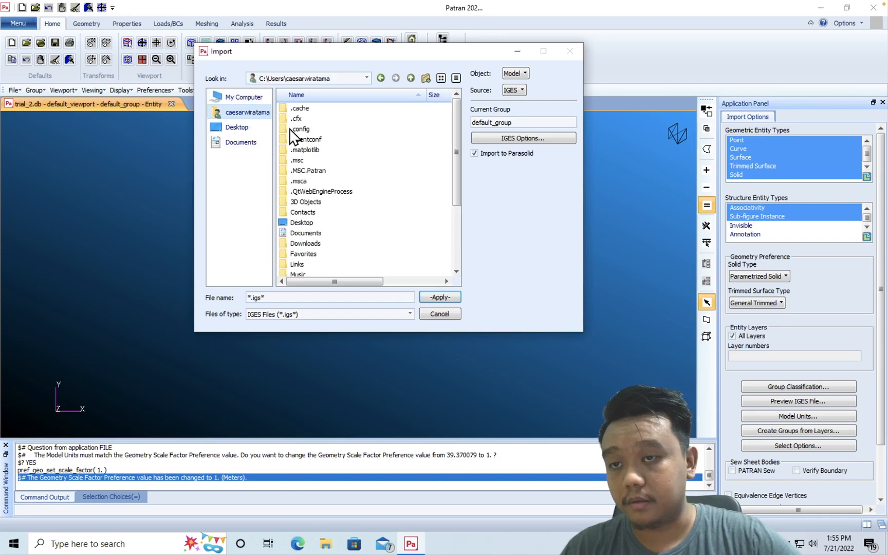
- Import condenser_bracket.igs from the Downloads folder
double_click(305, 243)
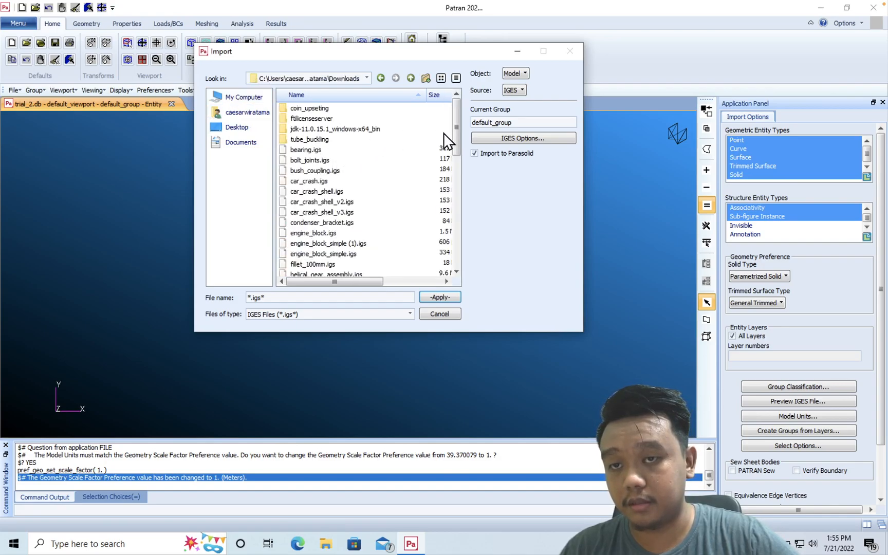
scroll("down", 3)
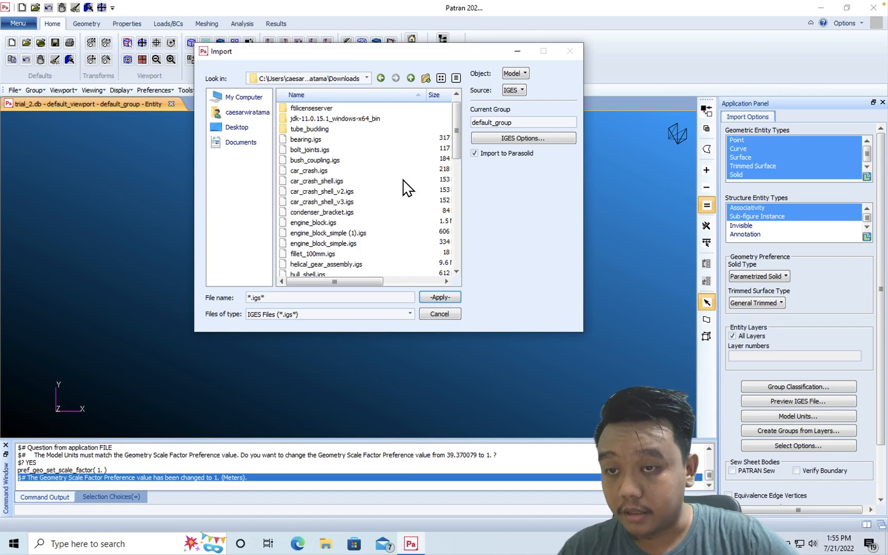
left_click(321, 212)
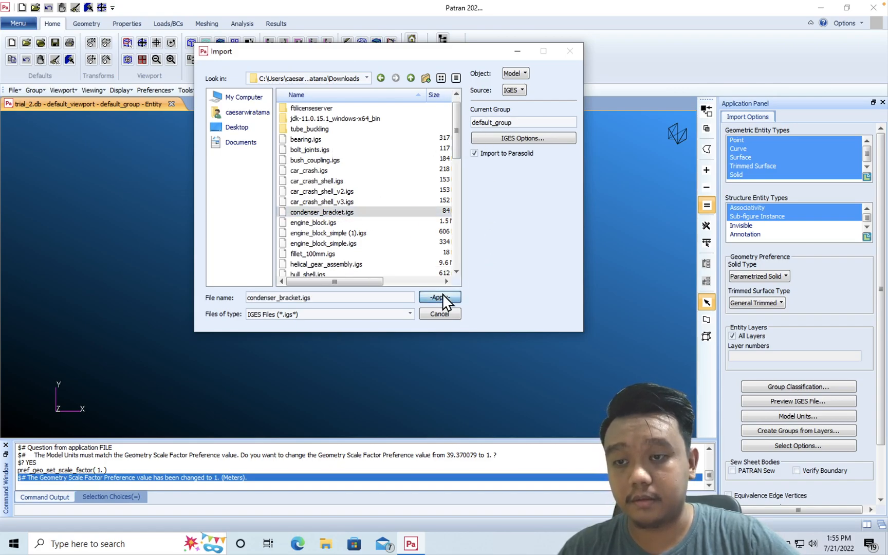
left_click(438, 297)
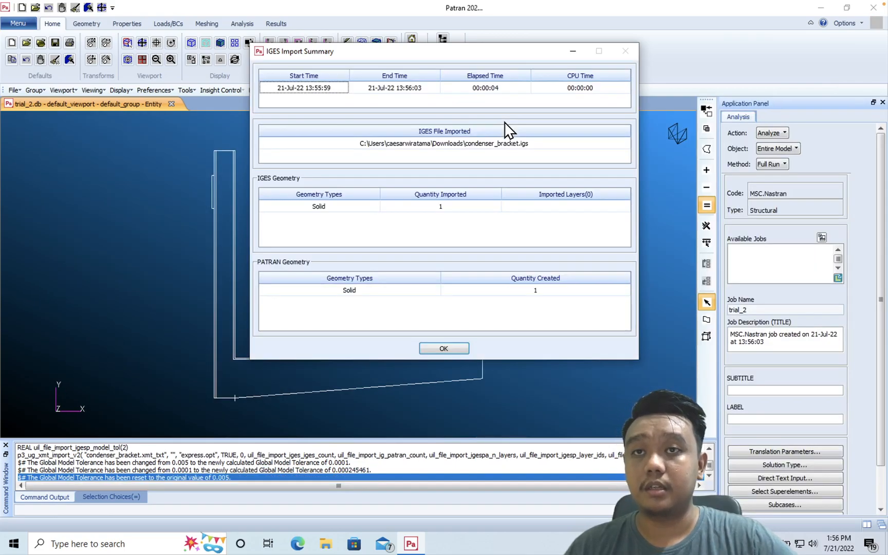
mouse_move(473, 340)
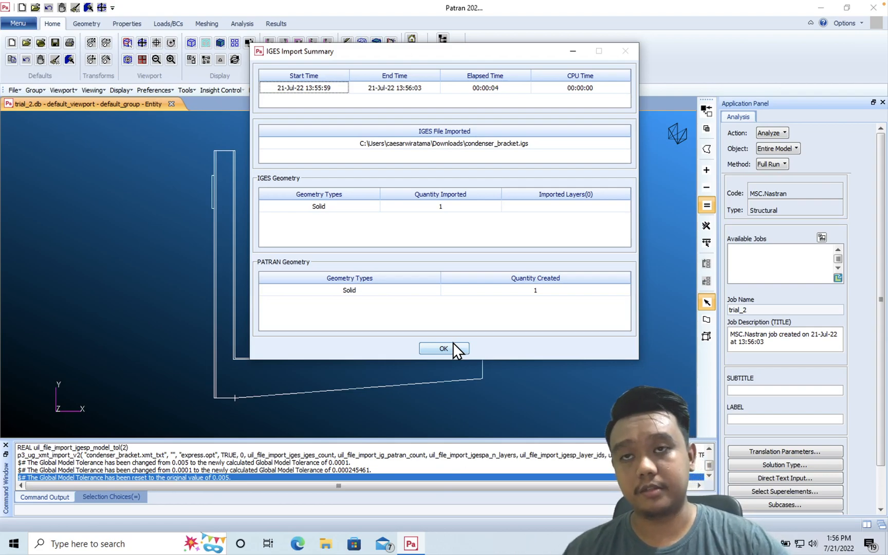
- Dismiss the IGES import summary reporting one solid created
left_click(443, 349)
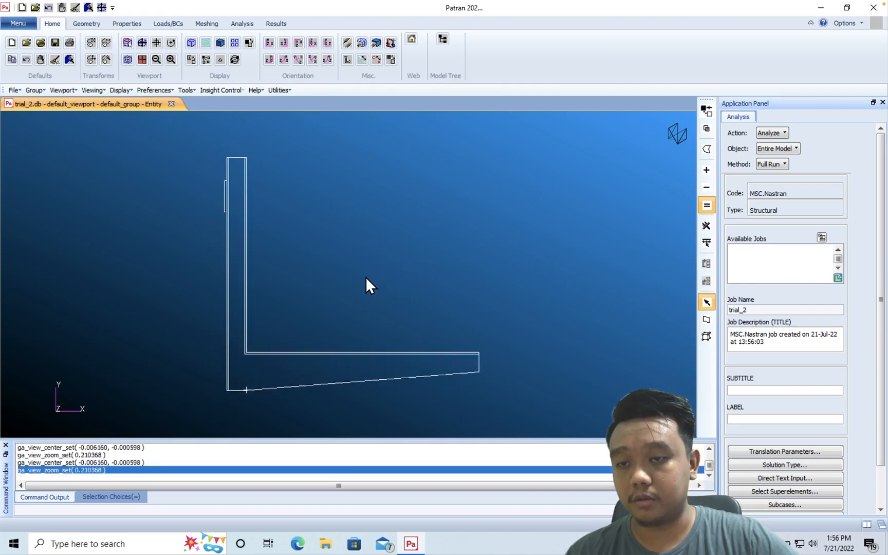
mouse_move(352, 266)
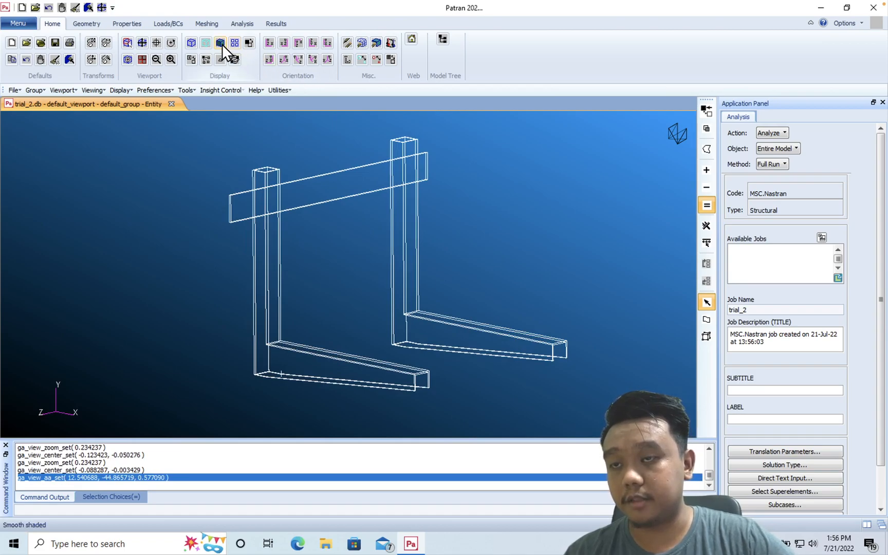
- Render the bracket smooth shaded and cycle the viewport background between white and blue
left_click(219, 42)
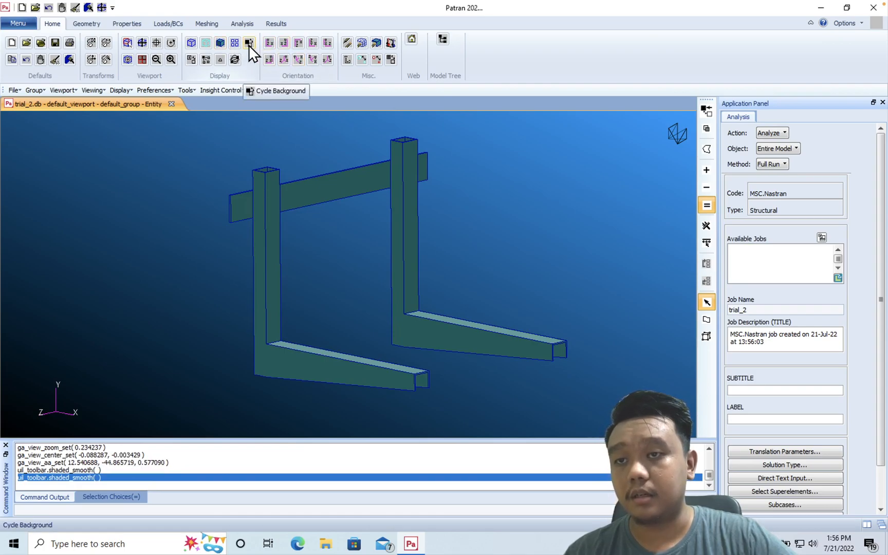
left_click(247, 42)
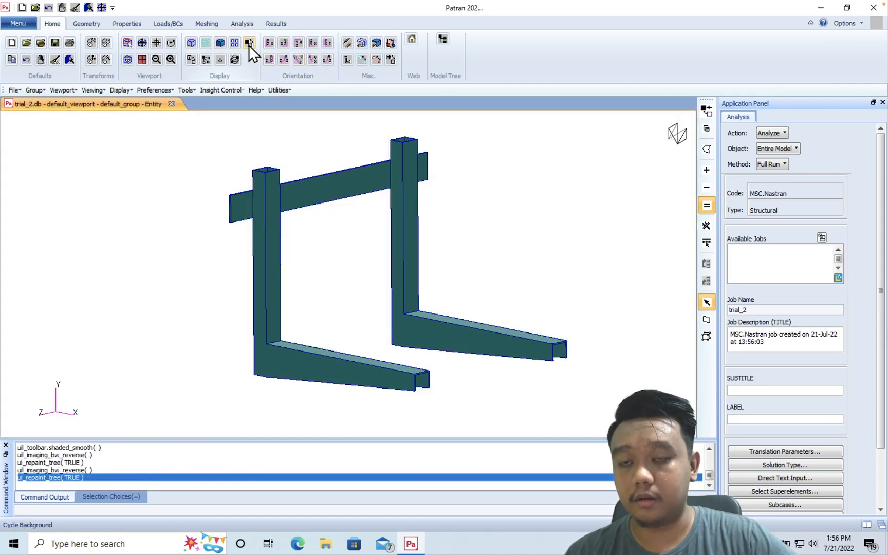
left_click(249, 43)
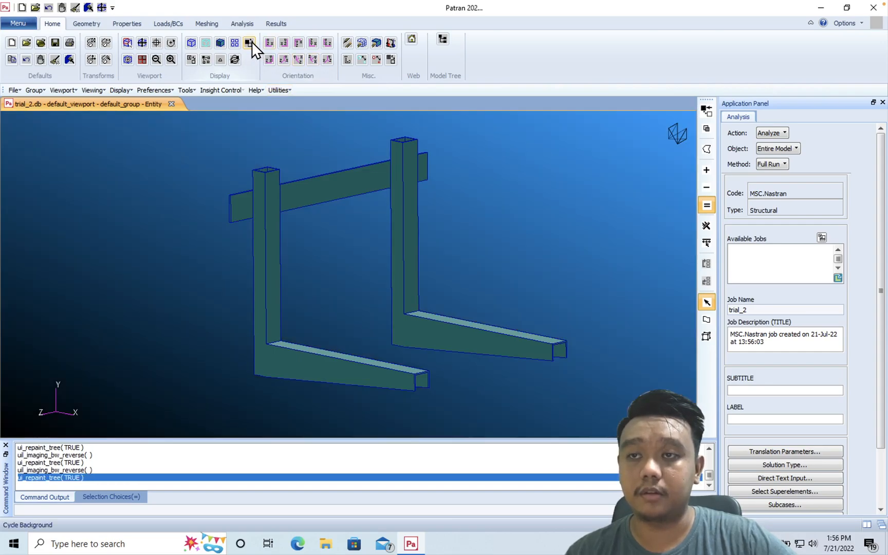
left_click(248, 43)
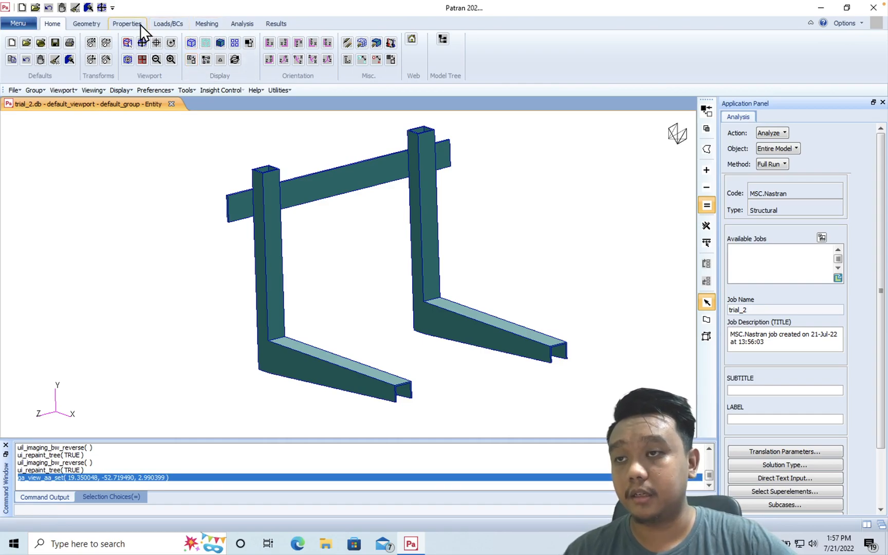
- Begin an isotropic material named steel and bring up its Input Properties
left_click(126, 24)
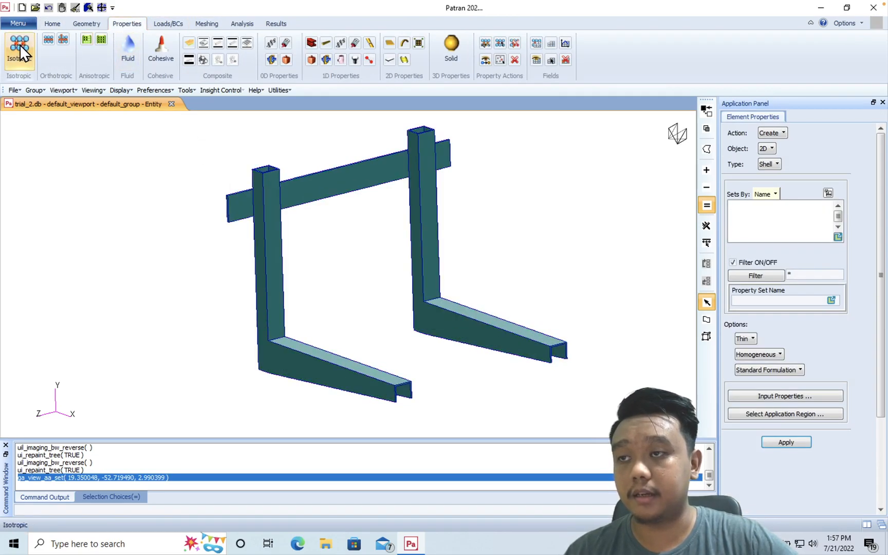
left_click(19, 51)
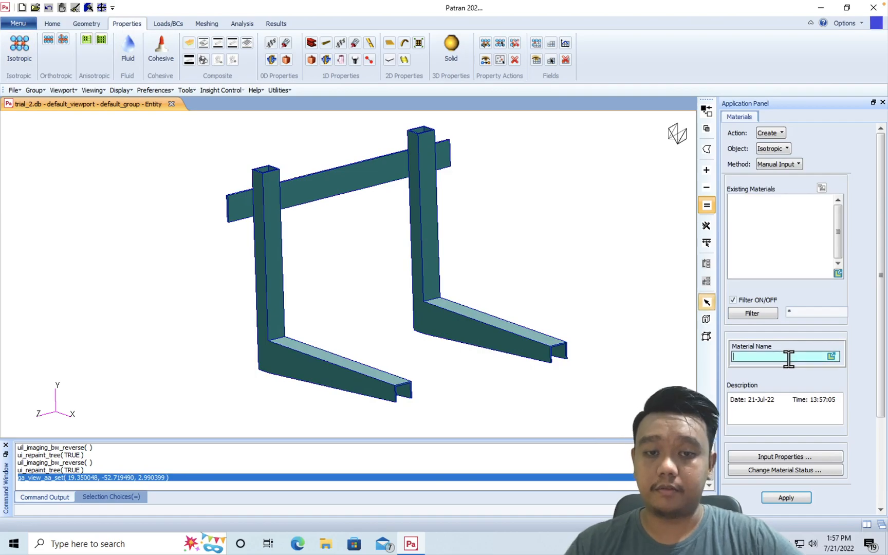
type("steel")
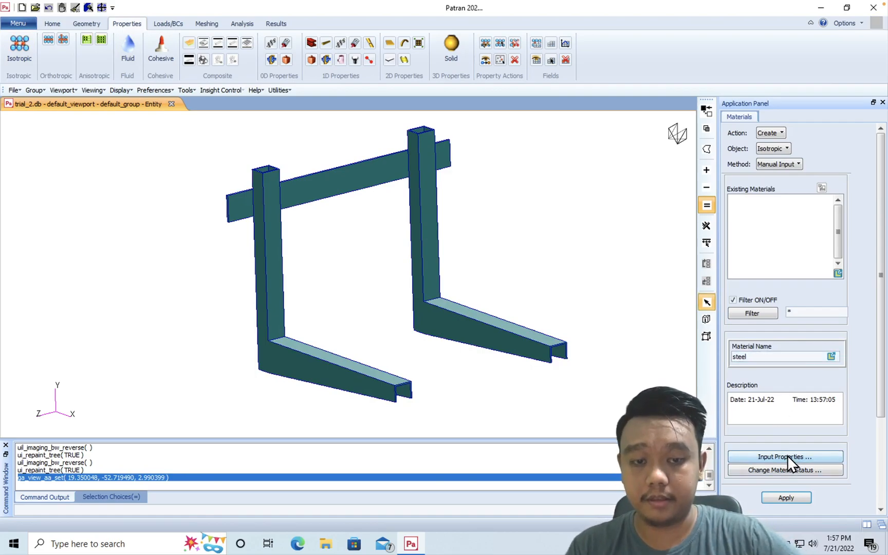
left_click(784, 457)
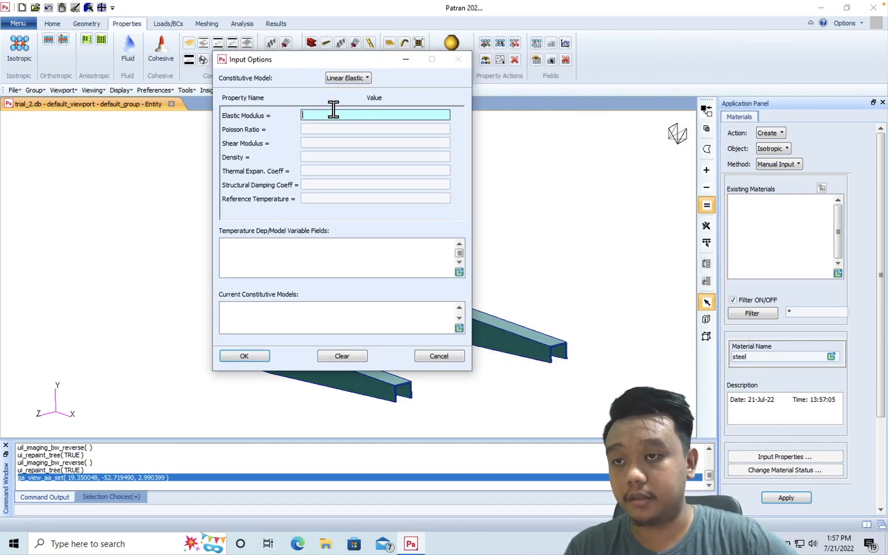
- Enter elastic modulus 200E+9 and Poisson ratio 0.3, accept and create the steel material
type("2")
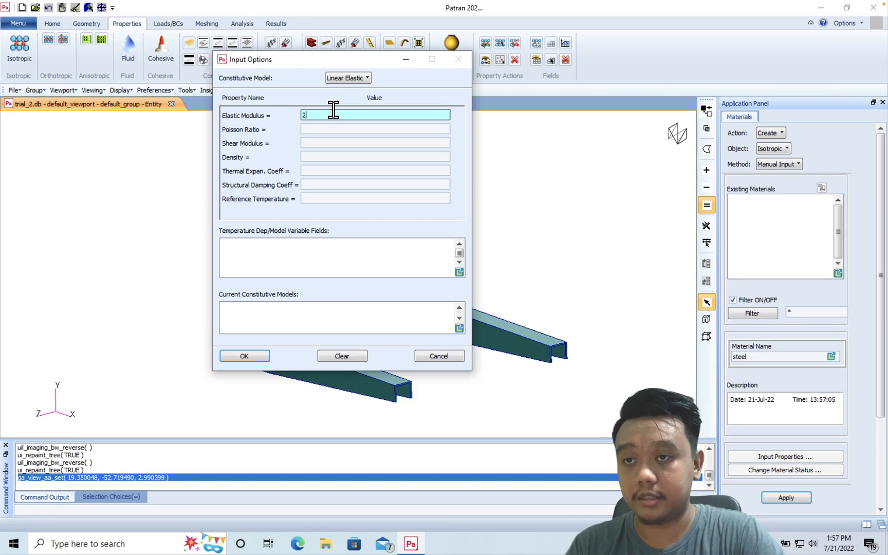
type("00E+9")
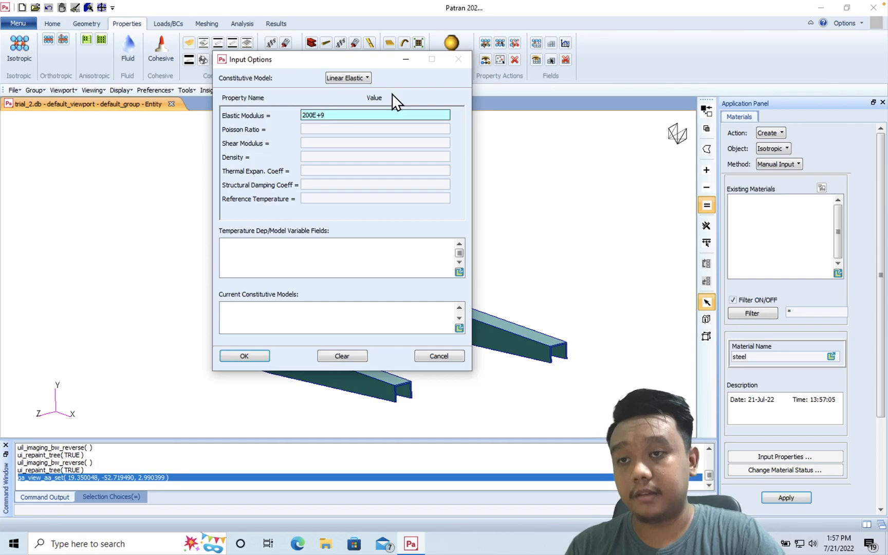
left_click(374, 115)
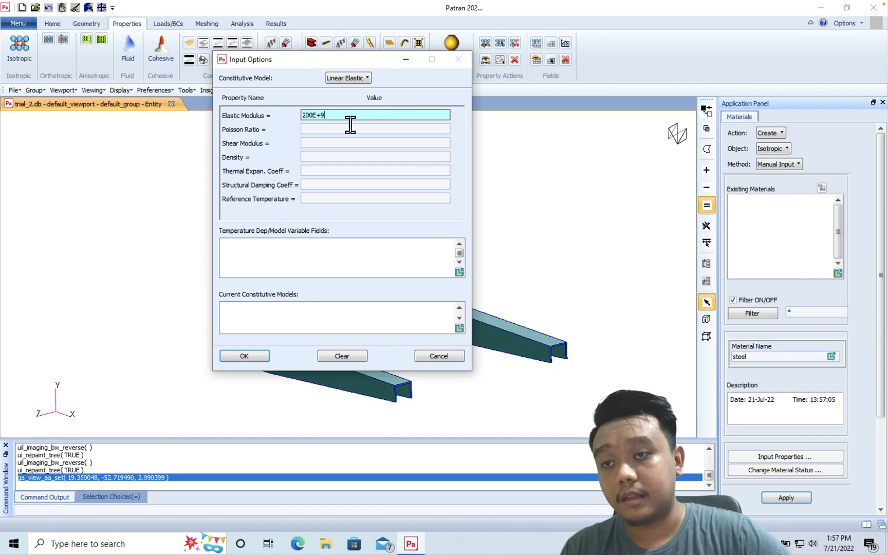
type("0.3")
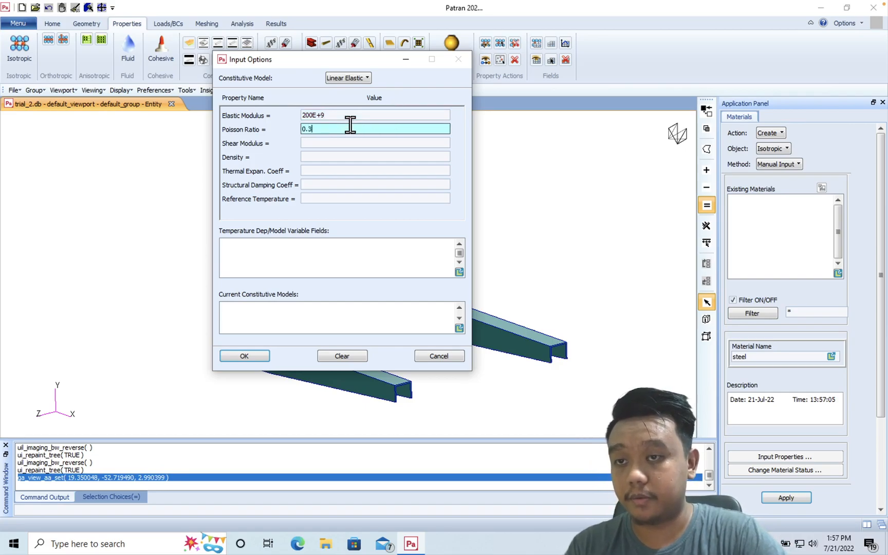
left_click(374, 142)
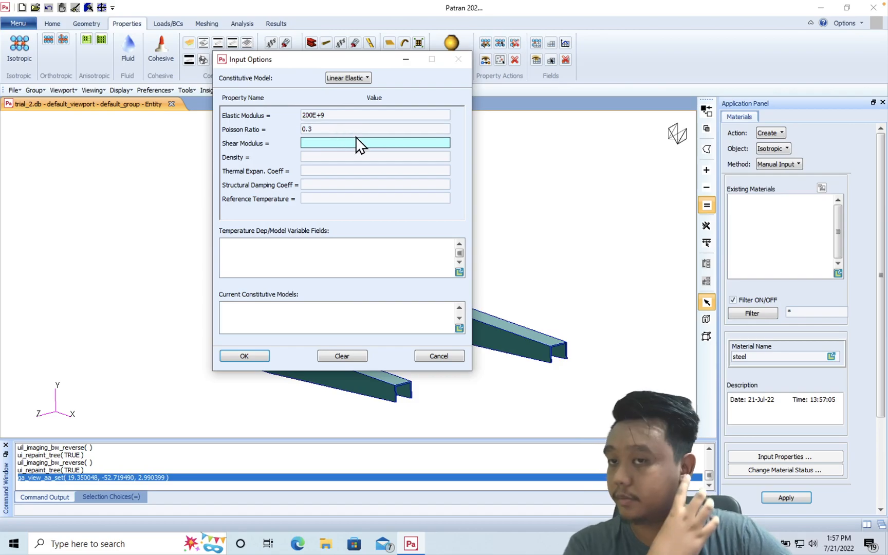
mouse_move(347, 115)
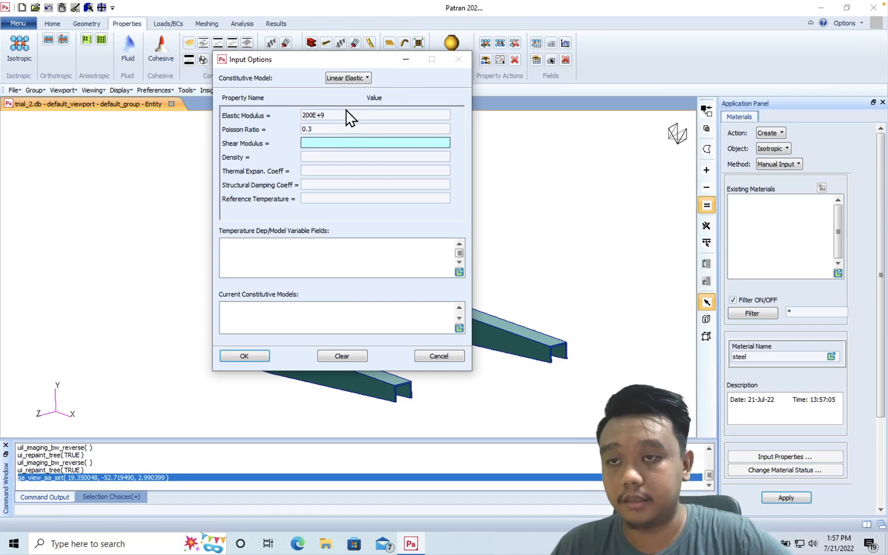
left_click(376, 128)
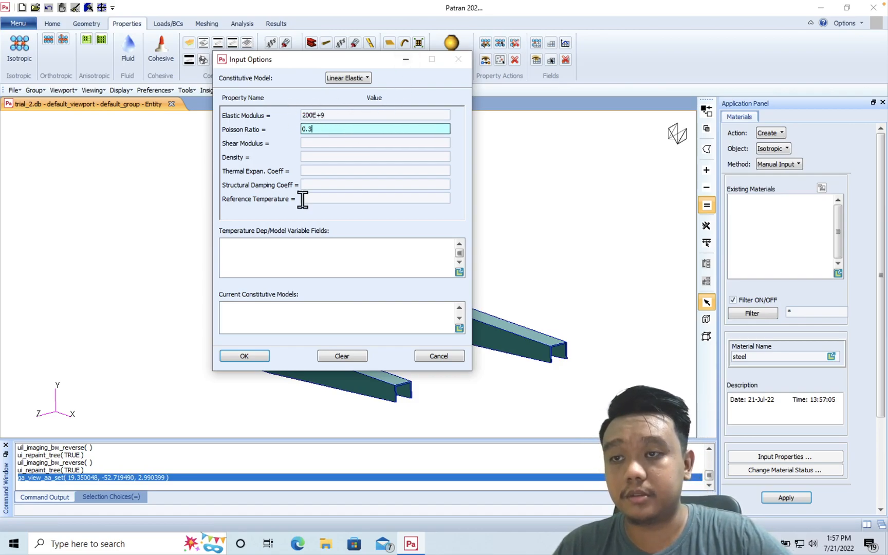
left_click(374, 171)
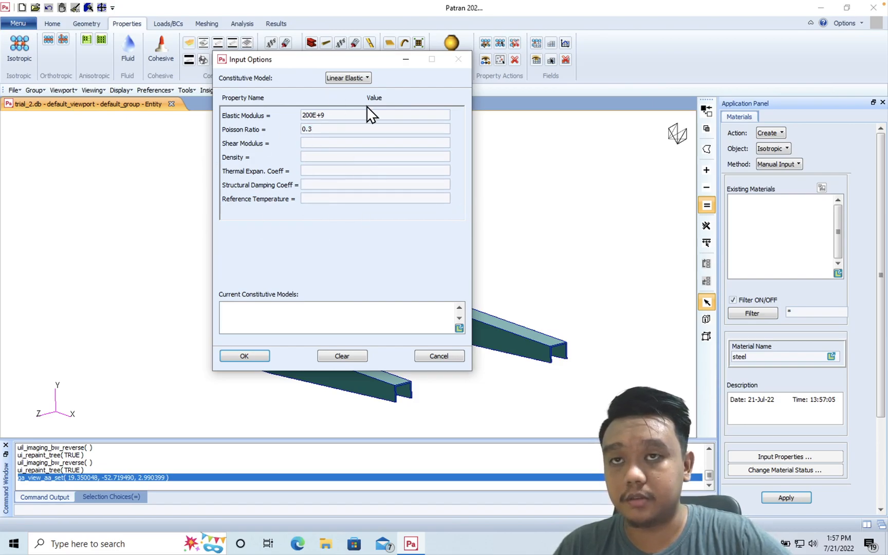
mouse_move(377, 76)
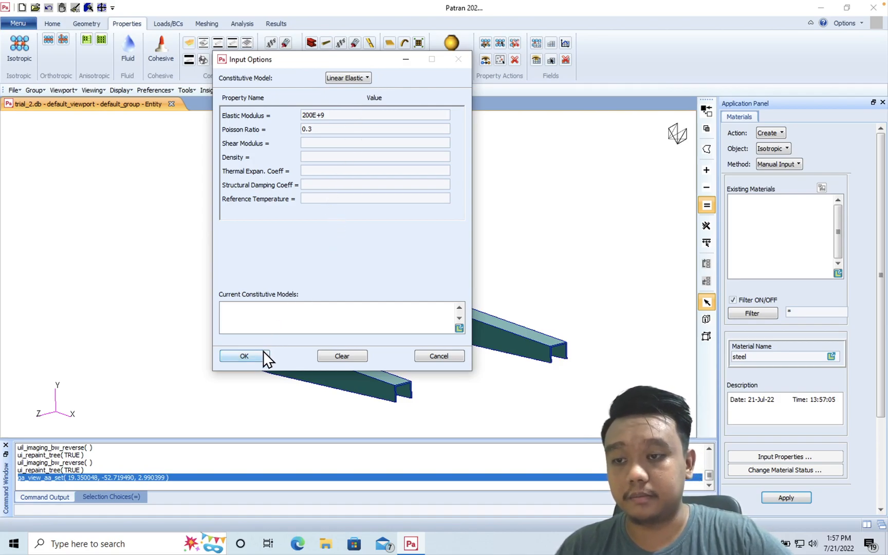
left_click(244, 355)
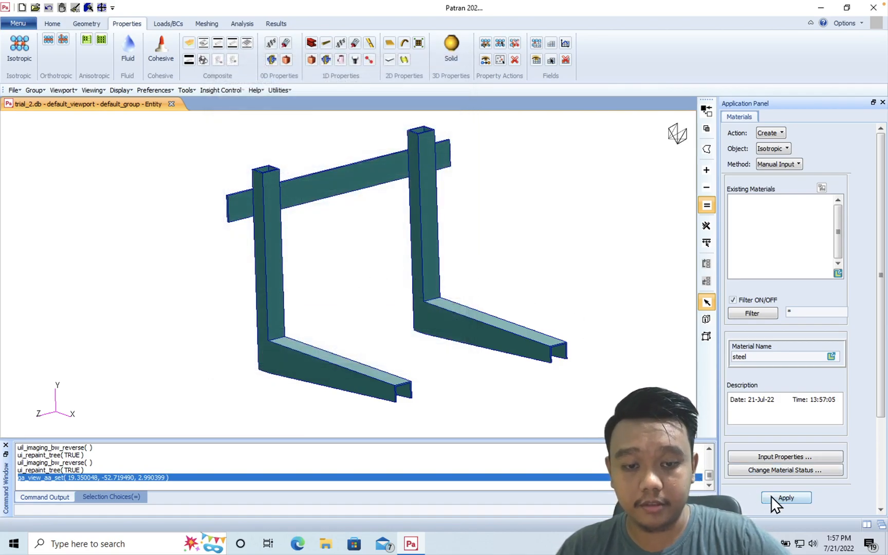
left_click(785, 497)
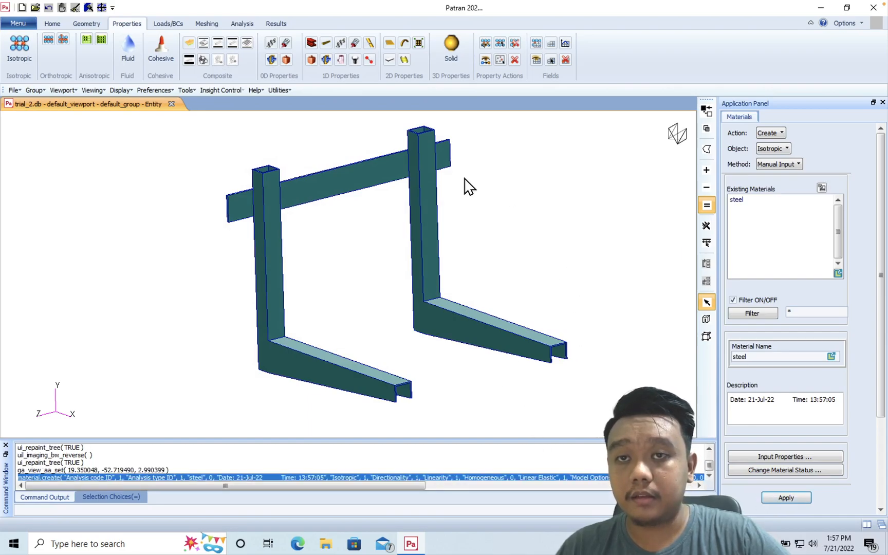
mouse_move(243, 101)
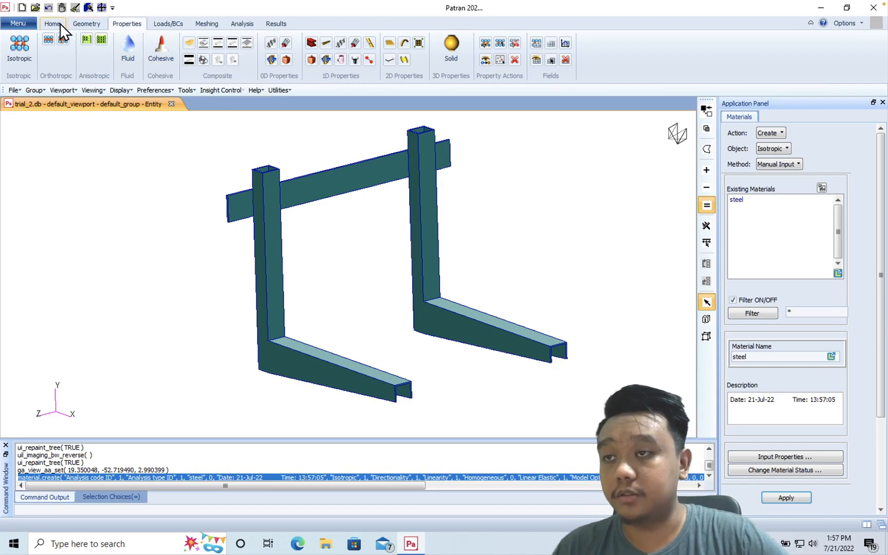
- Show the Model Browser and expand Isotropic materials (steel) and Load Cases (Default)
left_click(52, 24)
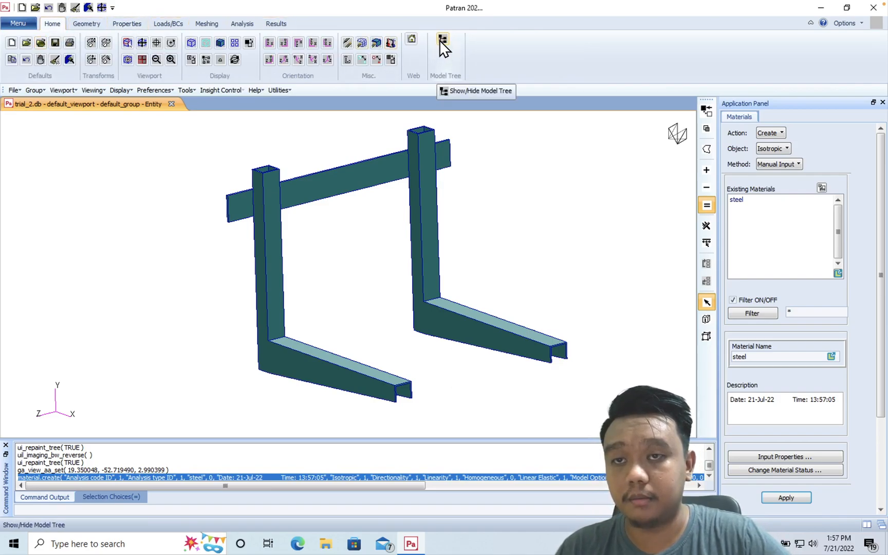
left_click(442, 42)
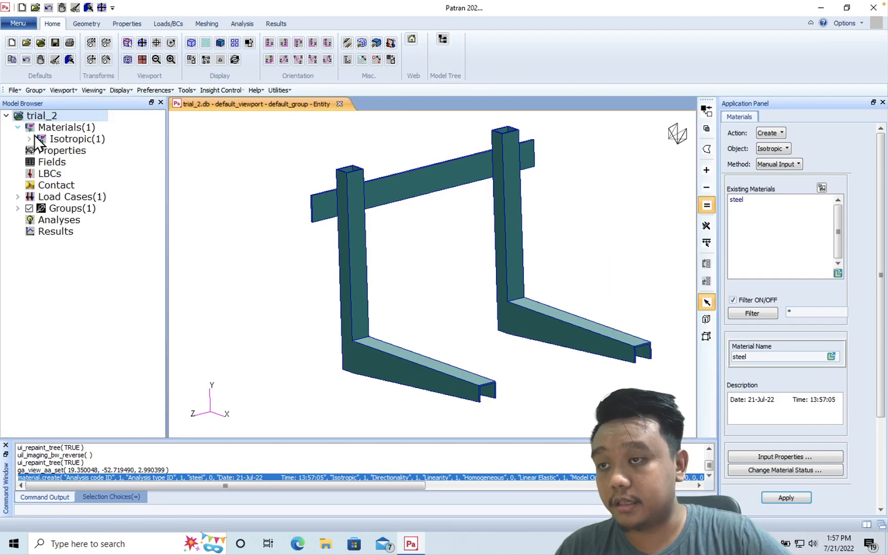
left_click(29, 138)
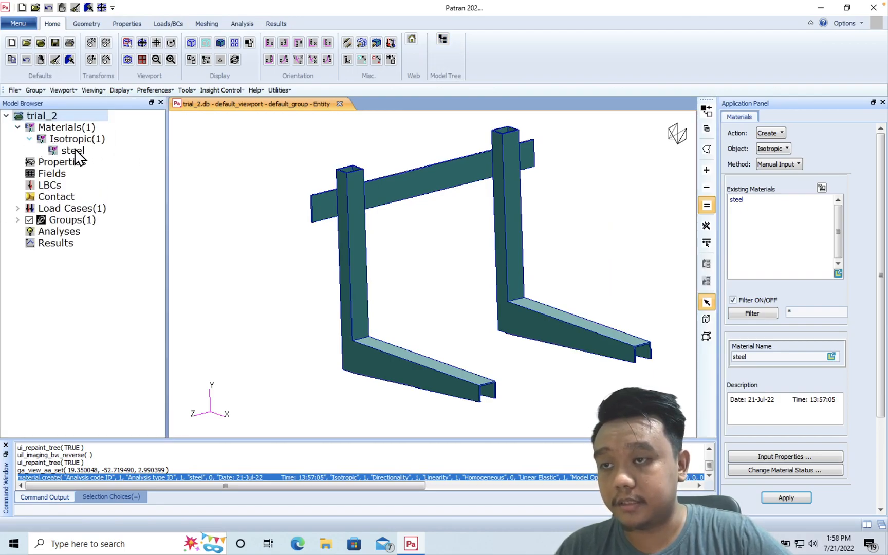
left_click(73, 151)
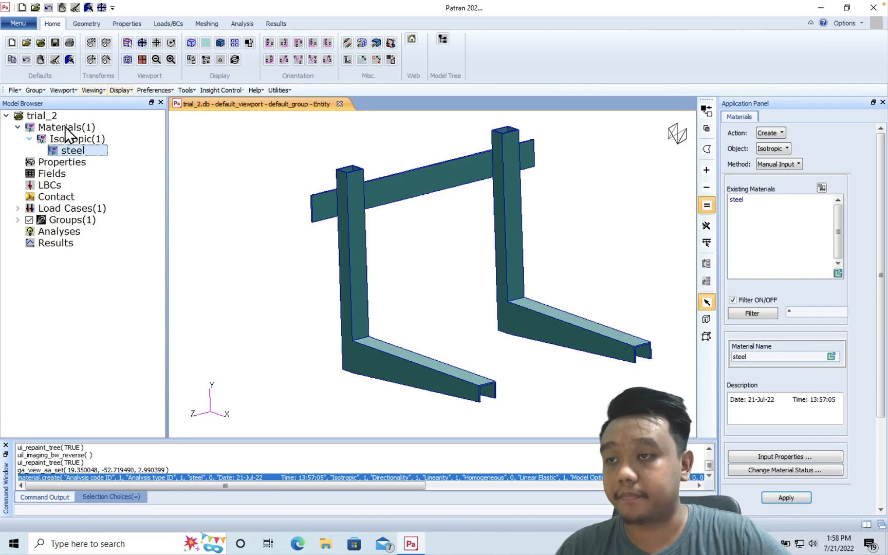
mouse_move(18, 203)
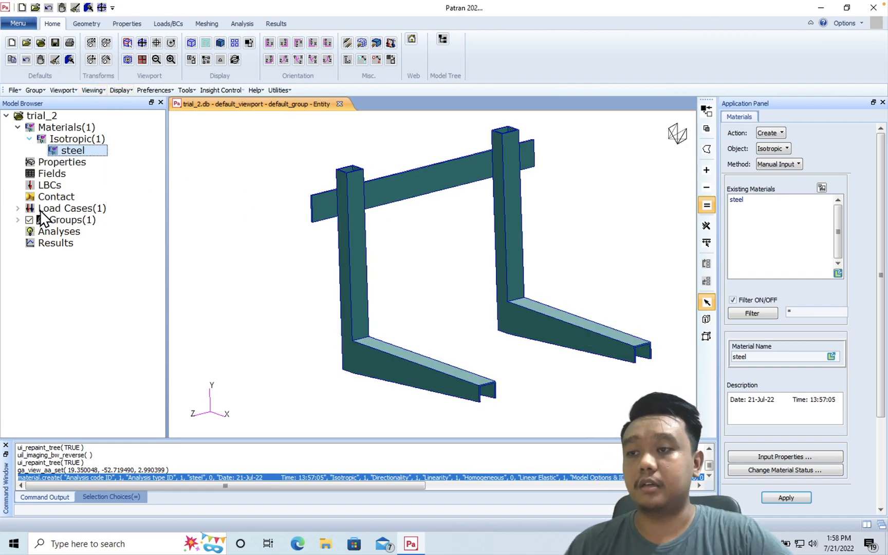
left_click(17, 208)
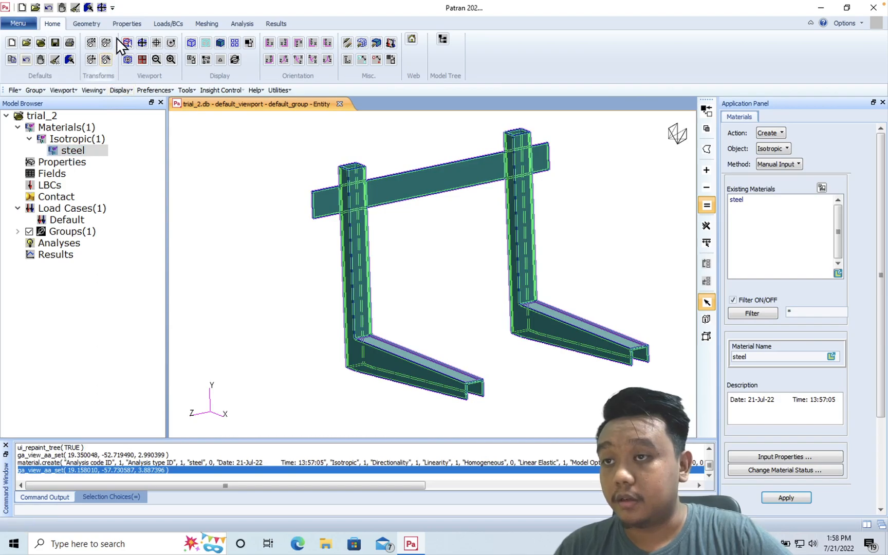
- Define a 3D solid property set named prat1 with Homogeneous, Standard Formulation options
left_click(126, 23)
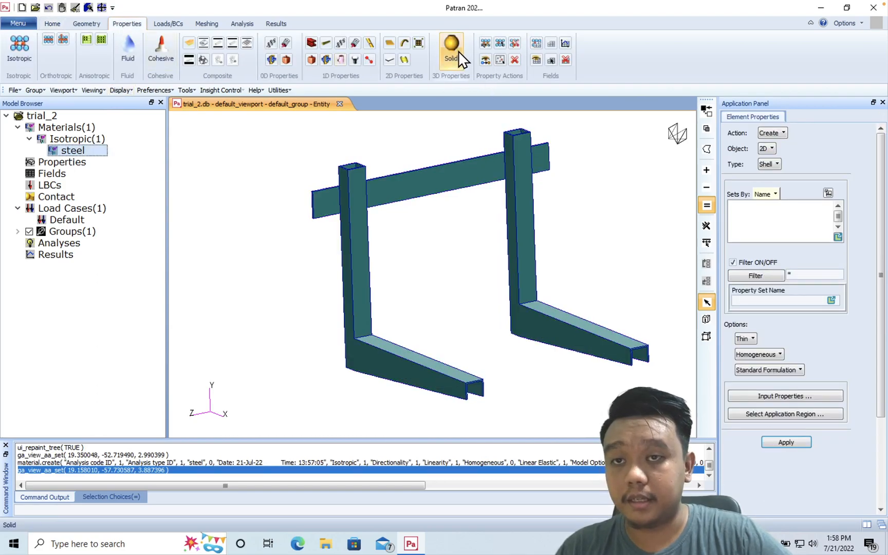
left_click(451, 46)
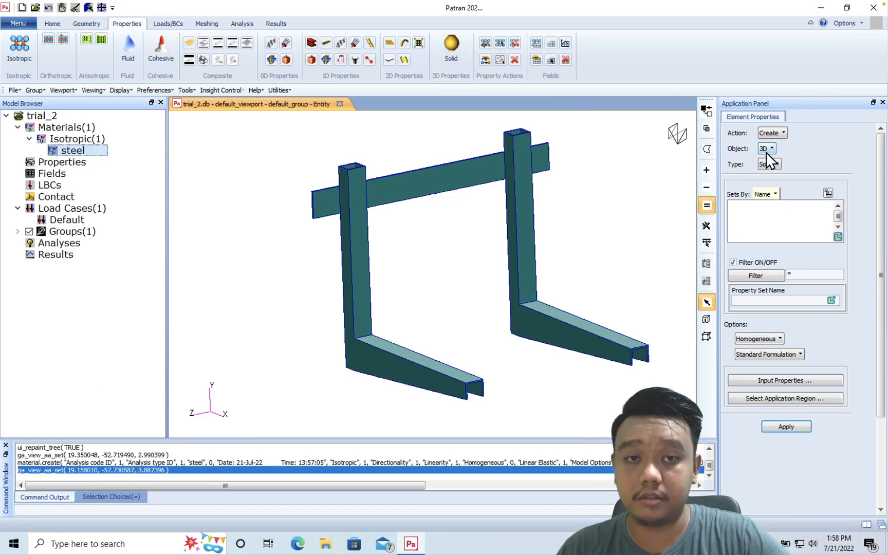
left_click(774, 148)
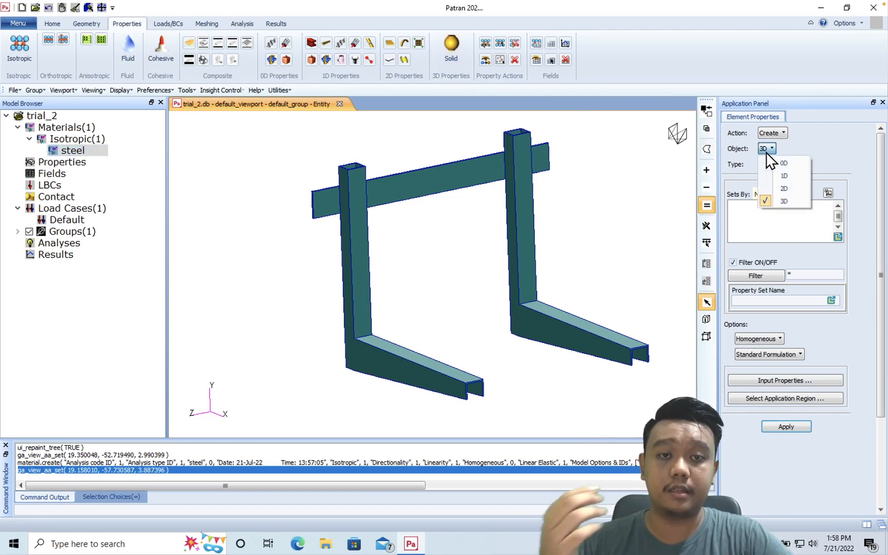
mouse_move(832, 153)
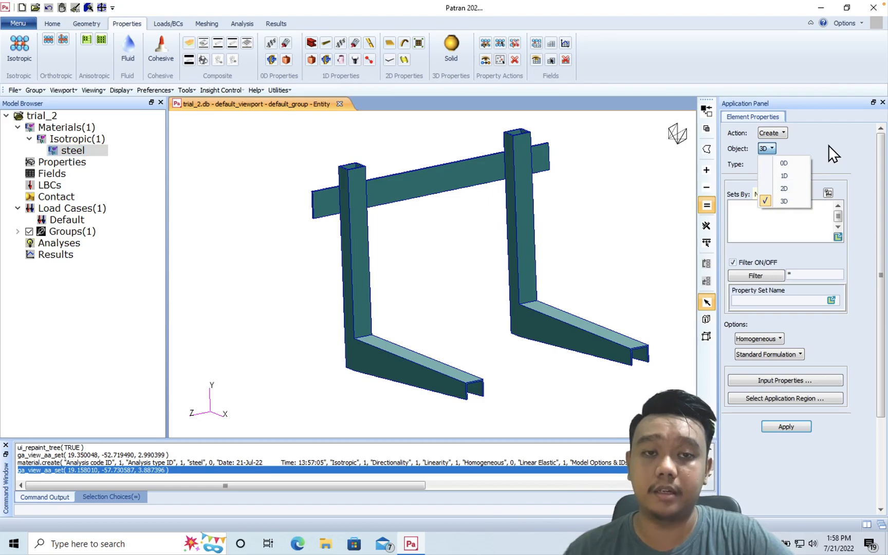
left_click(785, 200)
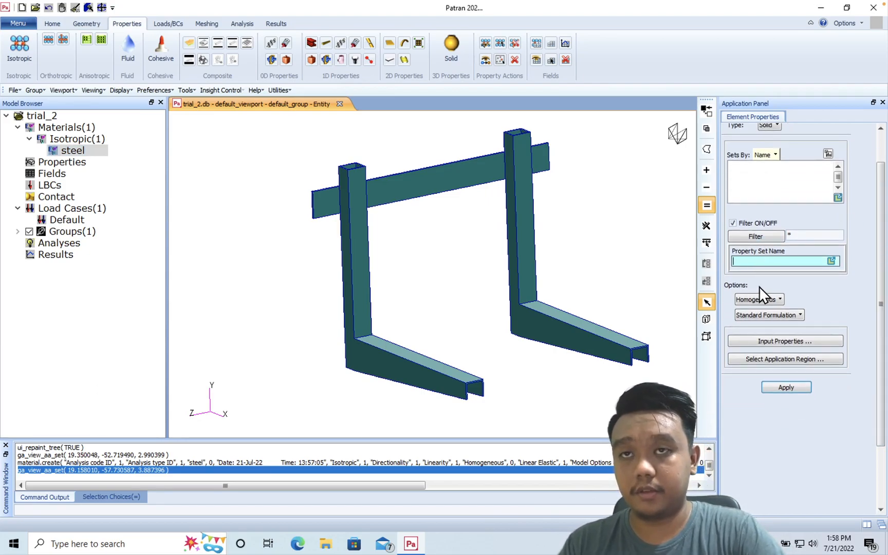
type("prat1")
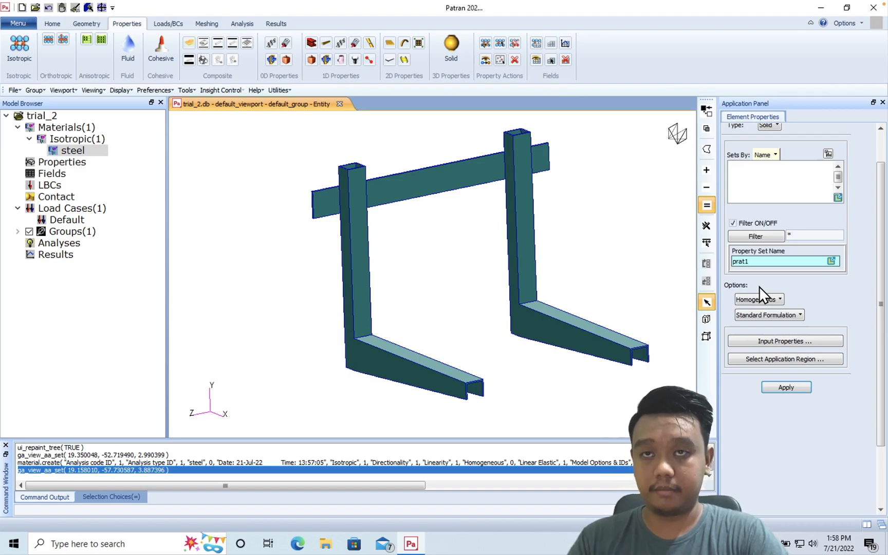
mouse_move(566, 226)
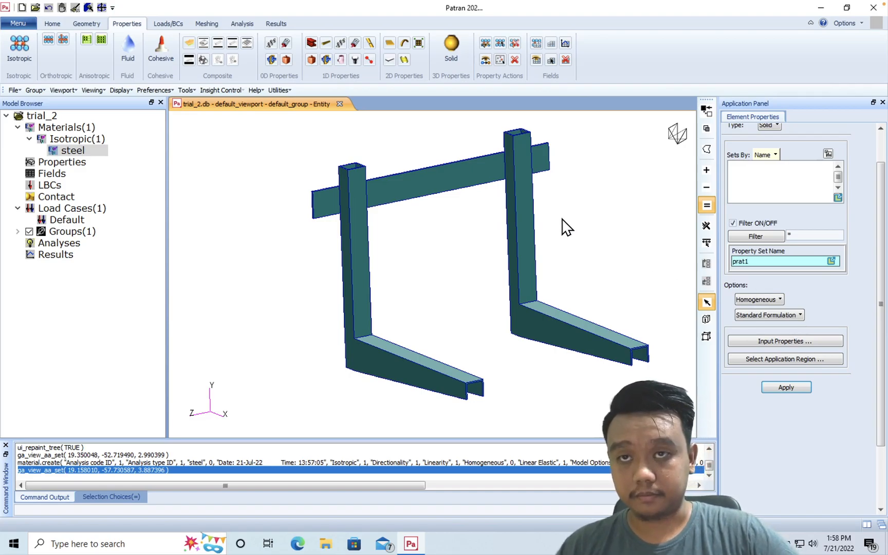
left_click(765, 261)
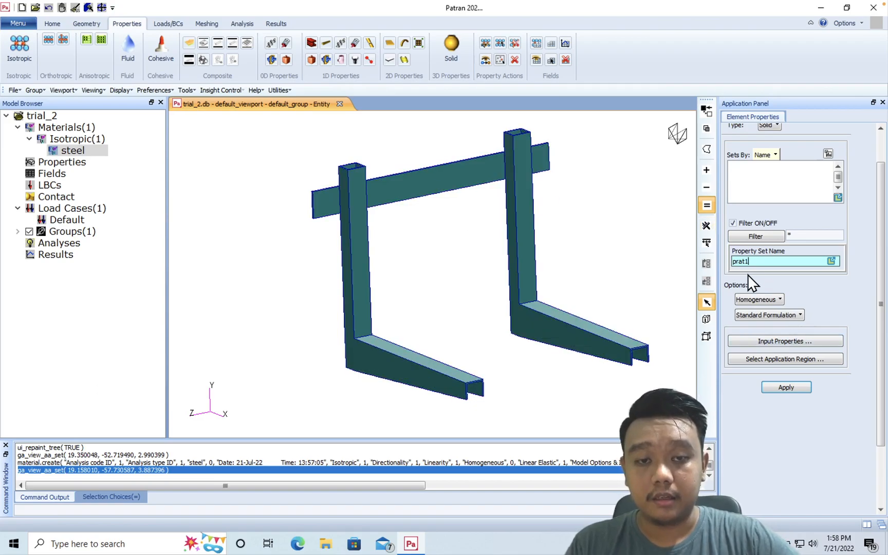
- Enter m:steel as the material in prat1's Input Properties and accept them
left_click(786, 340)
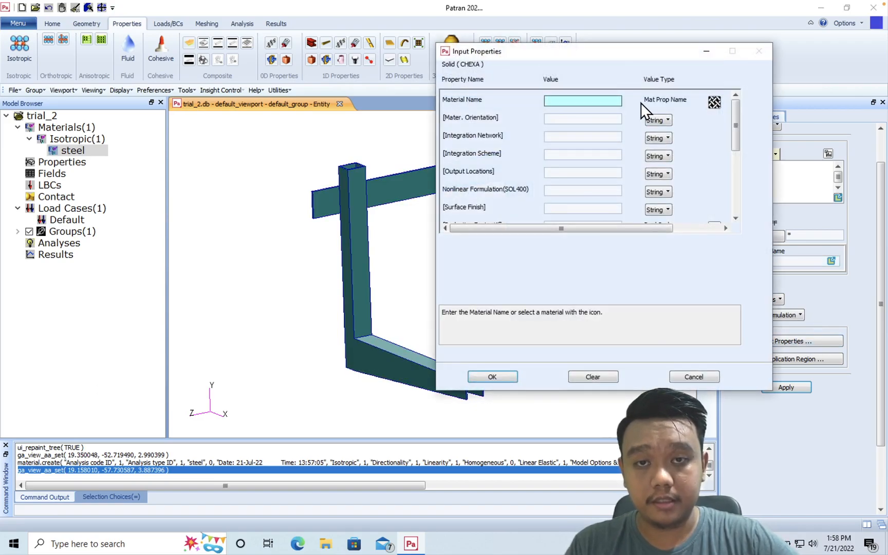
left_click(713, 102)
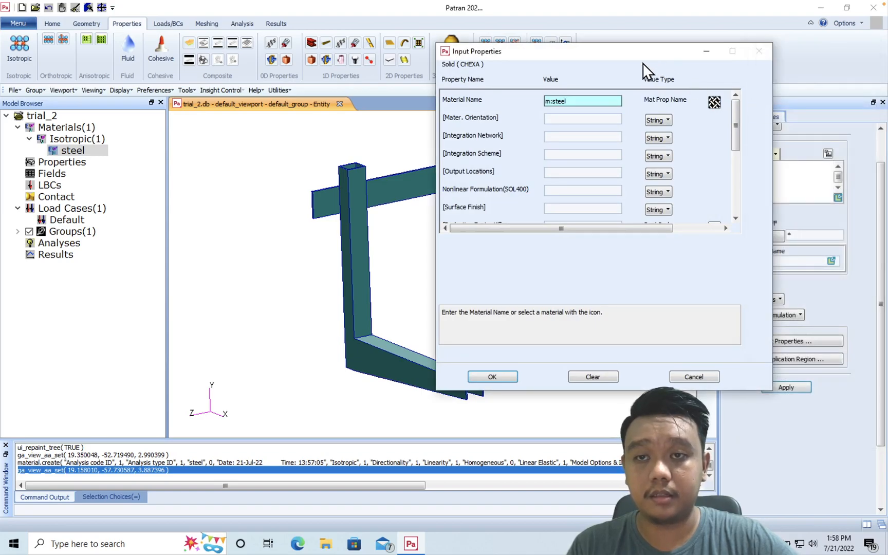
left_click(582, 137)
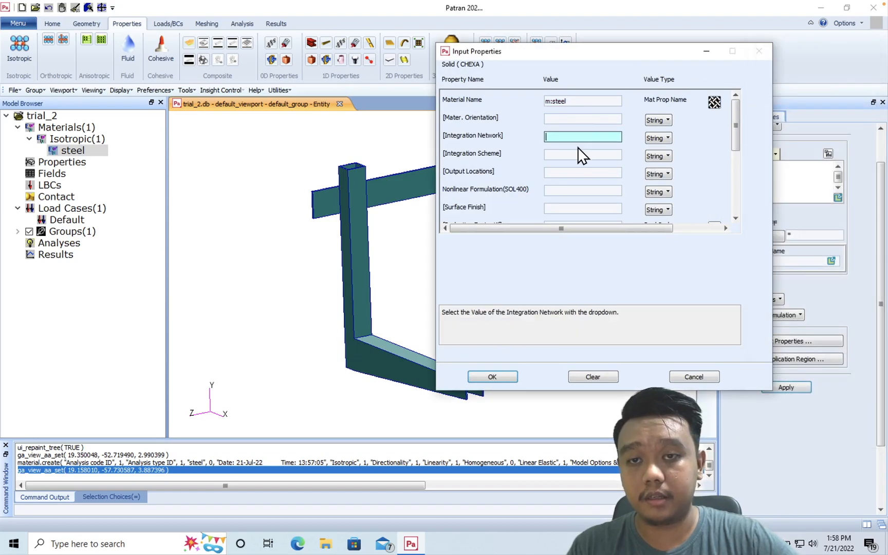
left_click(582, 190)
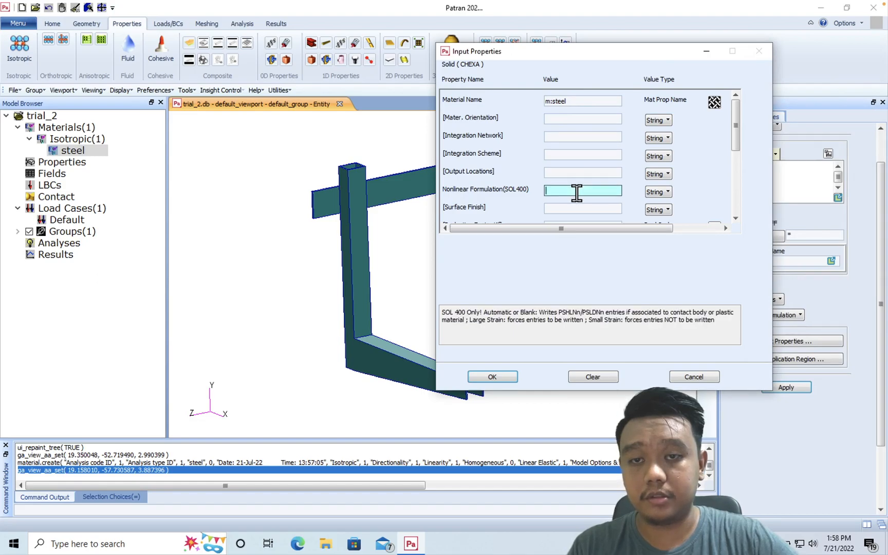
scroll("down", 3)
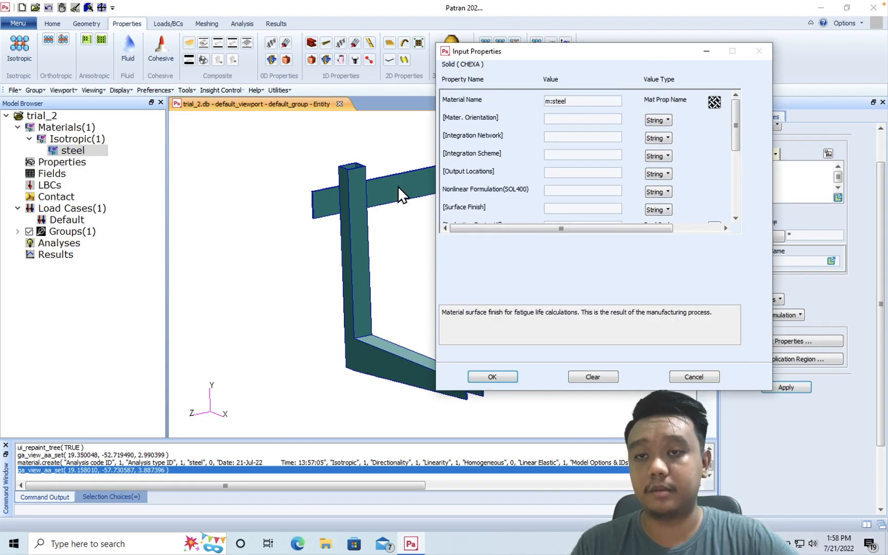
mouse_move(623, 165)
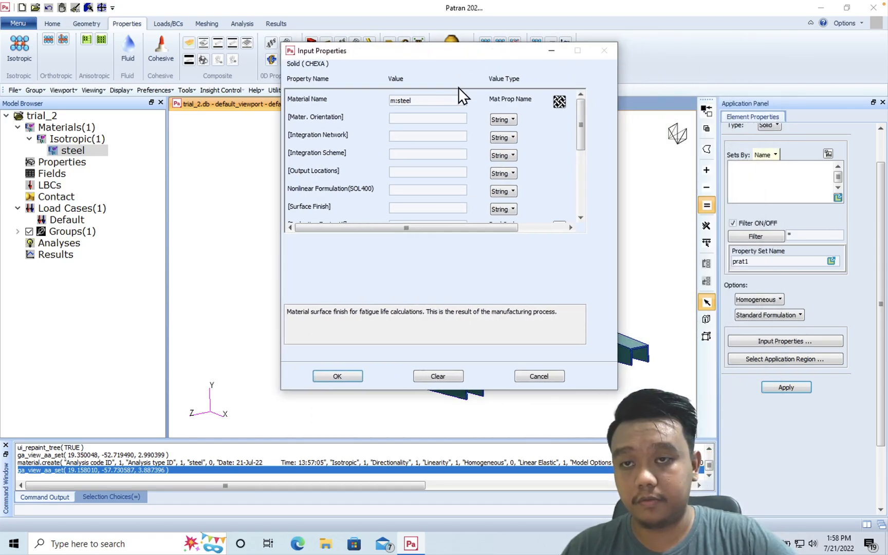
left_click(337, 377)
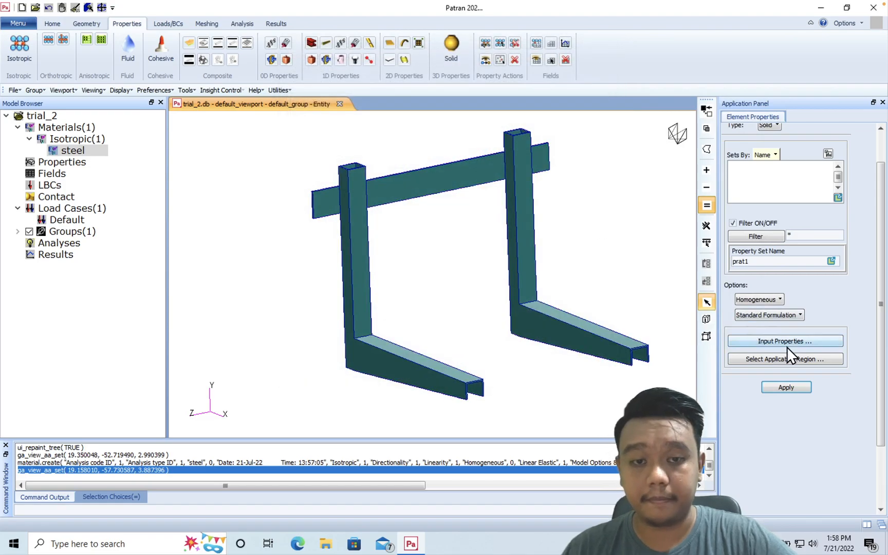
- Apply prat1 to the bracket solid so it appears under 3D properties in the model tree
left_click(785, 359)
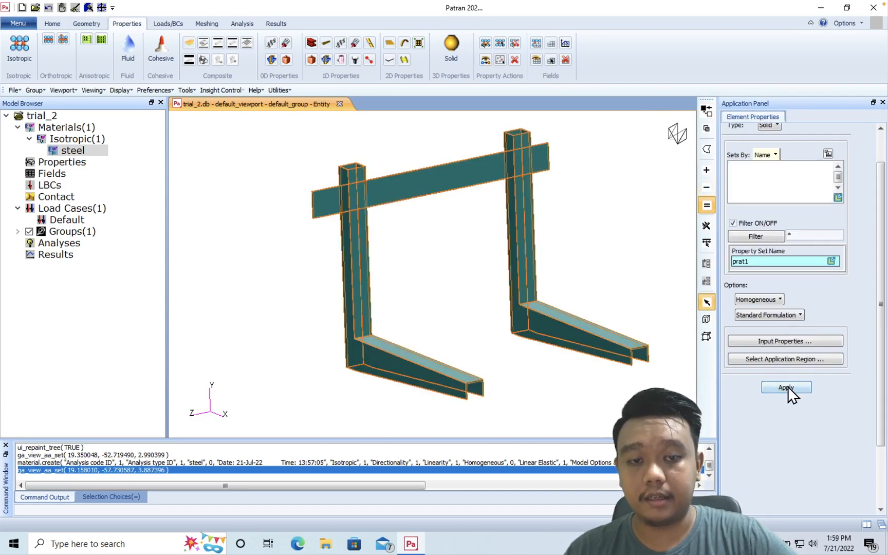
left_click(785, 387)
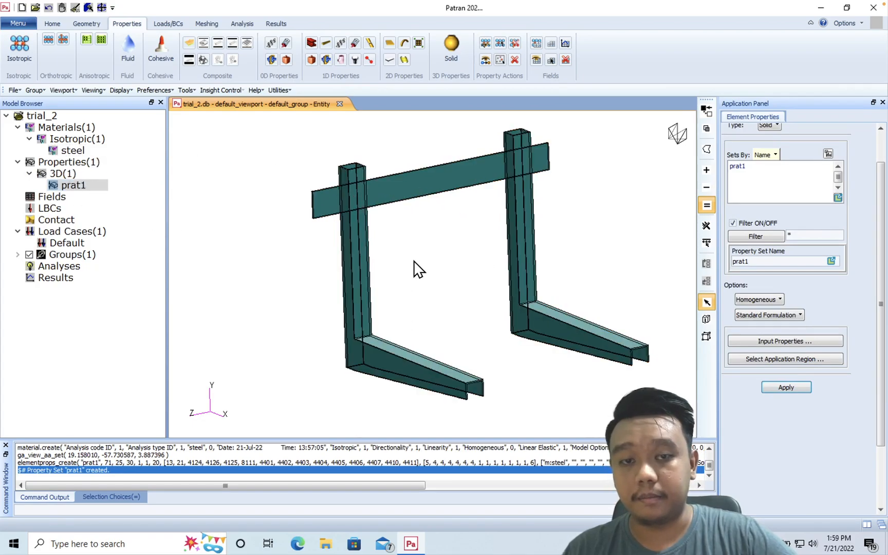
left_click_drag(420, 269, 476, 289)
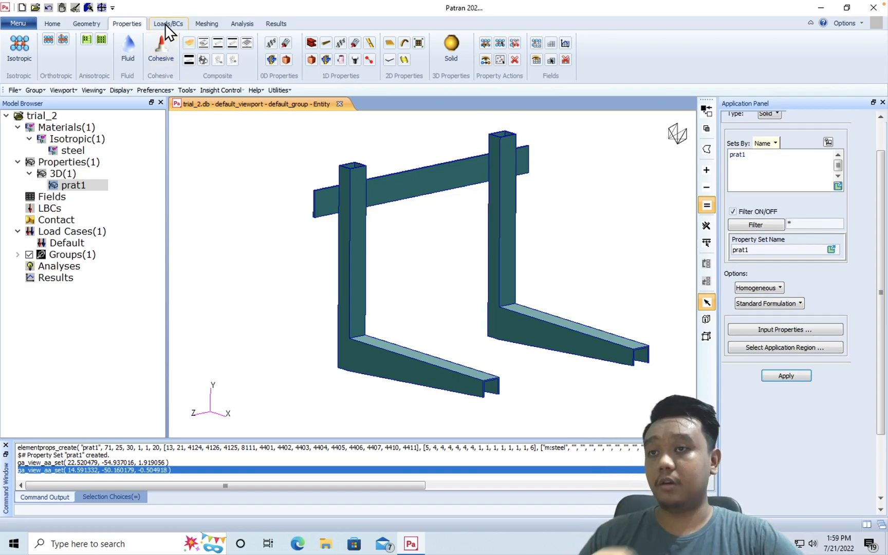
- Start a displacement set named fixed in Loads/BCs with Translations <0 0 0> accepted
left_click(168, 23)
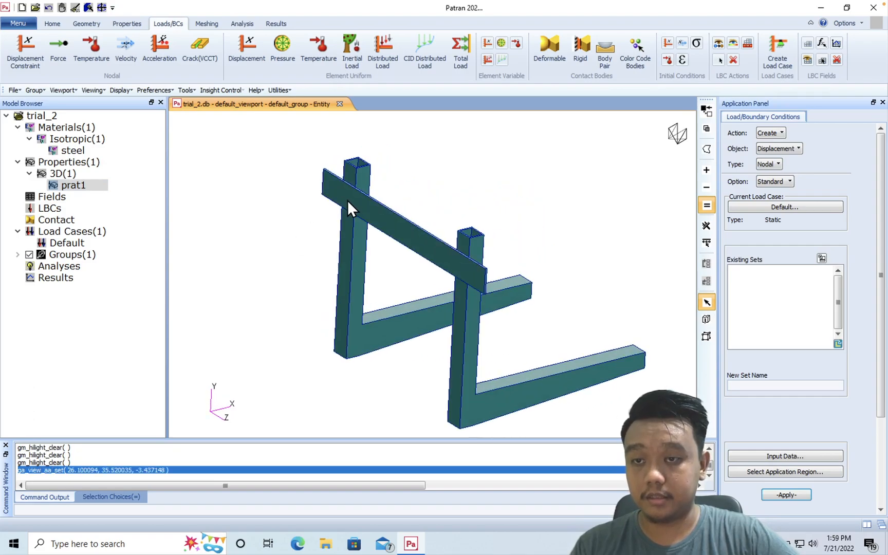
mouse_move(358, 197)
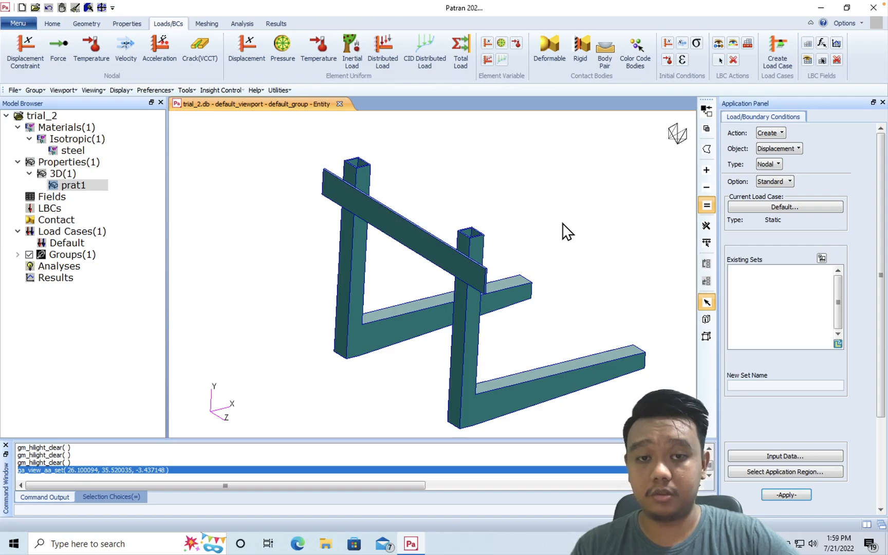
left_click(784, 385)
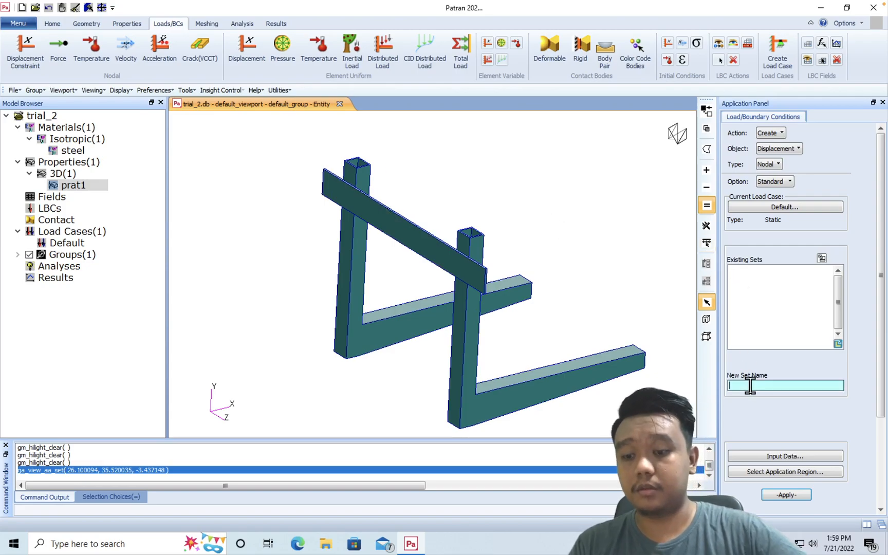
type("fixed")
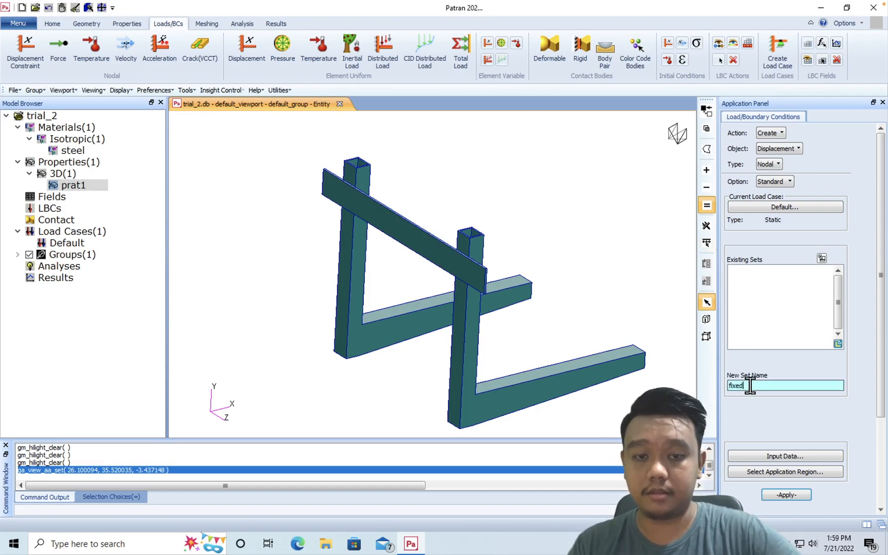
left_click(784, 457)
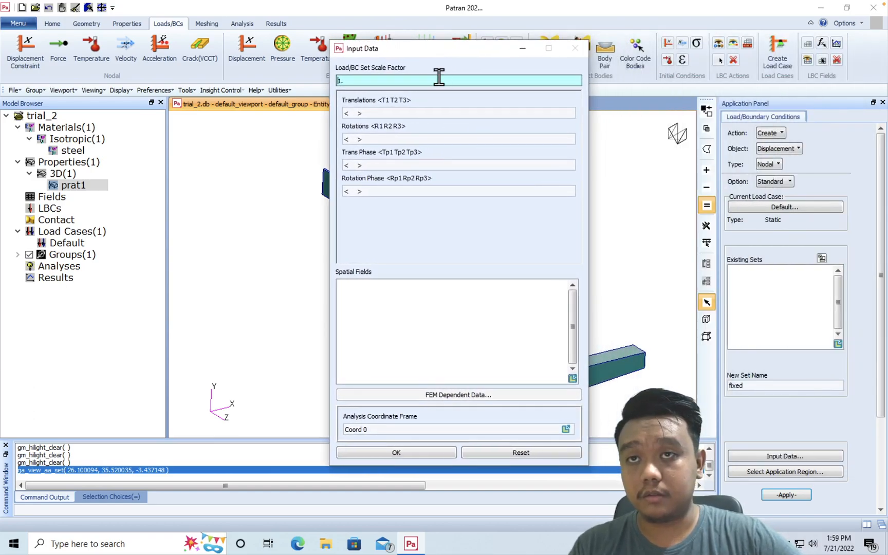
left_click(457, 113)
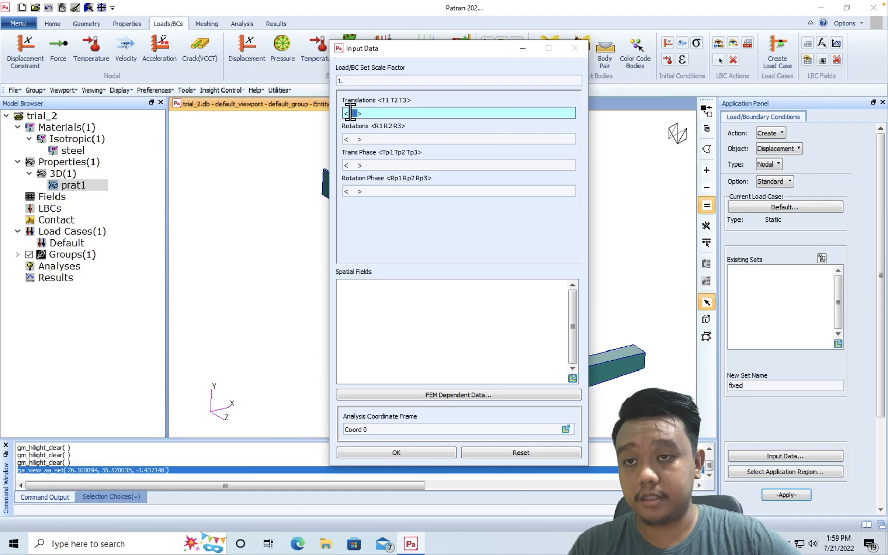
type("0")
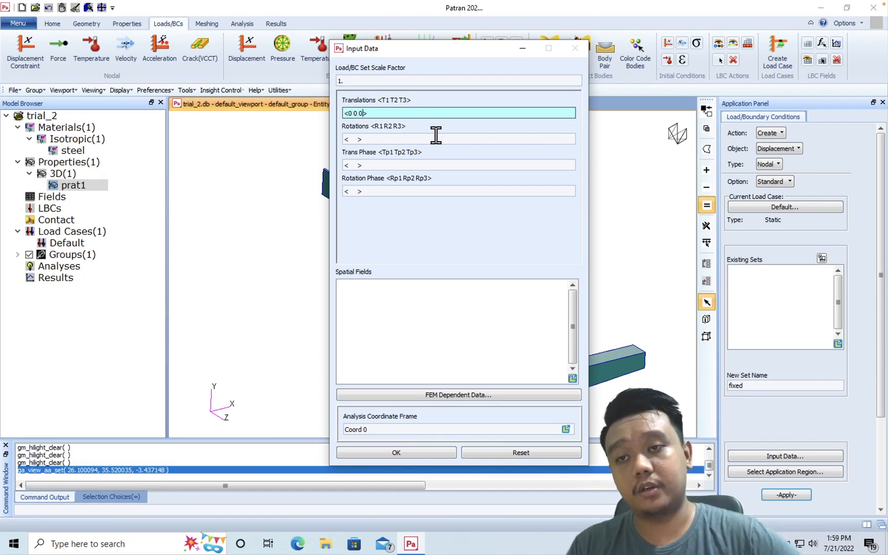
mouse_move(404, 76)
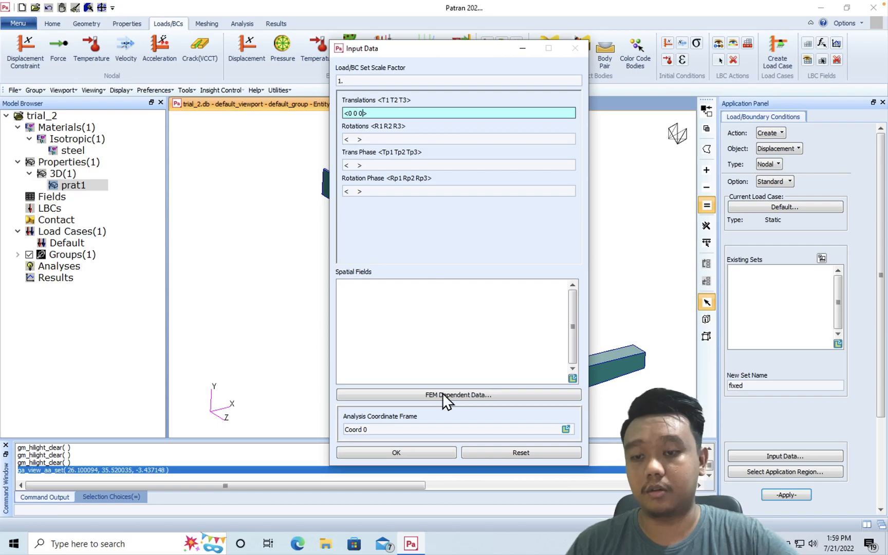
left_click(396, 453)
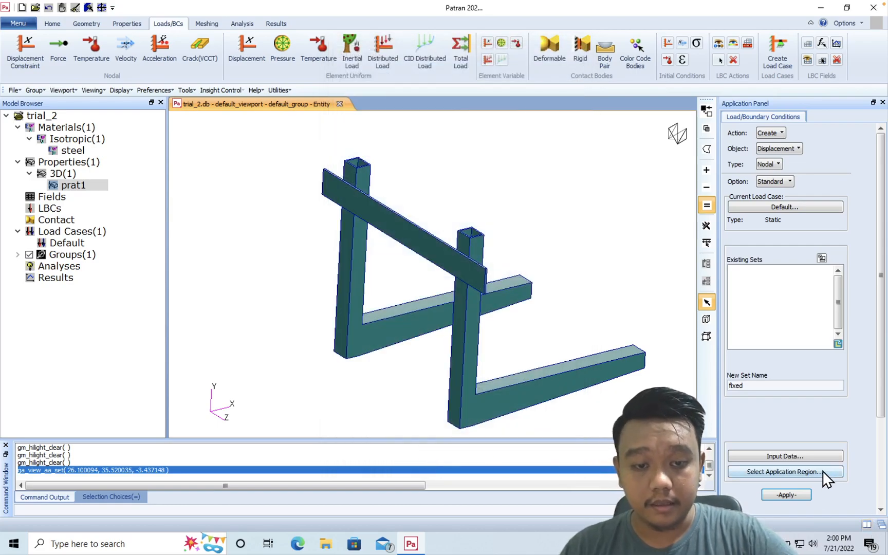
- Pick the bracket nodes as the region and create the fixed displacement constraint
left_click(784, 472)
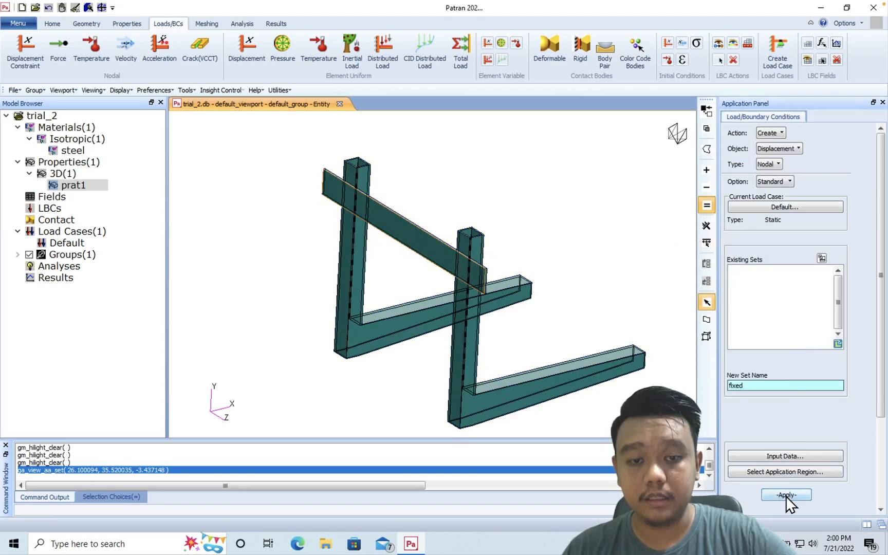
left_click(785, 494)
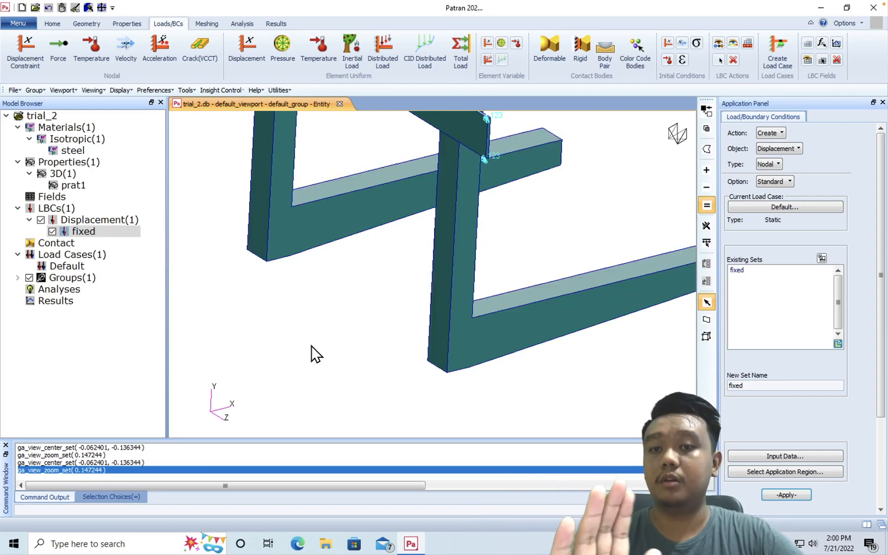
mouse_move(363, 320)
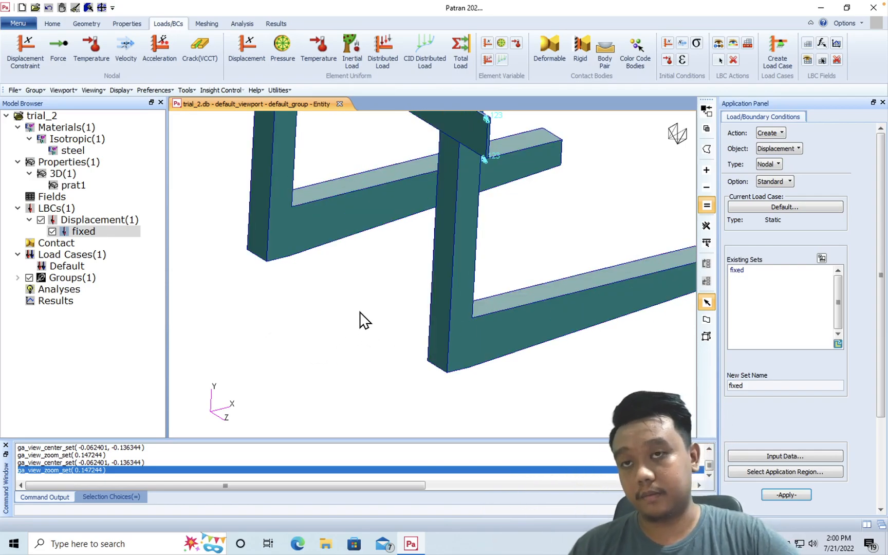
mouse_move(402, 346)
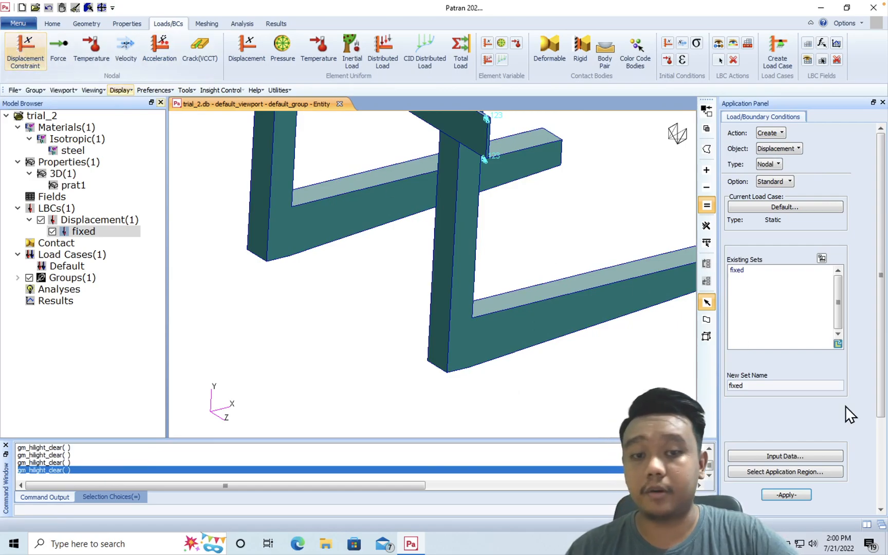
- Name a second displacement set slide with Translations <0, , > accepted
type("slide")
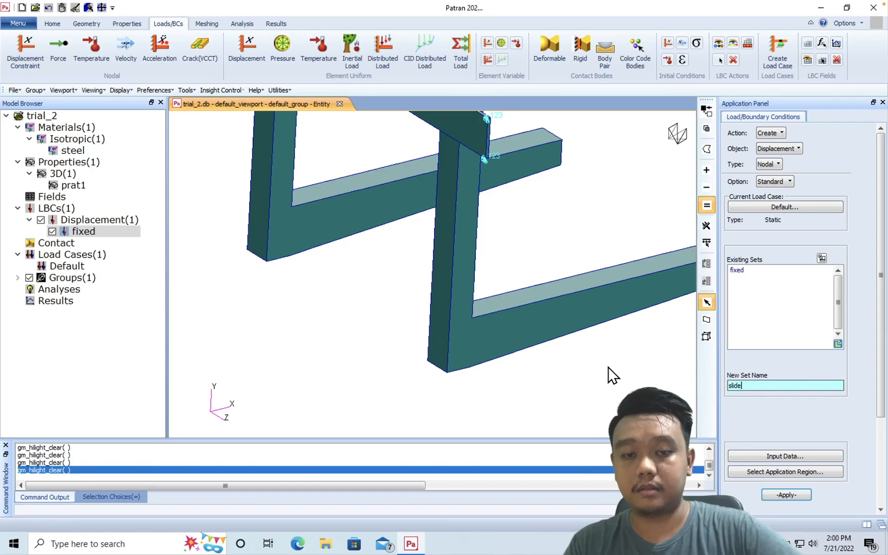
left_click(785, 457)
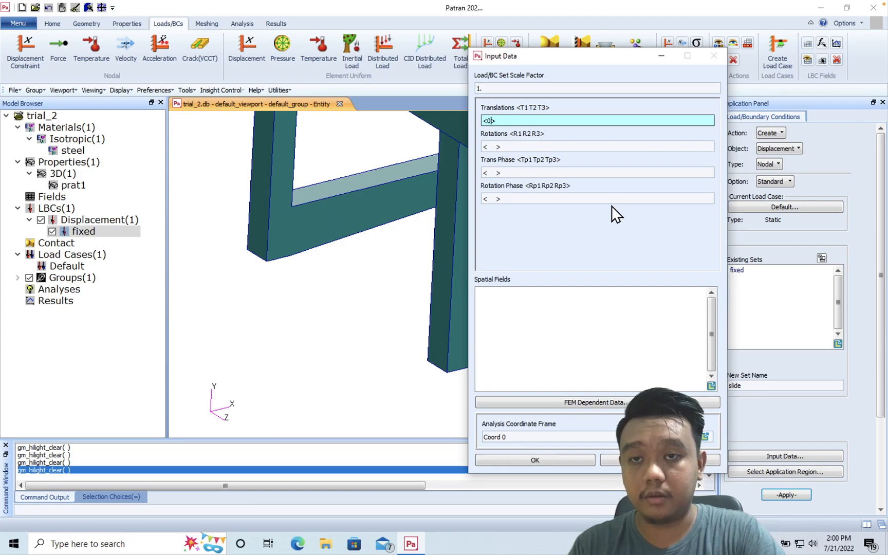
type(",")
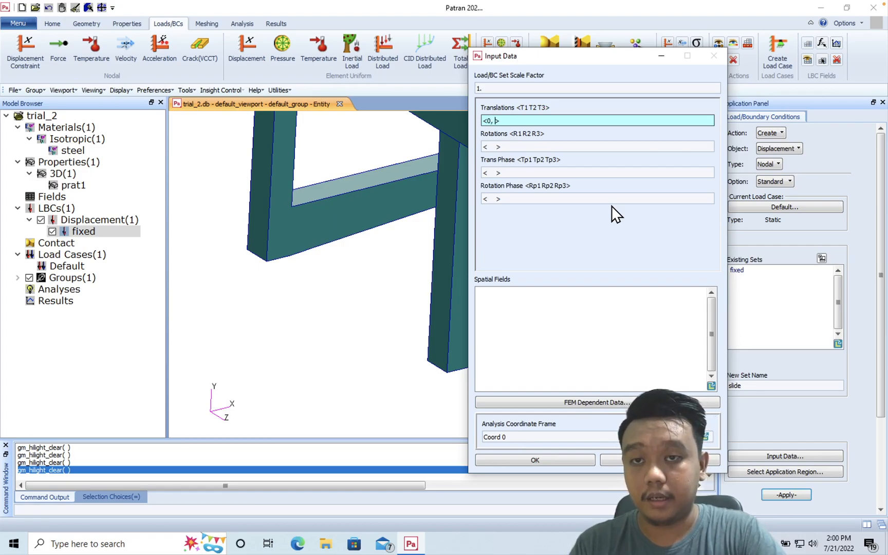
type(",")
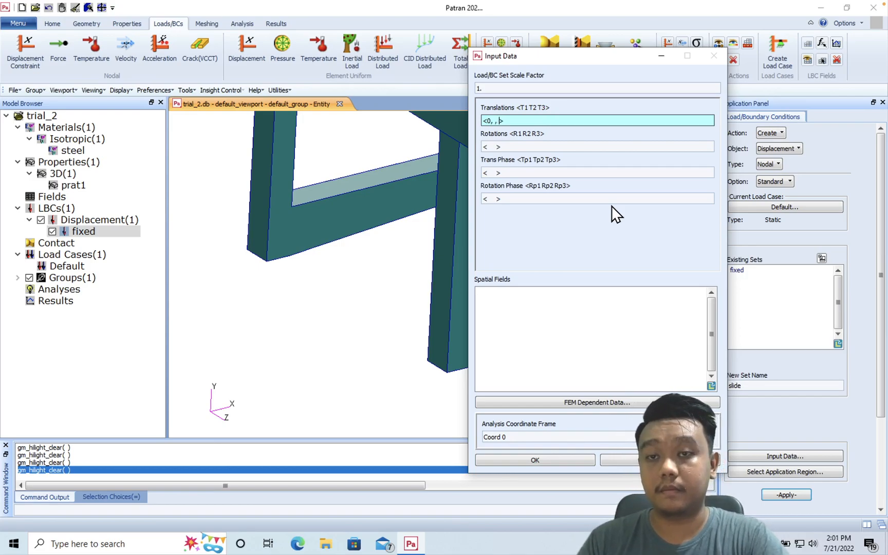
left_click(534, 460)
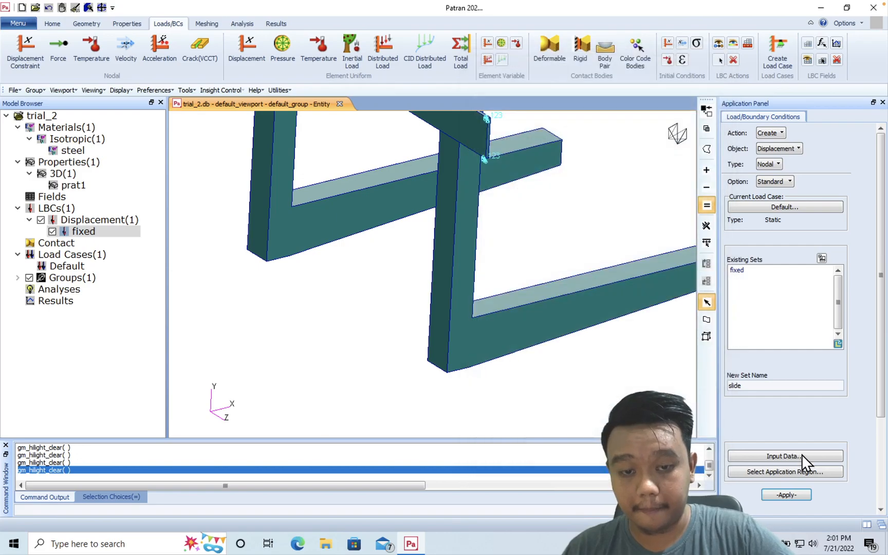
- Add the picked face as the region and create the slide constraint alongside fixed
left_click(785, 471)
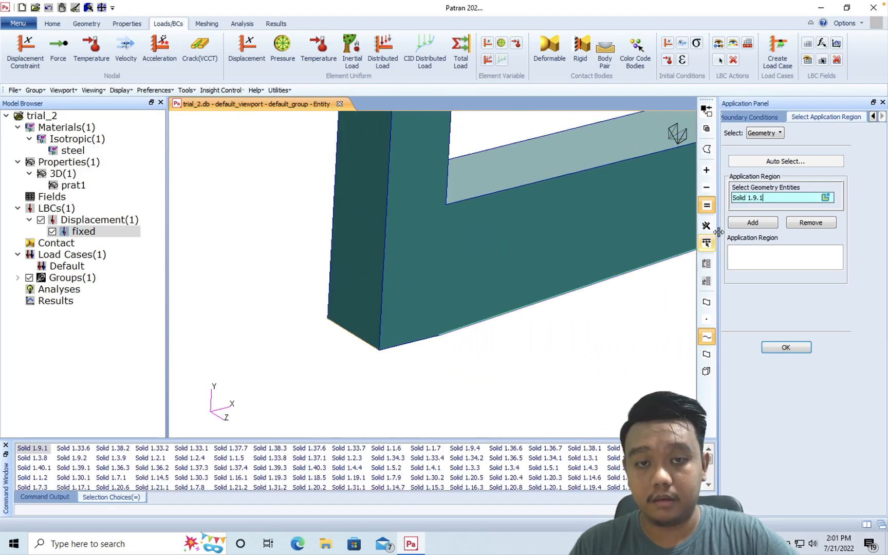
left_click(752, 222)
type("slide")
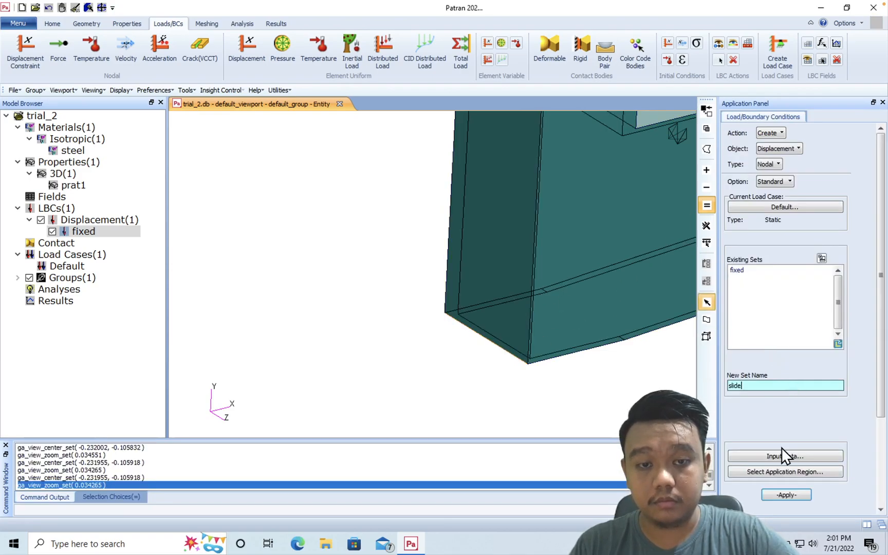
left_click(786, 494)
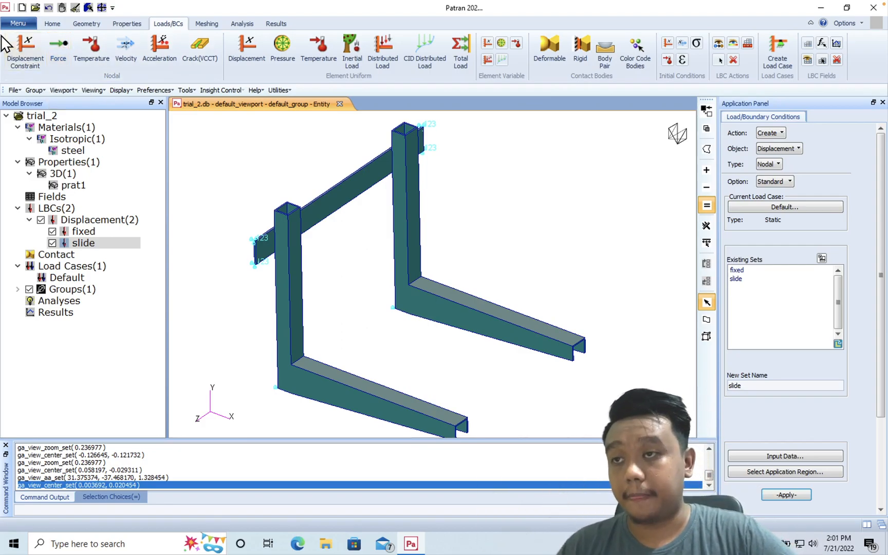
left_click(58, 48)
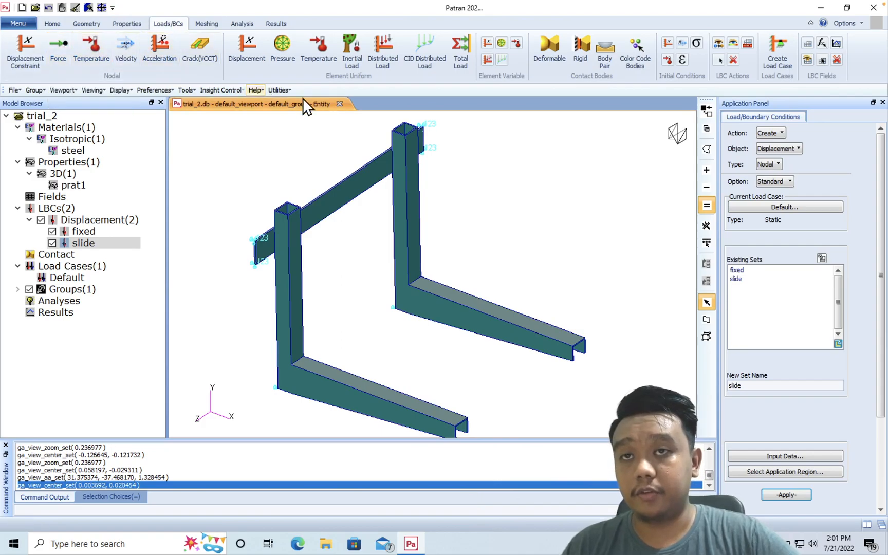
mouse_move(470, 120)
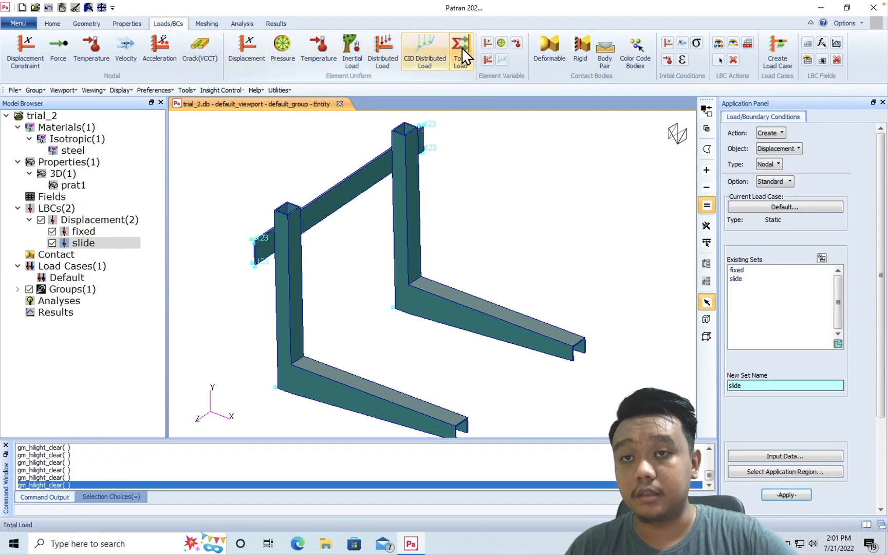
- Define a Total Load set F with load vector <0 -1000 0>
left_click(460, 48)
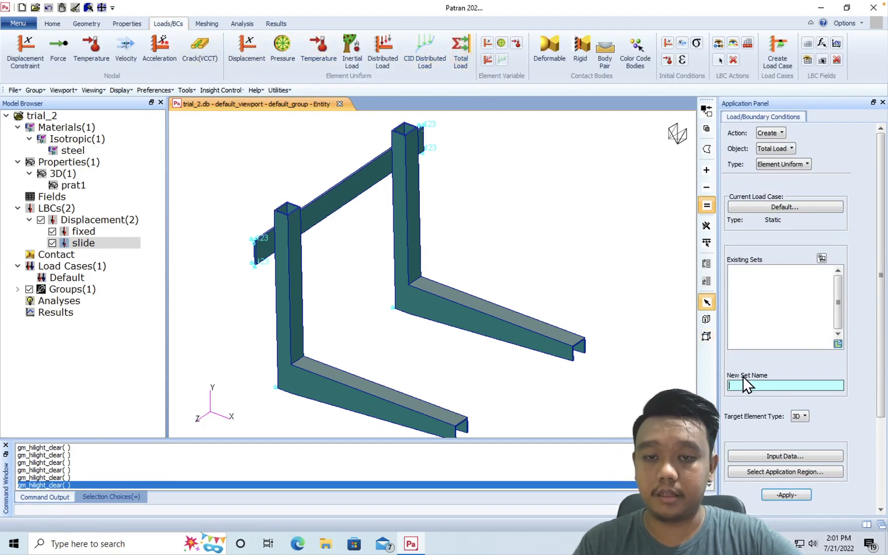
left_click(785, 456)
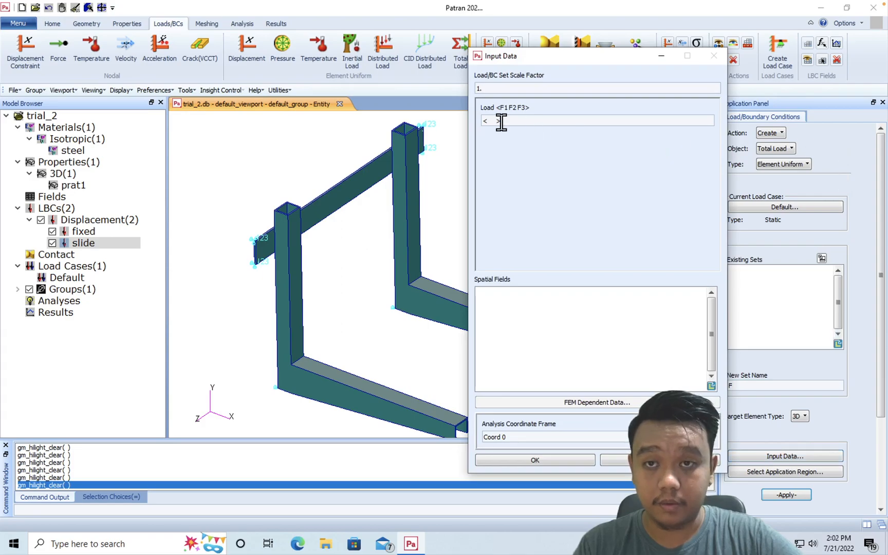
left_click(595, 121)
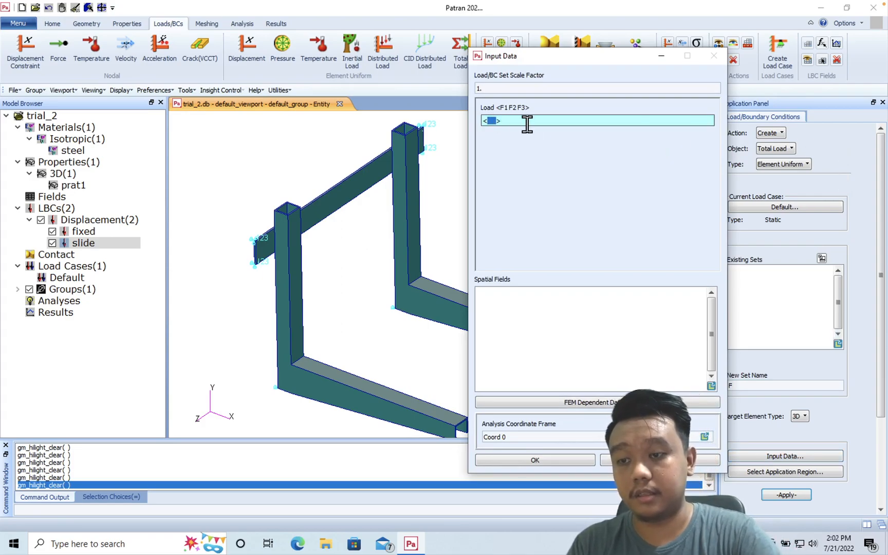
type("0")
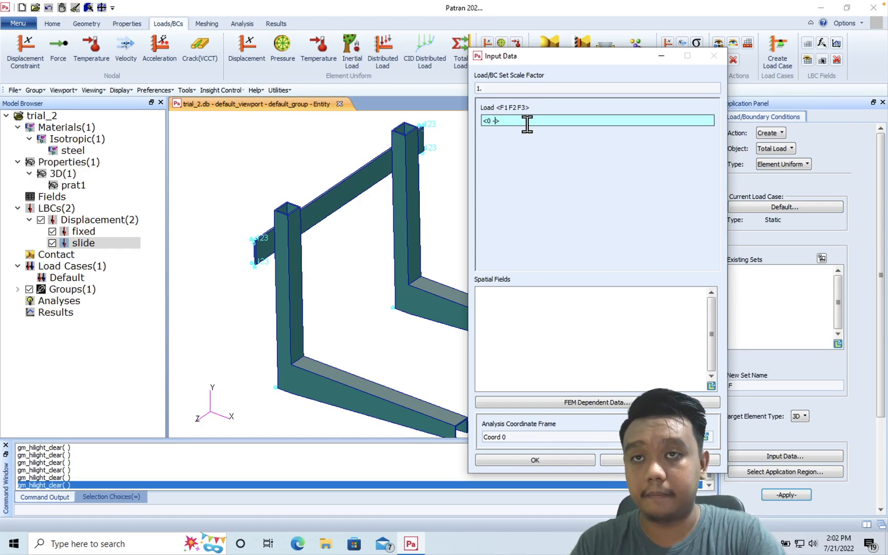
type("-1000 0")
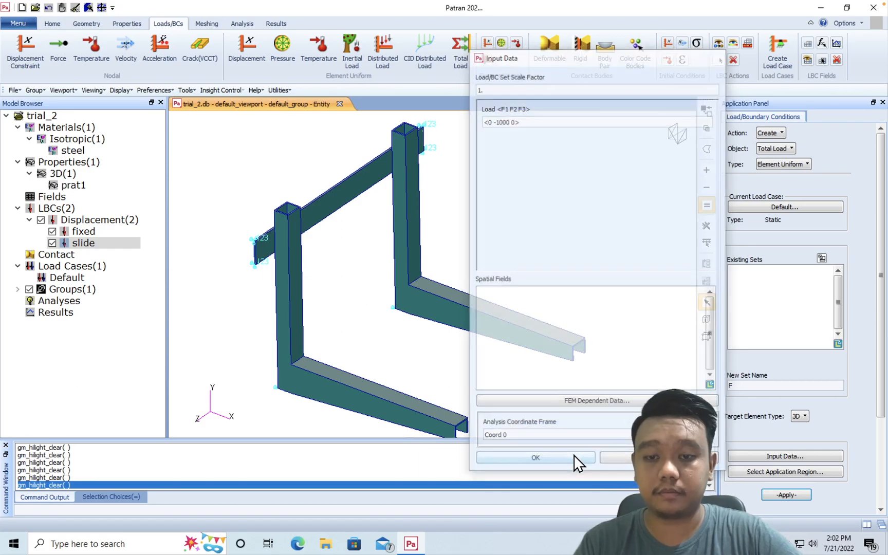
left_click(535, 457)
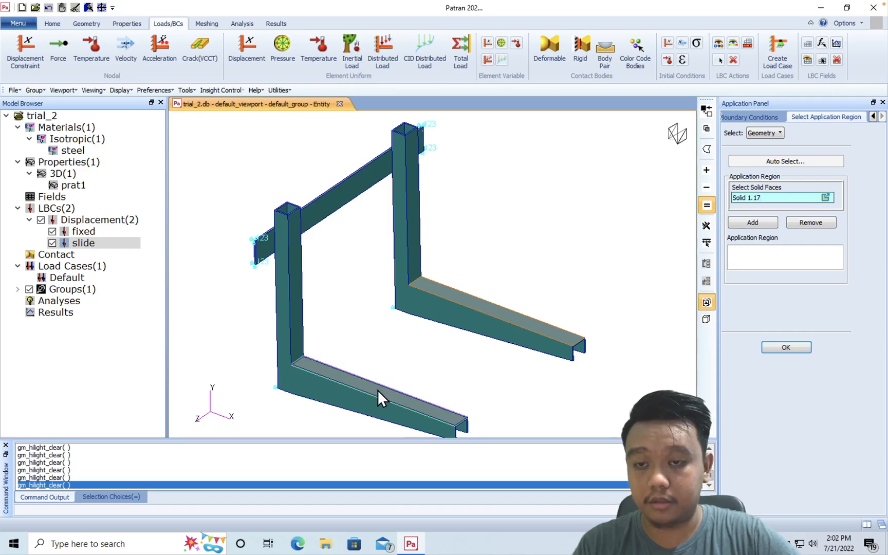
- Apply load F to top faces 1.17 and 1.4 of both arms and redisplay slide
left_click(376, 397)
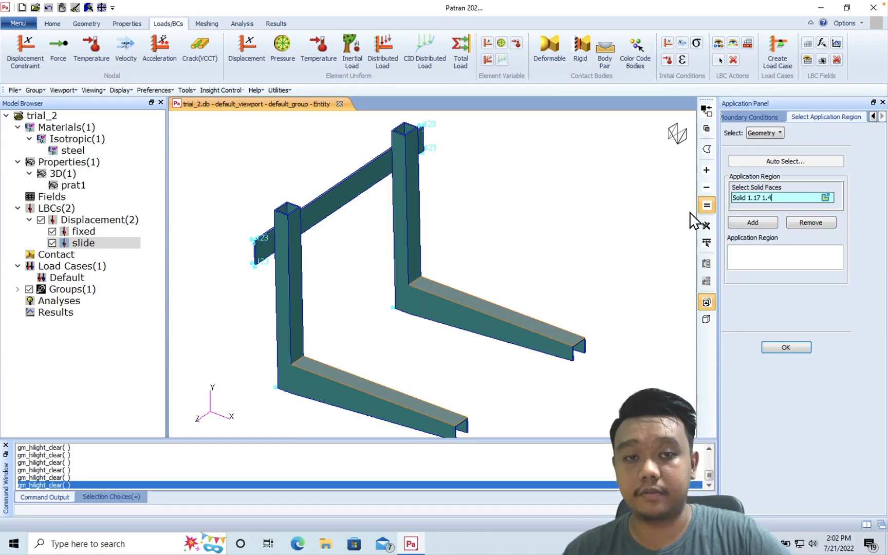
left_click(786, 347)
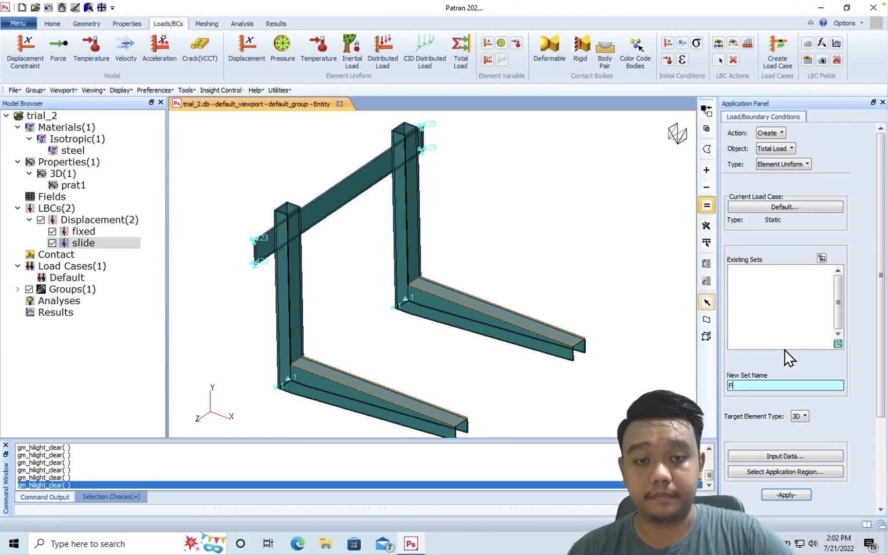
left_click(785, 494)
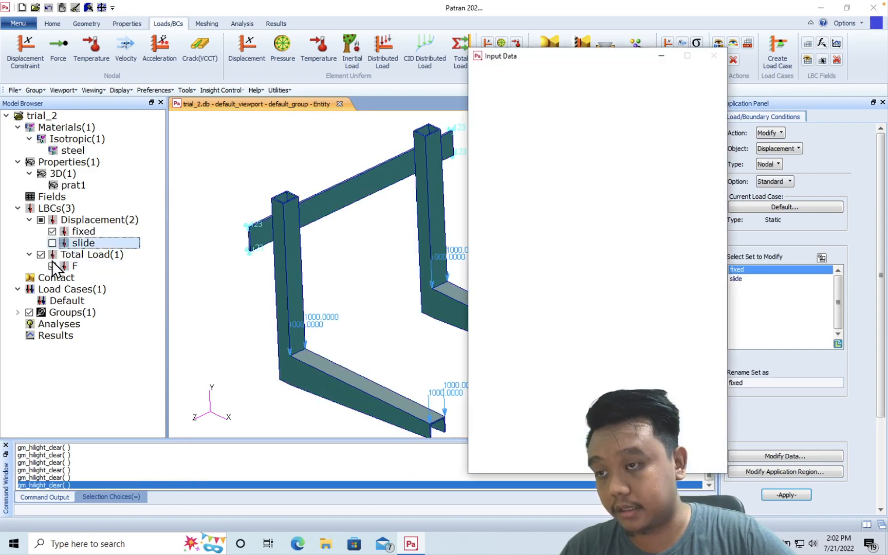
left_click(53, 243)
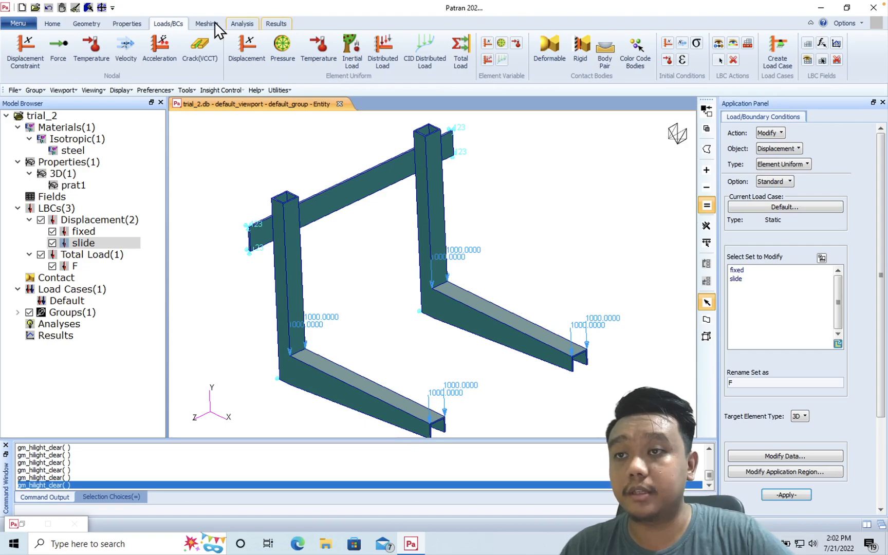
- TetMesh Solid 1 with Tet10 elements at a 0.01 manual global edge length (~8437 elements)
left_click(207, 24)
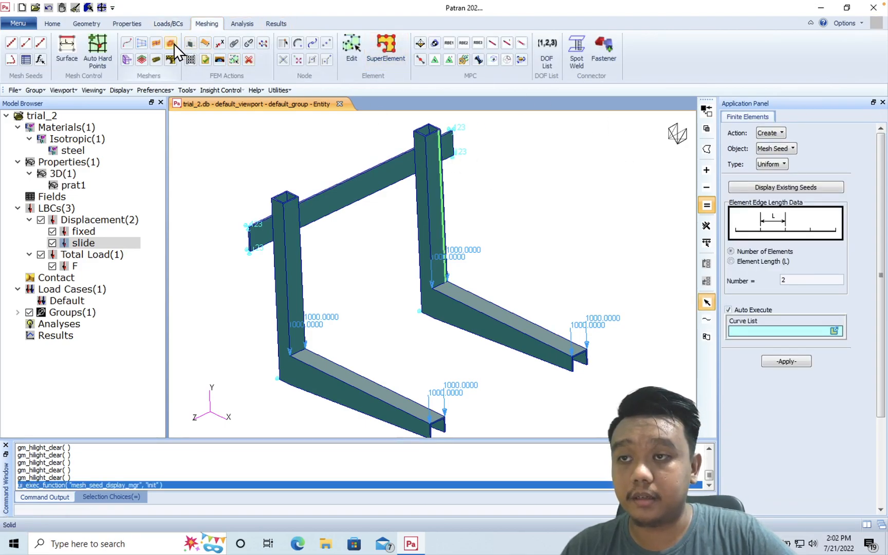
left_click(171, 44)
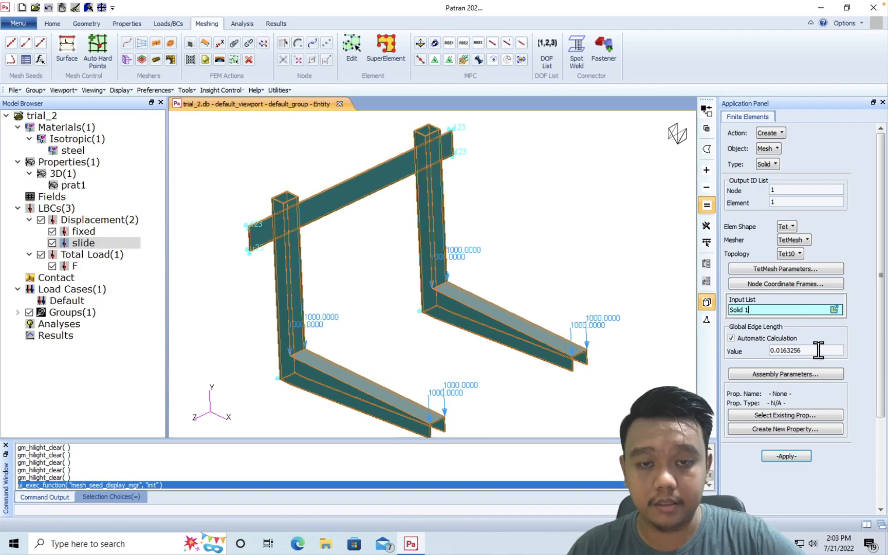
left_click(786, 457)
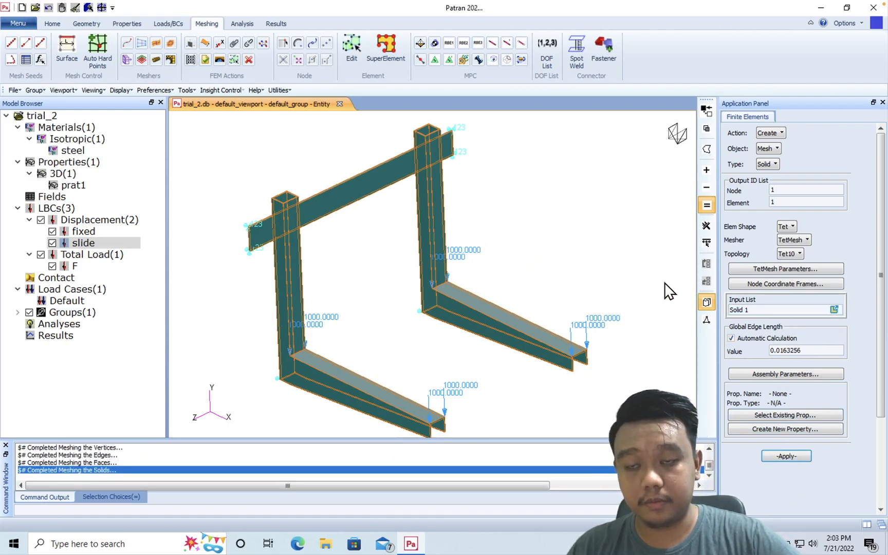
left_click(785, 456)
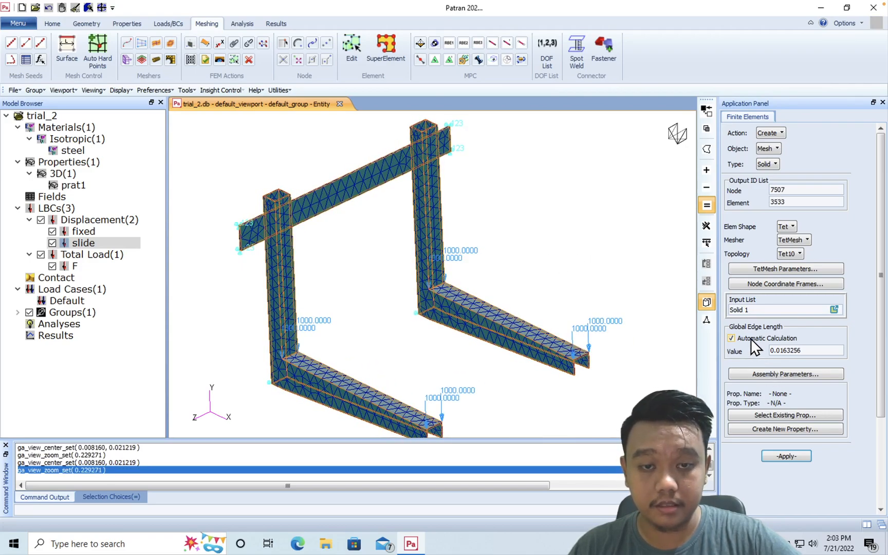
left_click(731, 338)
type("0.01")
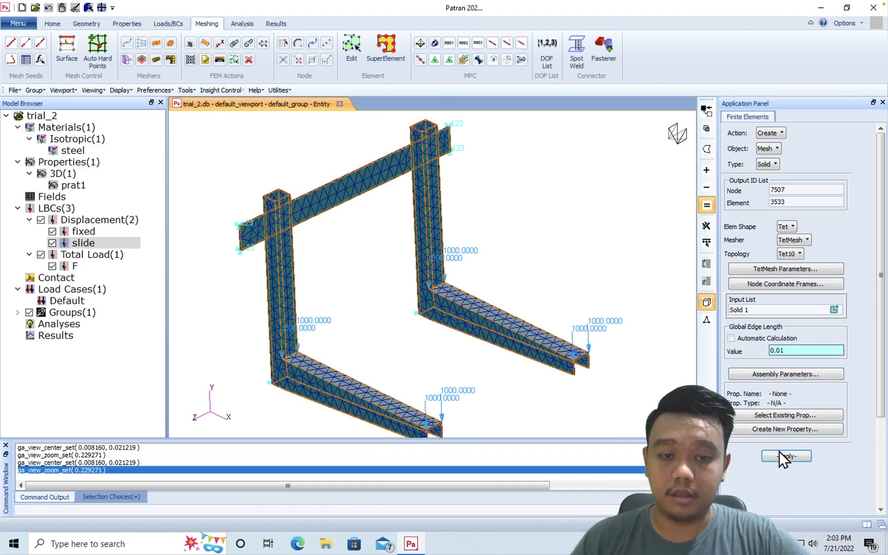
left_click(785, 456)
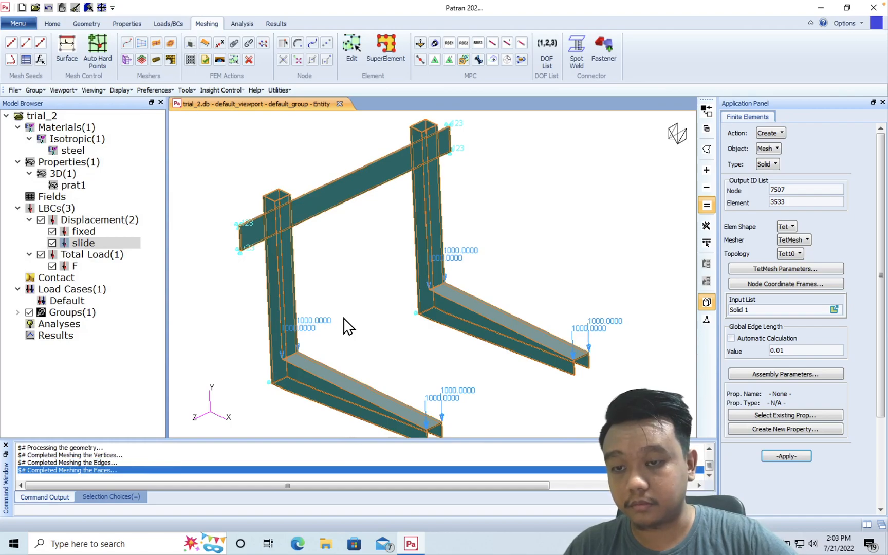
left_click(785, 456)
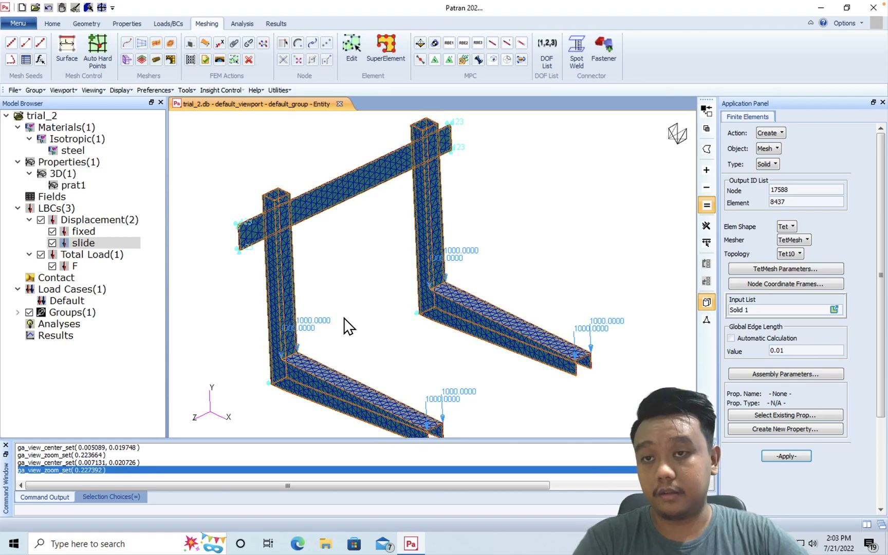
mouse_move(706, 303)
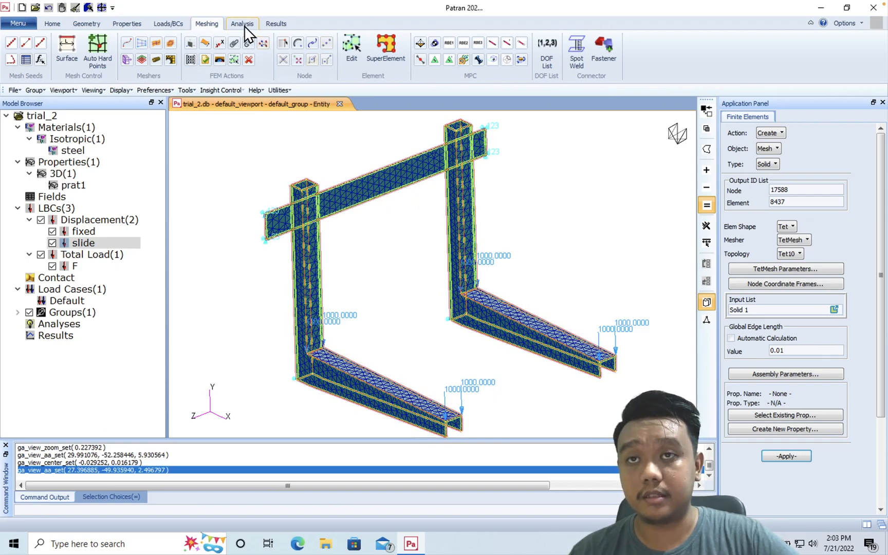
- Submit job trial_2 as Analyze / Entire Model / Full Run to MSC Nastran
left_click(242, 23)
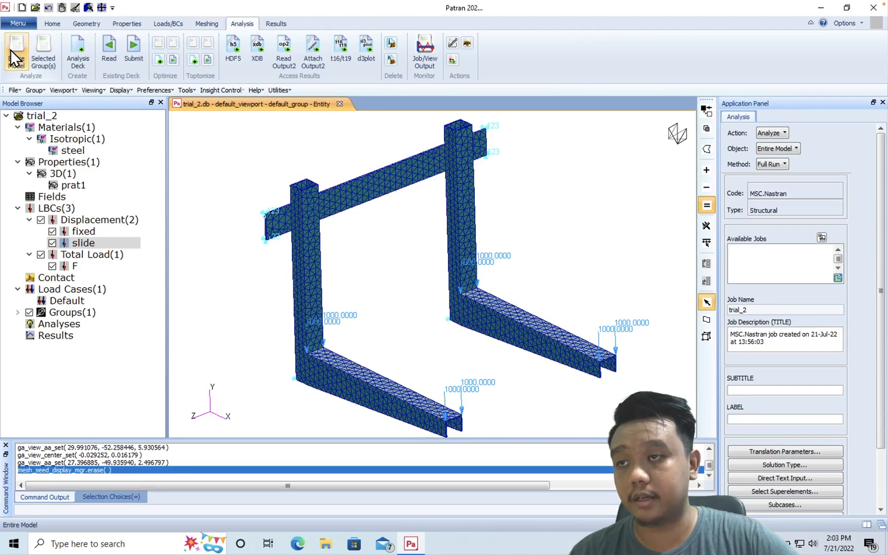
scroll("down", 3)
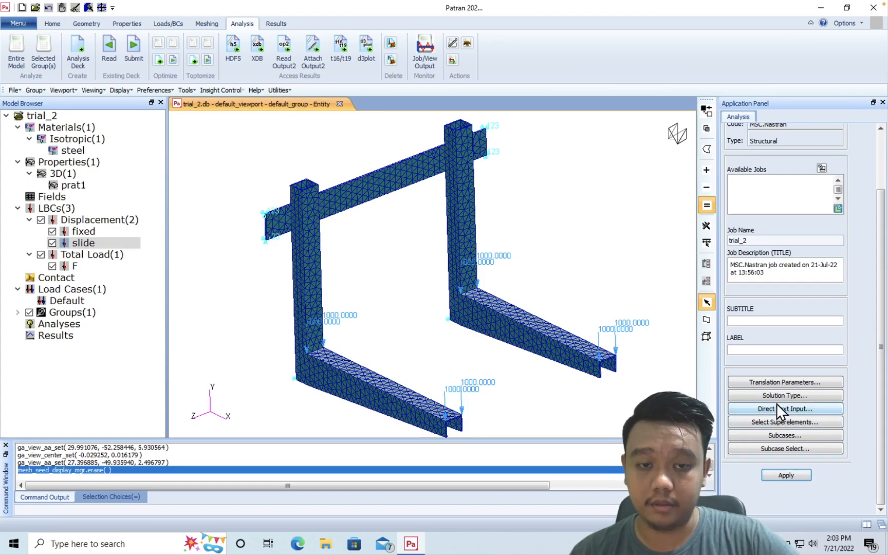
left_click(785, 395)
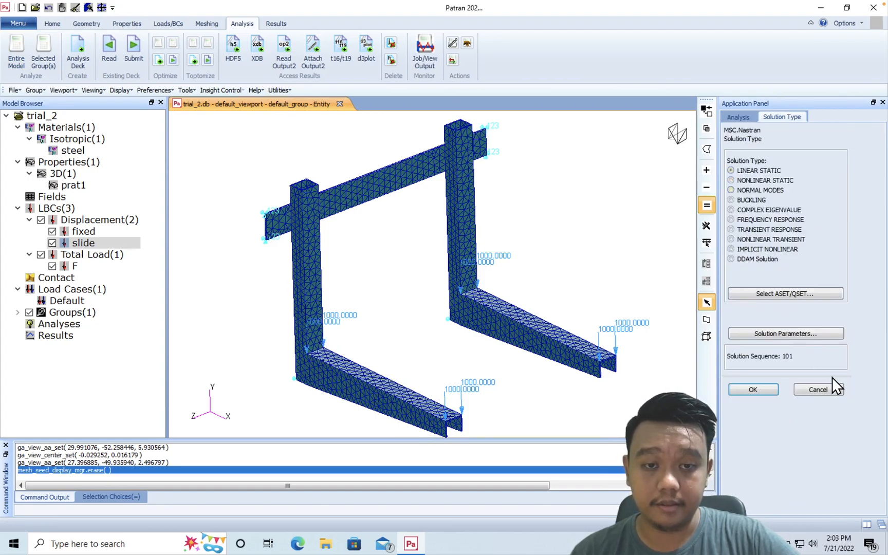
mouse_move(837, 353)
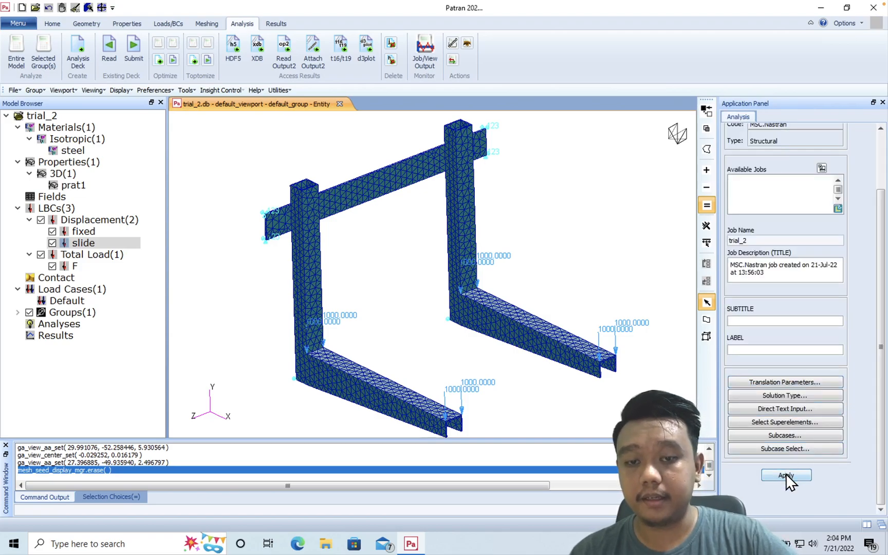
left_click(785, 475)
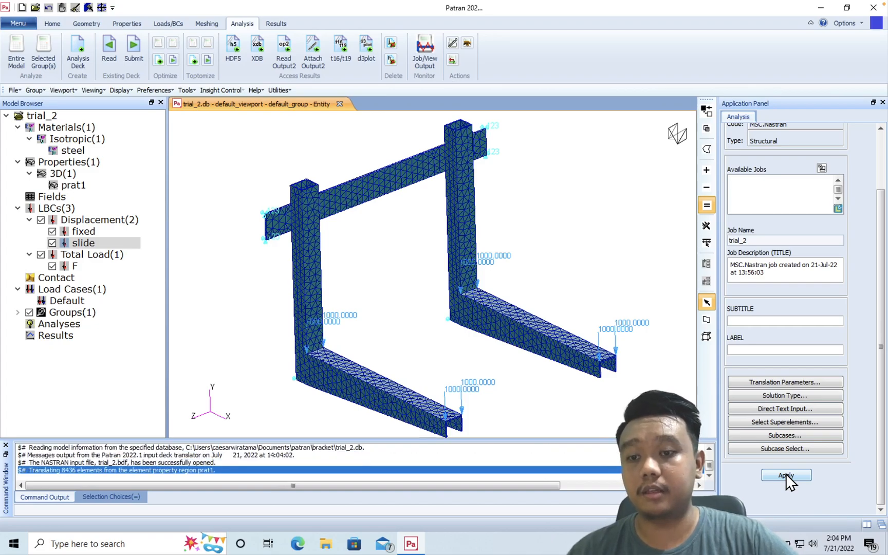
left_click(785, 475)
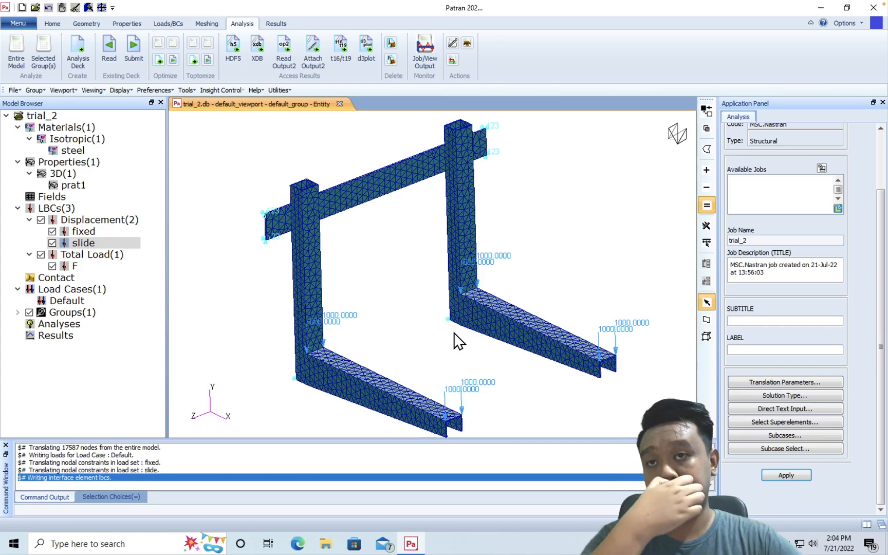
left_click(785, 475)
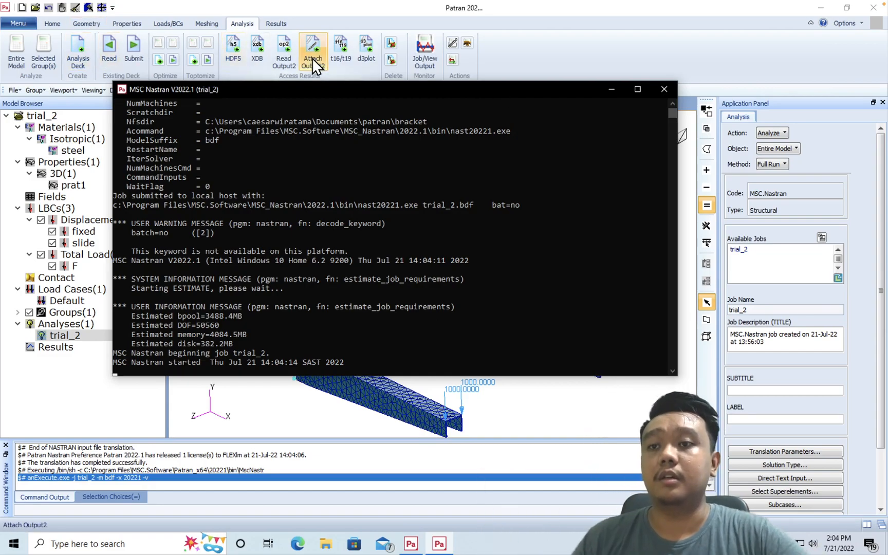
mouse_move(443, 103)
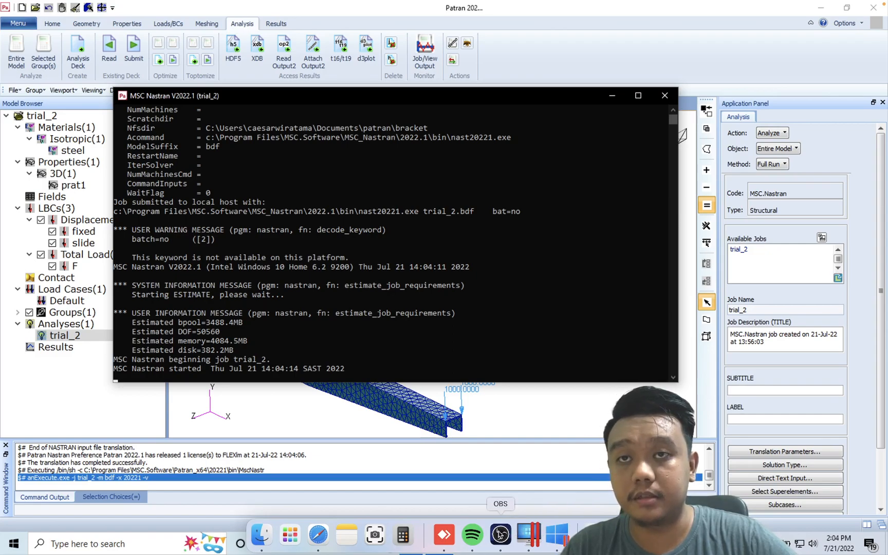
- Let the MSC Nastran trial_2 job run to completion until its console closes
left_click(500, 535)
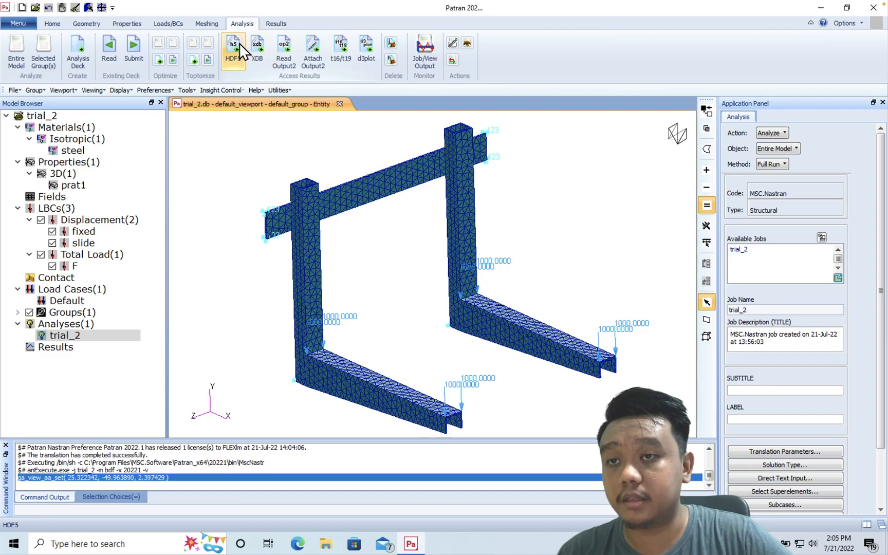
mouse_move(232, 51)
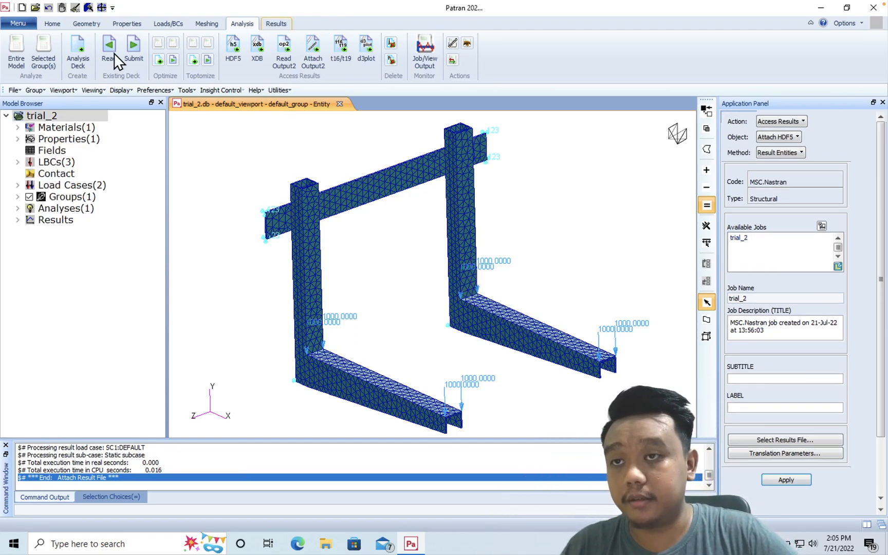
- Bring up the Results tools after attaching the trial_2 HDF5 results to the bracket model
left_click(276, 23)
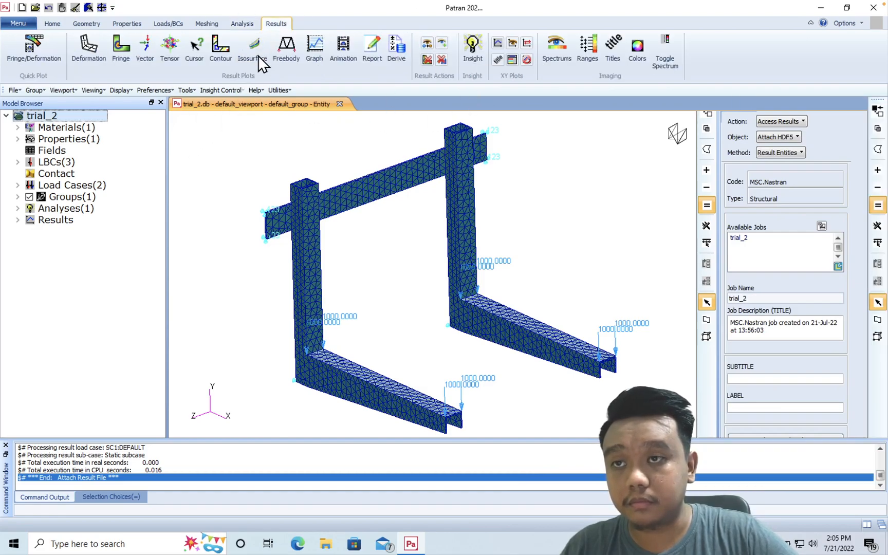
- Plot a von Mises Stress Tensor fringe with Translational Displacements deformation for the static subcase of trial_2
left_click(34, 48)
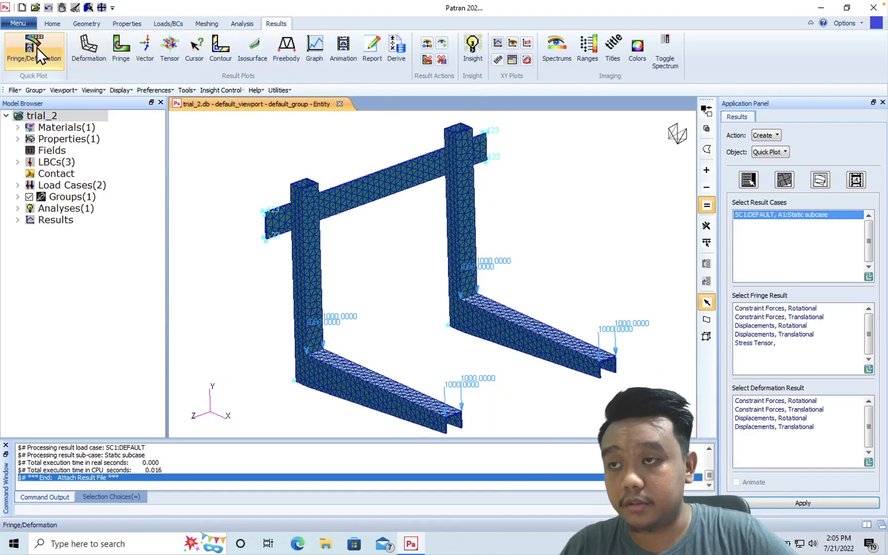
left_click(755, 343)
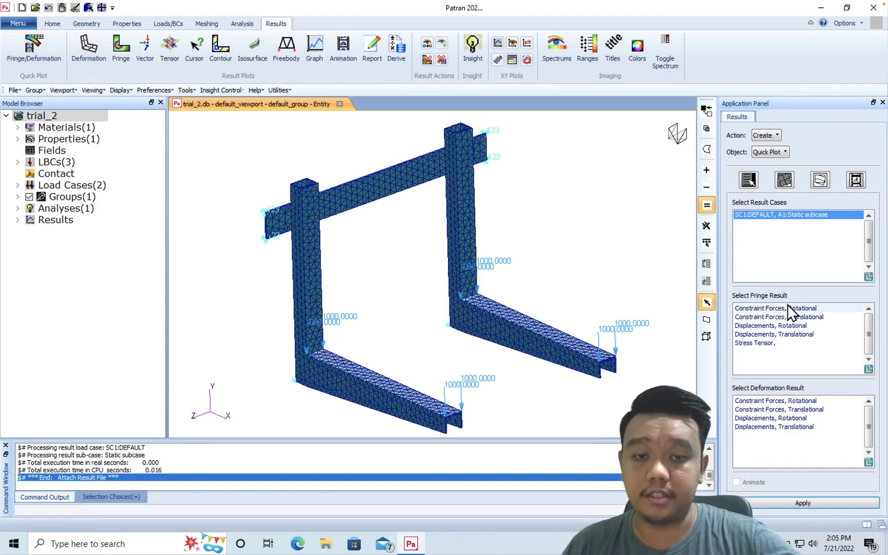
left_click(755, 342)
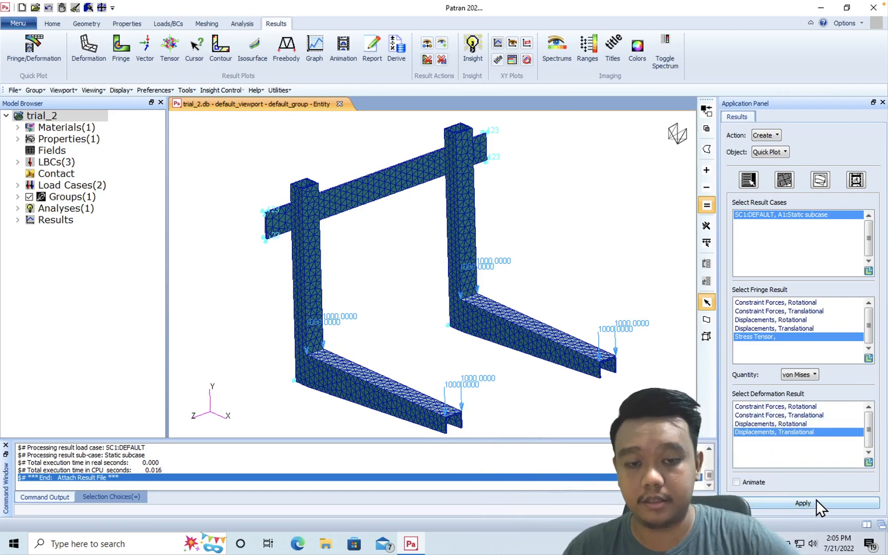
left_click(801, 502)
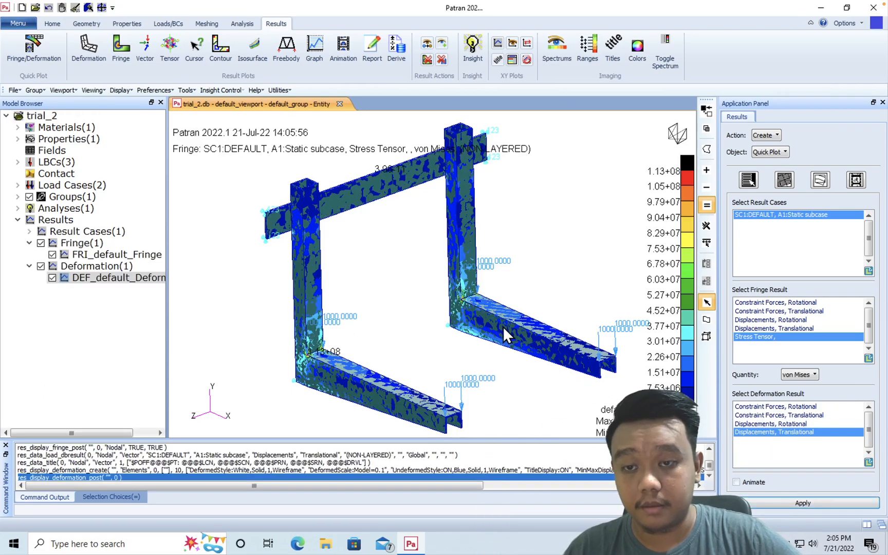
left_click(801, 503)
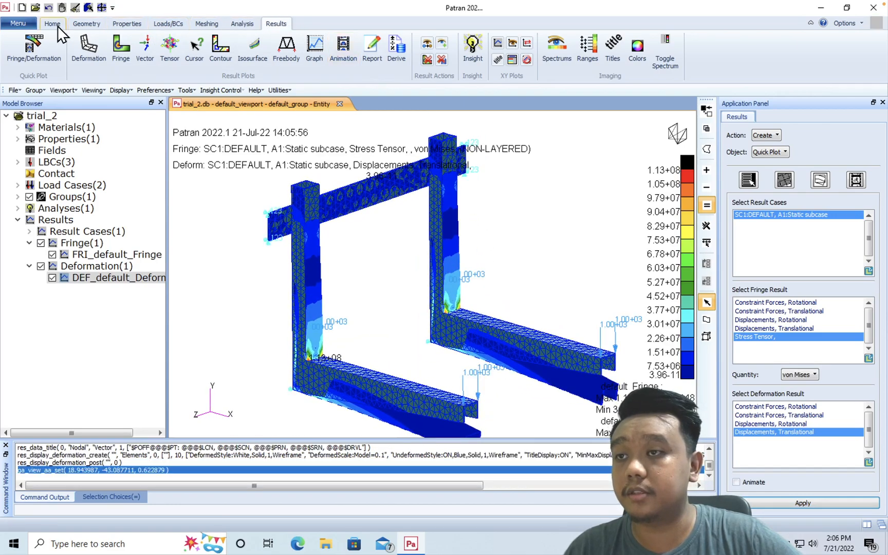
left_click(52, 24)
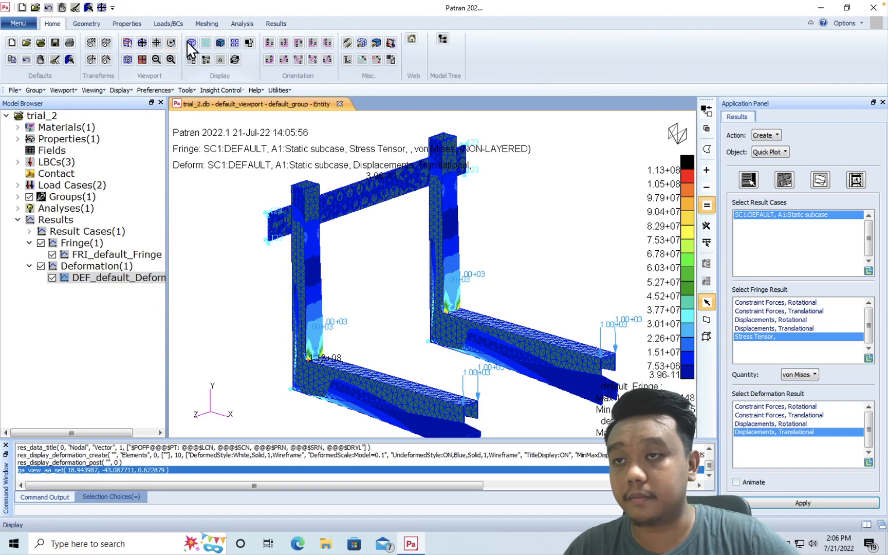
- Switch the bracket's stress fringe quantity from von Mises to Max Principal and re-plot on the deformed shape
left_click(276, 24)
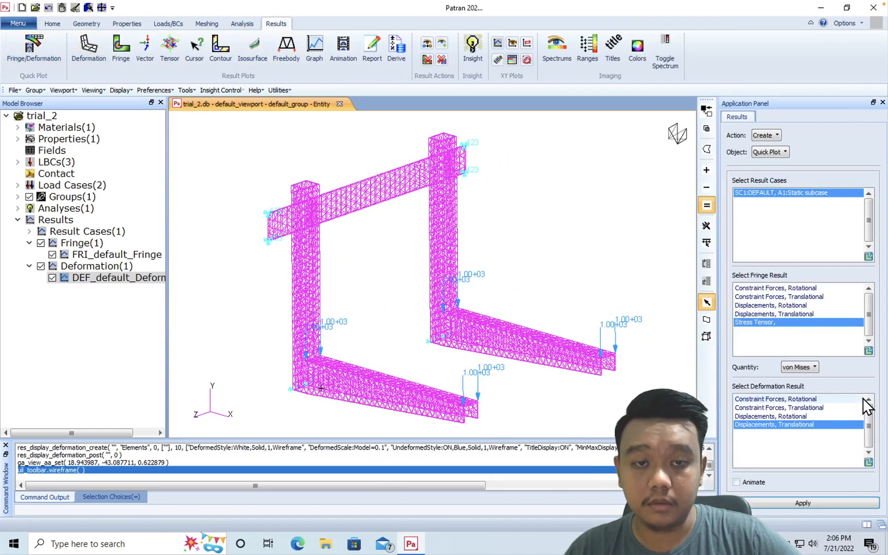
left_click(803, 503)
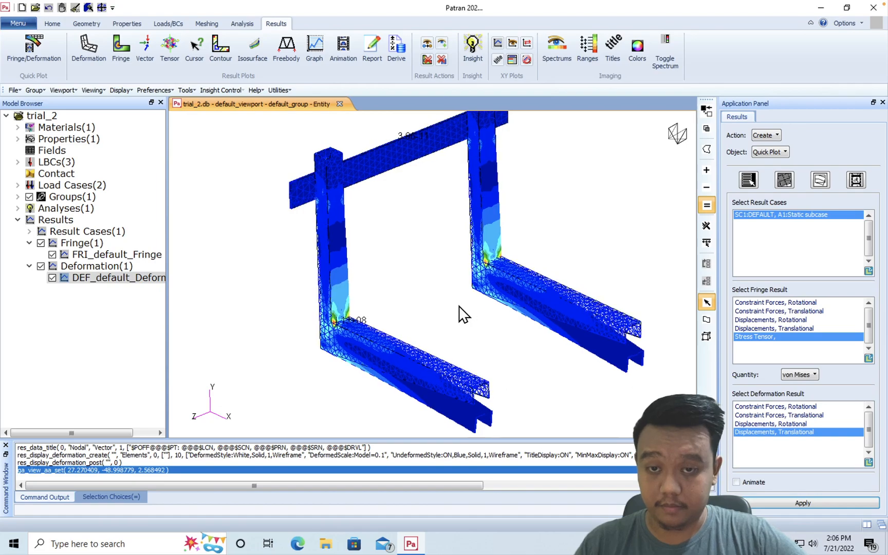
left_click(801, 503)
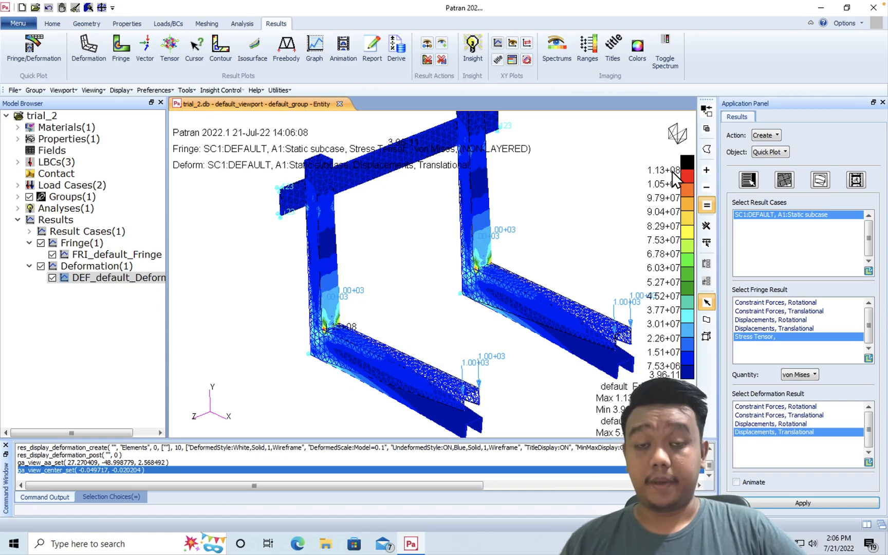
mouse_move(623, 190)
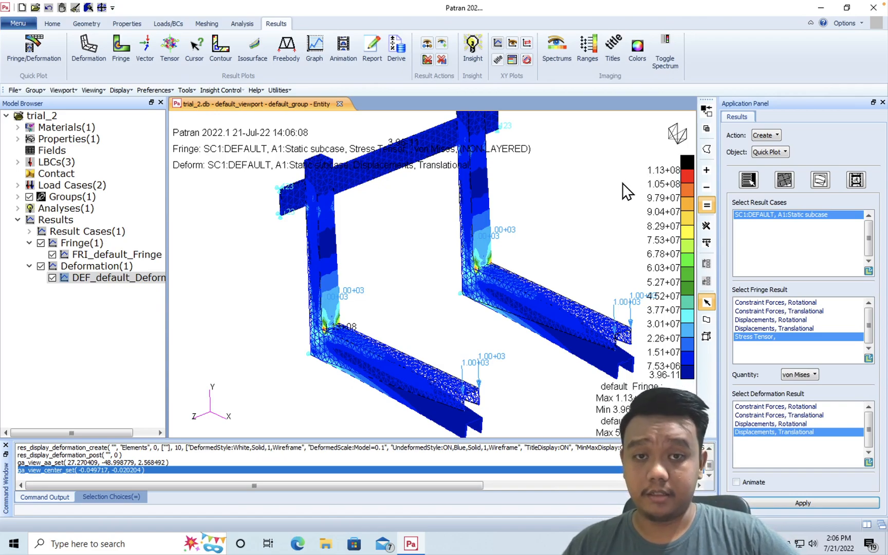
mouse_move(833, 363)
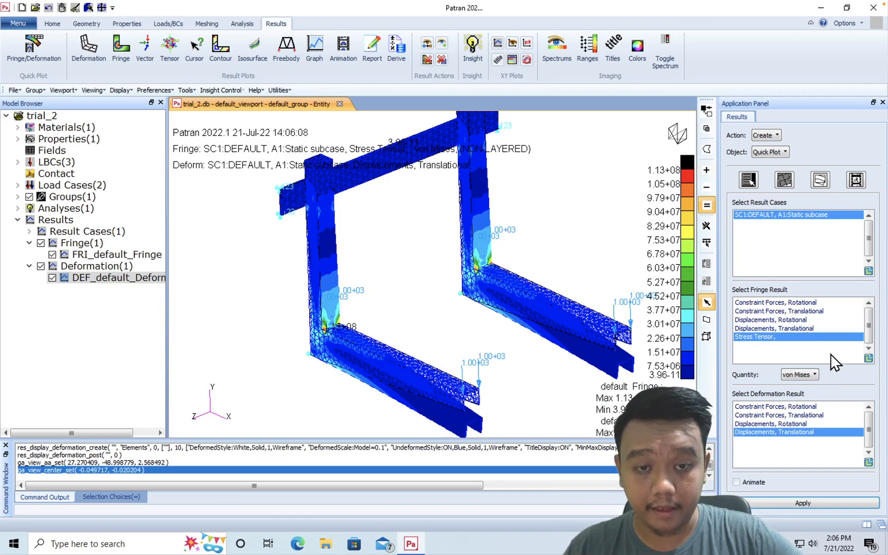
left_click(799, 374)
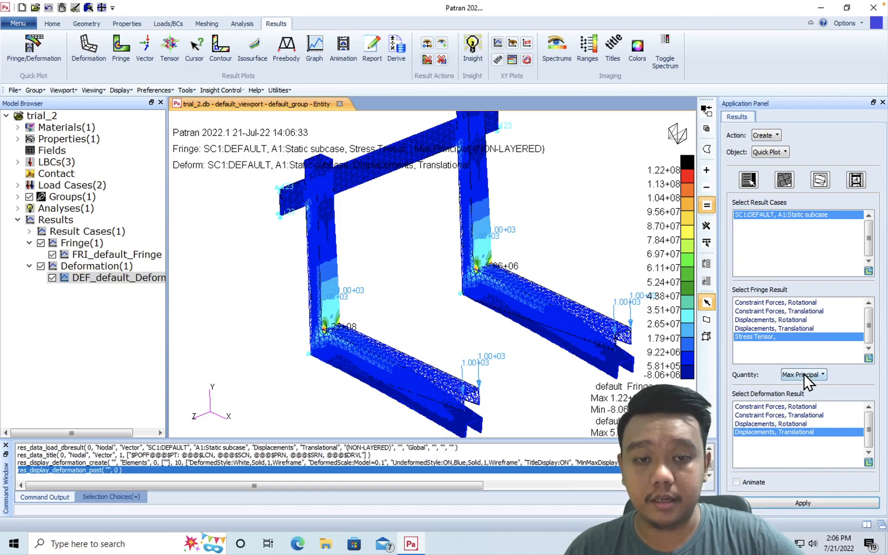
- Render the deformed shape as Wireframe without the undeformed shape, then adjust the Fringe Edges Display setting
left_click(802, 374)
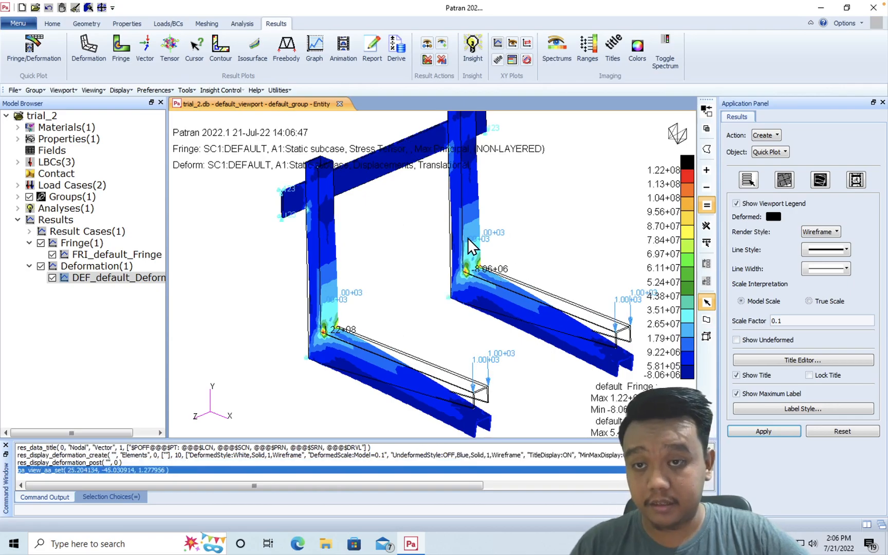
mouse_move(282, 282)
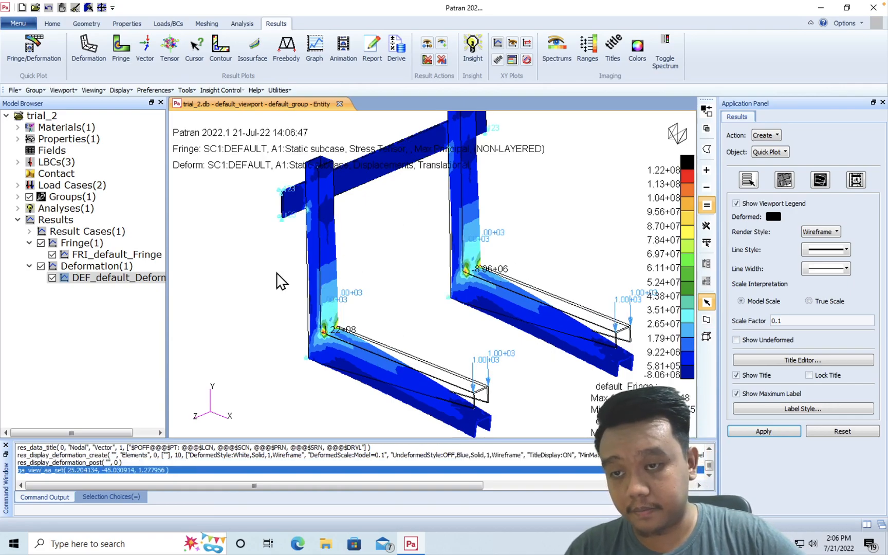
left_click(784, 180)
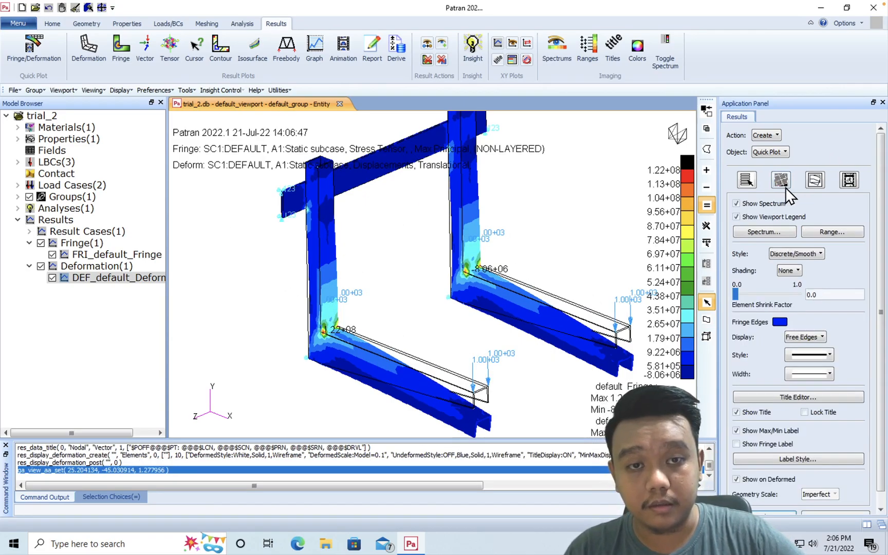
left_click(804, 337)
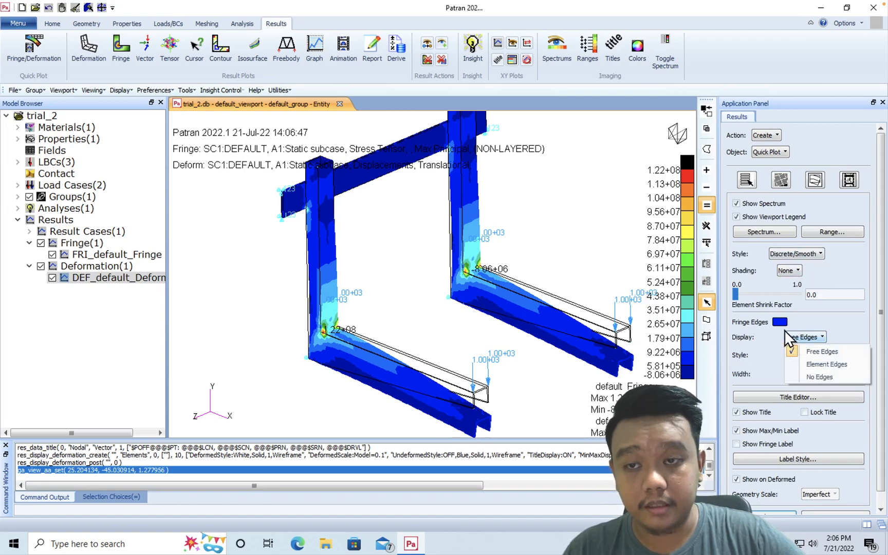